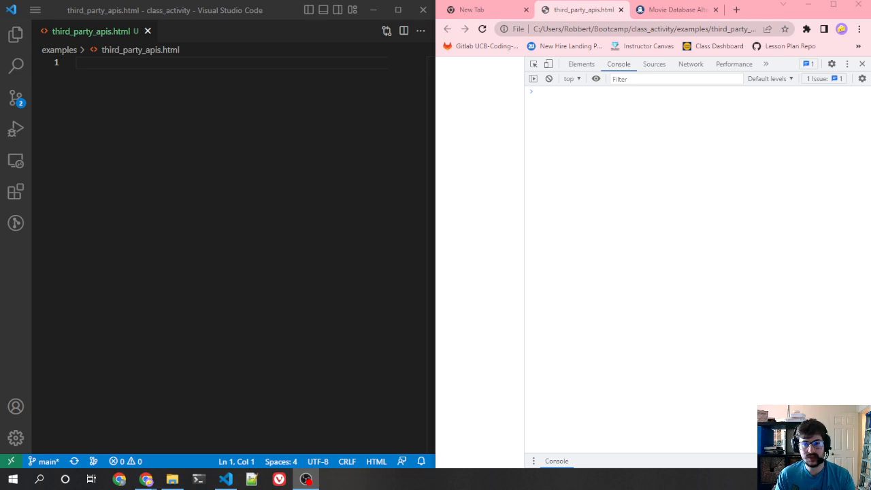
{"action": "mouse_move", "coordinate": [610, 328]}
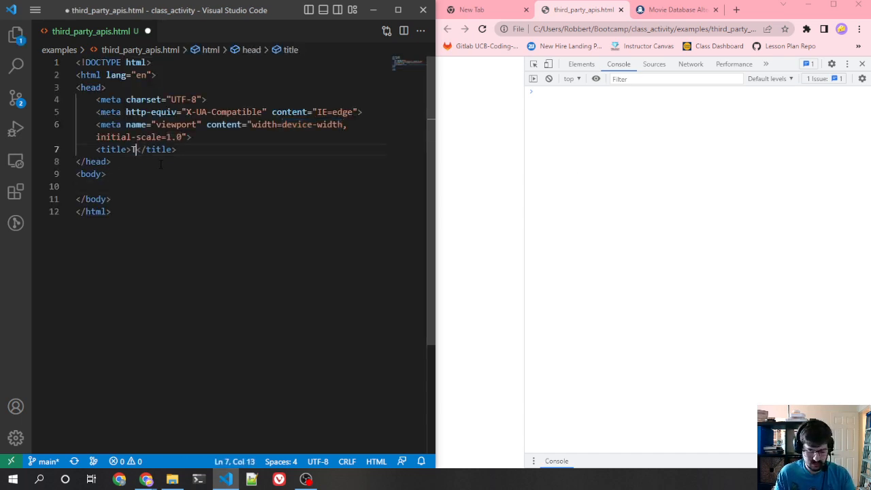
- Title the page 'Third Party APIs', add an empty script block in the body and reload the browser
{"action": "type", "text": "Third Party APIs"}
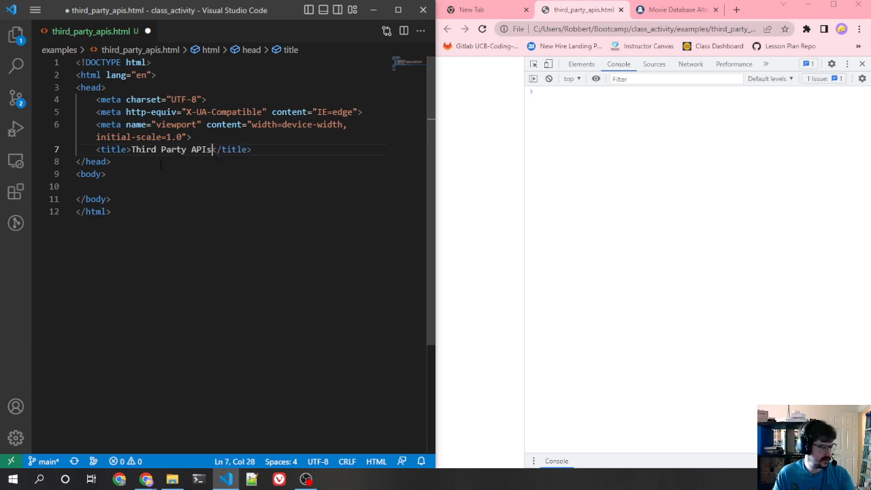
{"action": "type", "text": "<script>"}
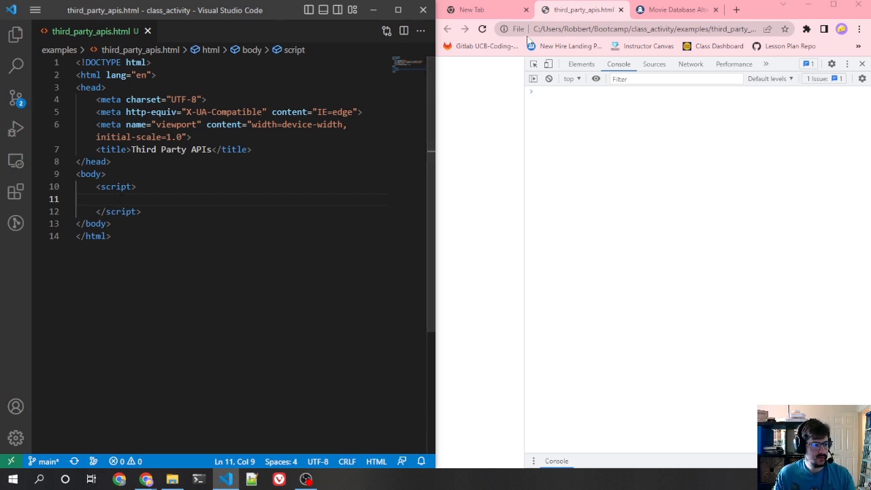
{"action": "left_click", "coordinate": [482, 29]}
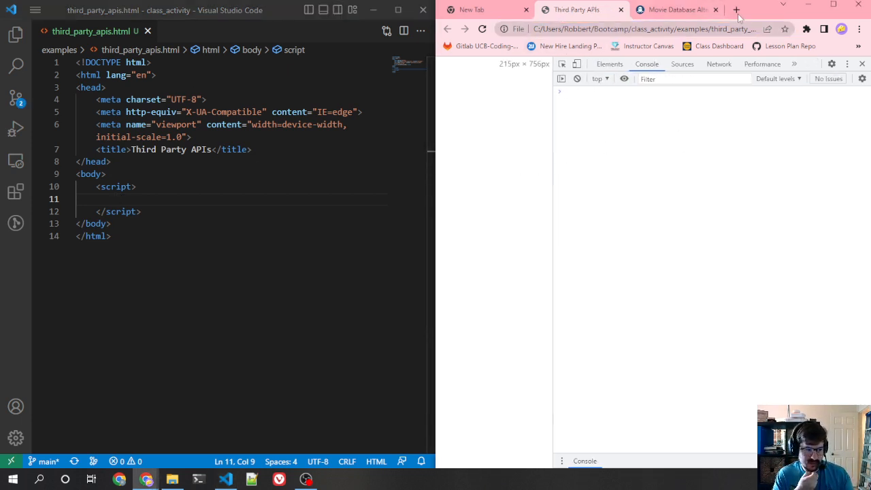
- Browse the RapidAPI for Developers page from the RapidAPI site
{"action": "left_click", "coordinate": [735, 9]}
{"action": "type", "text": "rapidapi.com"}
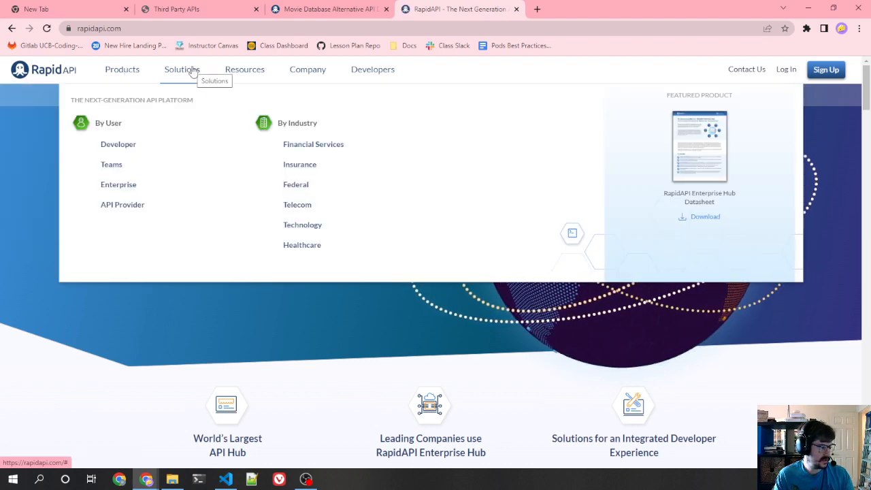
{"action": "left_click", "coordinate": [117, 144]}
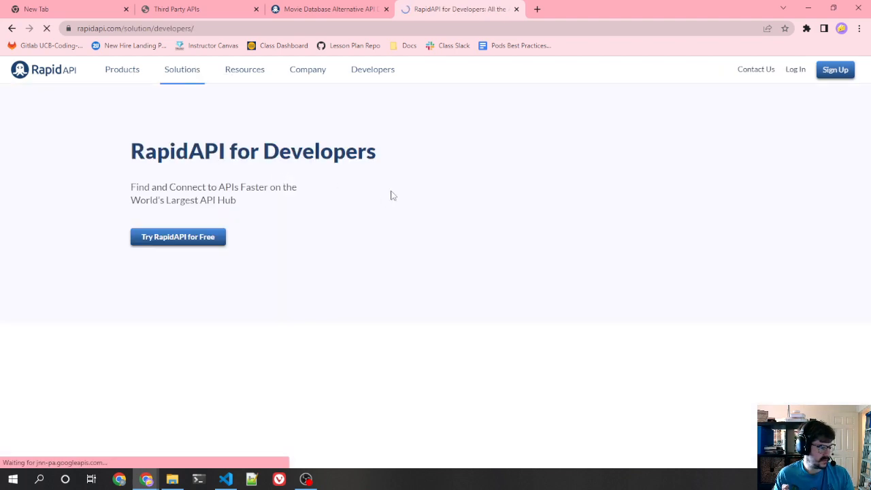
{"action": "scroll", "scroll_direction": "down", "scroll_amount": 3}
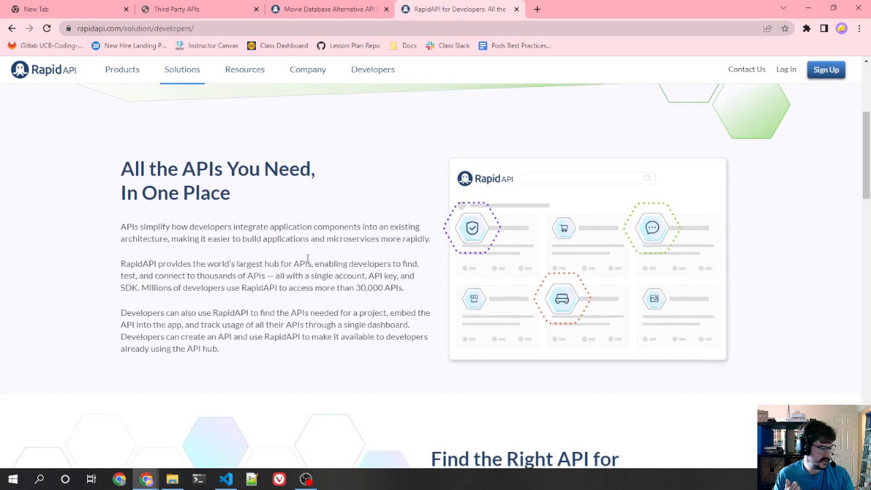
{"action": "scroll", "scroll_direction": "down", "scroll_amount": 3}
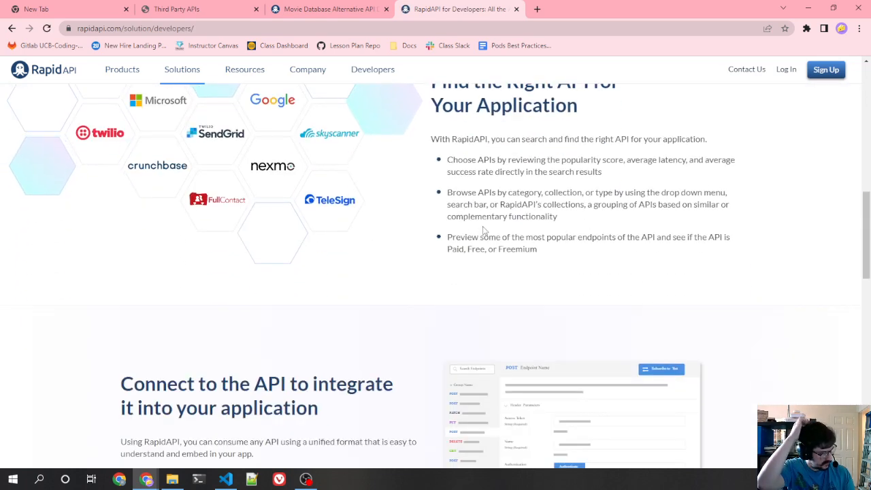
{"action": "scroll", "scroll_direction": "down", "scroll_amount": 3}
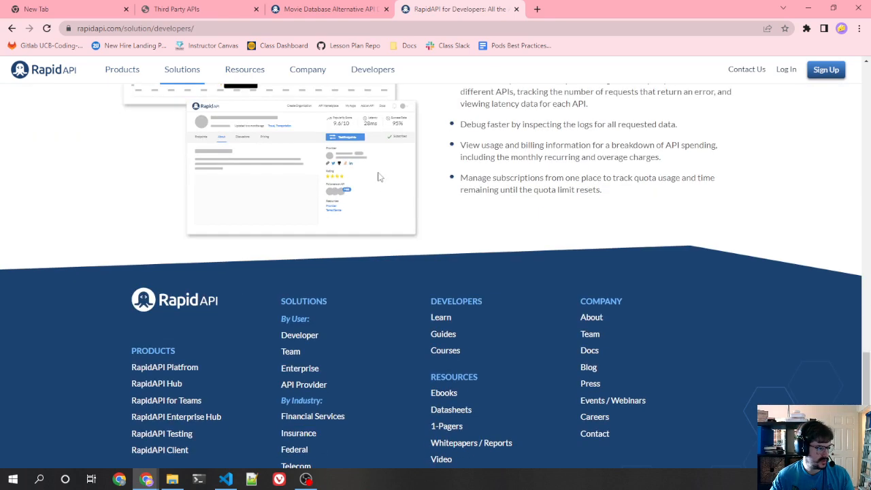
- Move on to the RapidAPI Client product page and look through it
{"action": "left_click", "coordinate": [330, 8]}
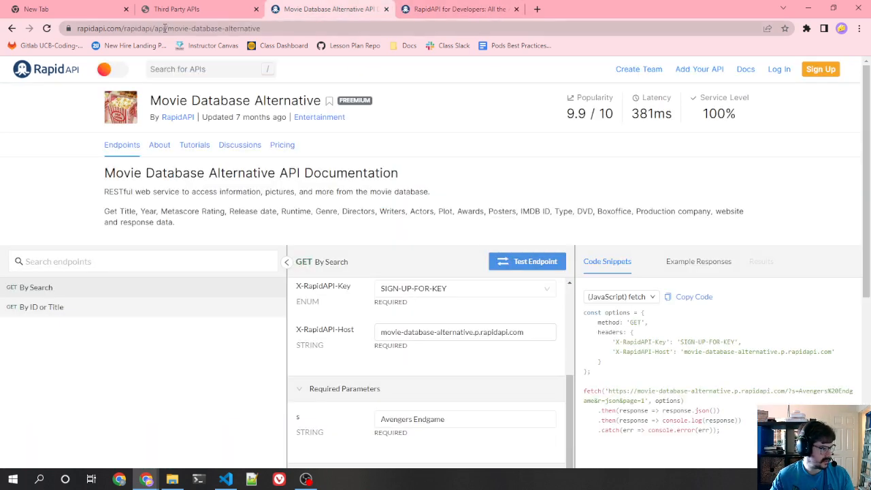
{"action": "left_click", "coordinate": [460, 9]}
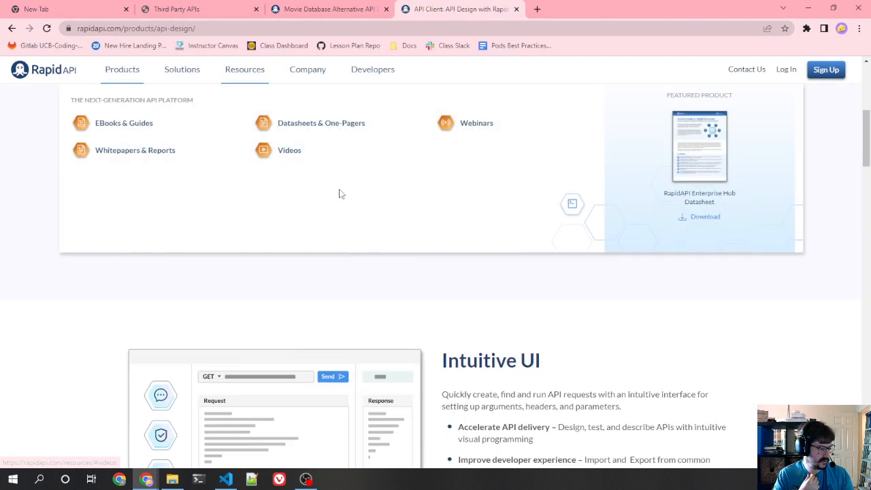
{"action": "scroll", "scroll_direction": "down", "scroll_amount": 3}
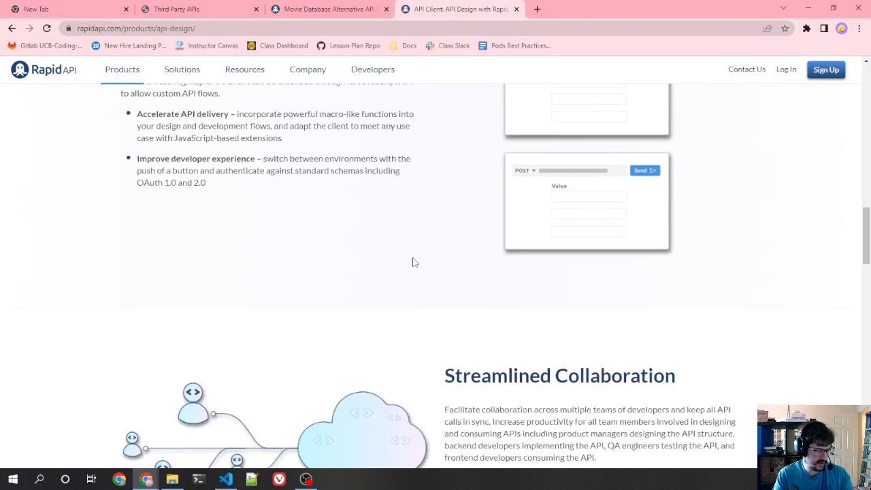
{"action": "scroll", "scroll_direction": "down", "scroll_amount": 3}
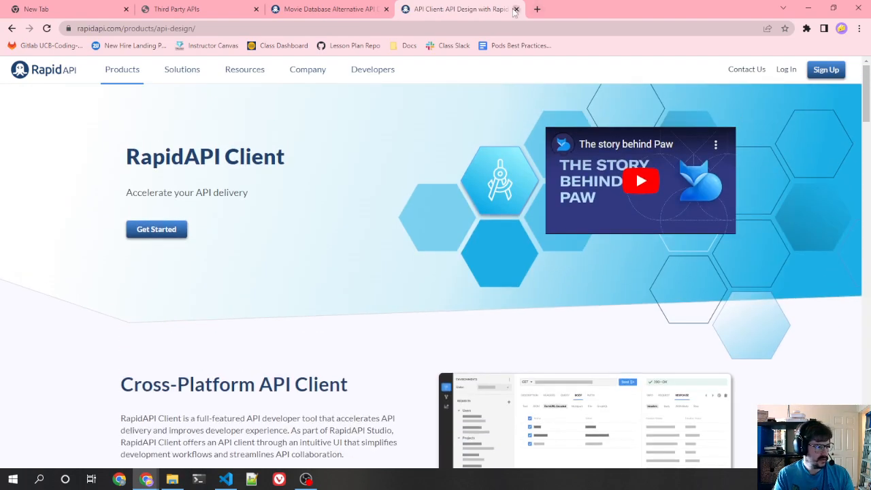
- View the Movie Database Alternative pricing plans (Basic, Pro, Ultra, Mega) and their FAQ
{"action": "left_click", "coordinate": [516, 8]}
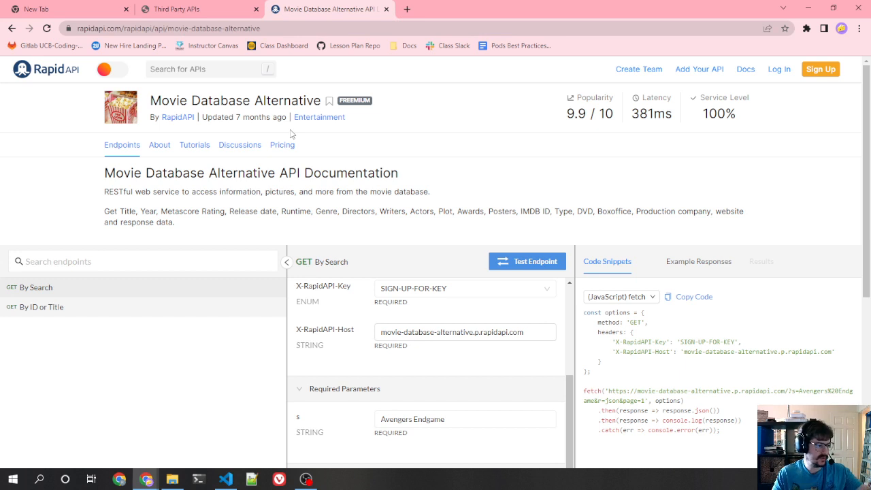
{"action": "mouse_move", "coordinate": [354, 101]}
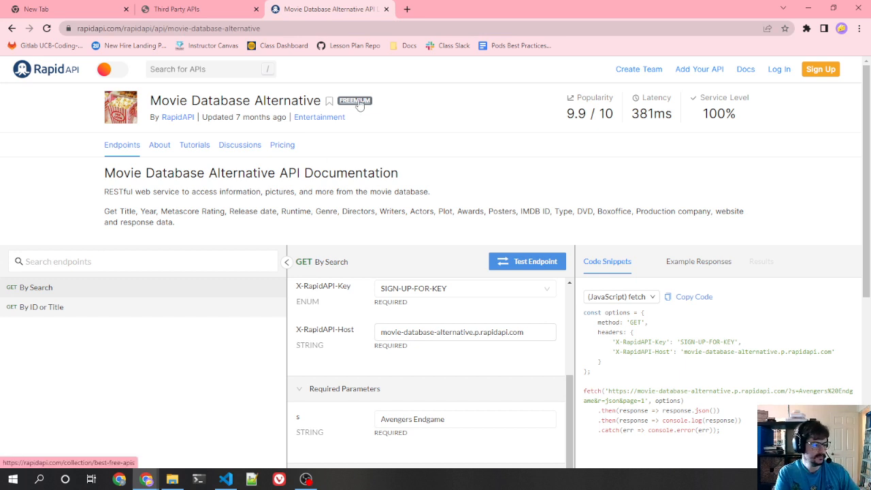
{"action": "mouse_move", "coordinate": [305, 157]}
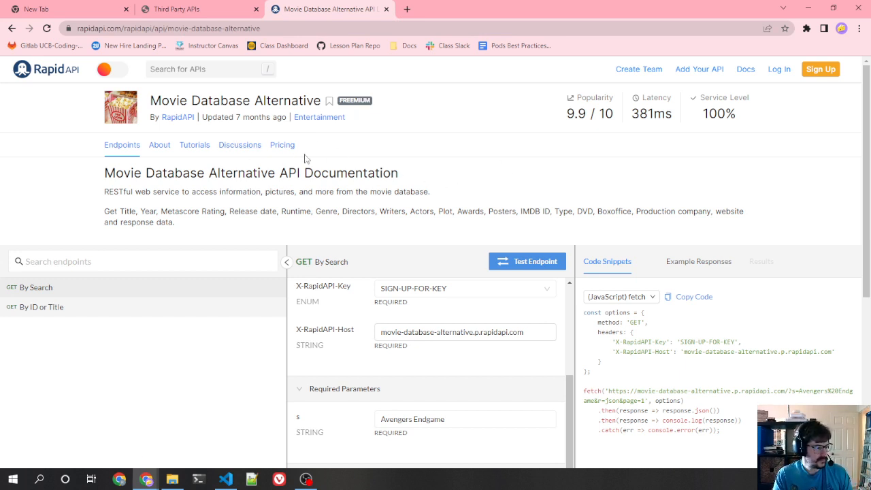
{"action": "left_click", "coordinate": [282, 145]}
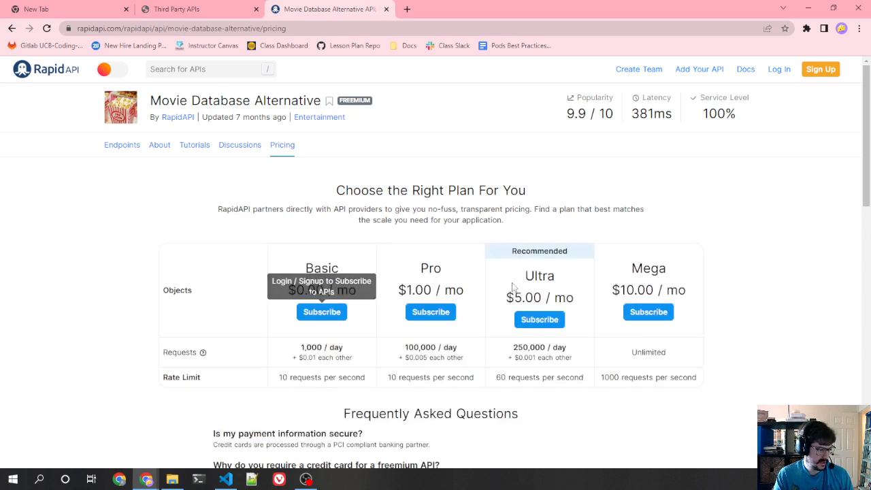
{"action": "mouse_move", "coordinate": [392, 340]}
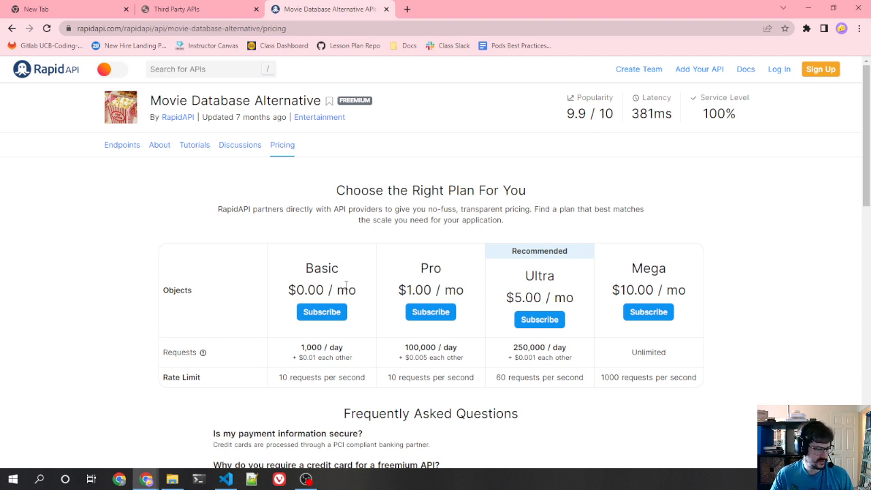
{"action": "scroll", "scroll_direction": "down", "scroll_amount": 3}
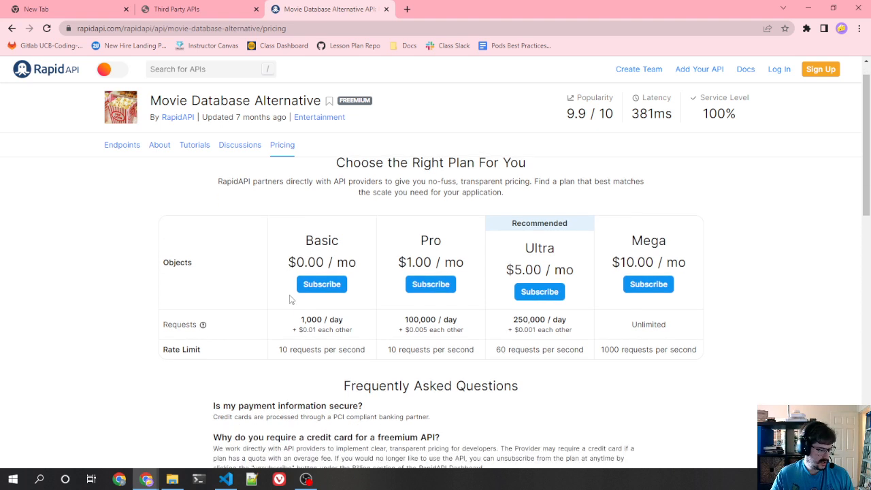
{"action": "scroll", "scroll_direction": "down", "scroll_amount": 3}
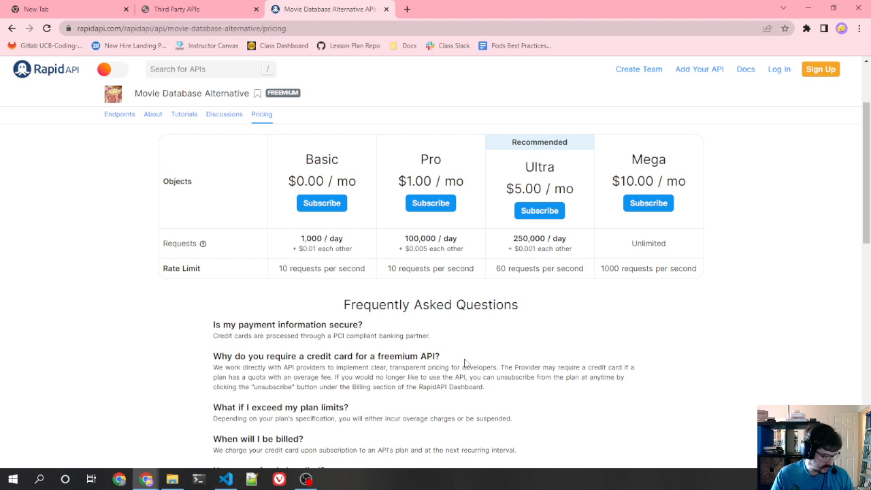
{"action": "mouse_move", "coordinate": [202, 359]}
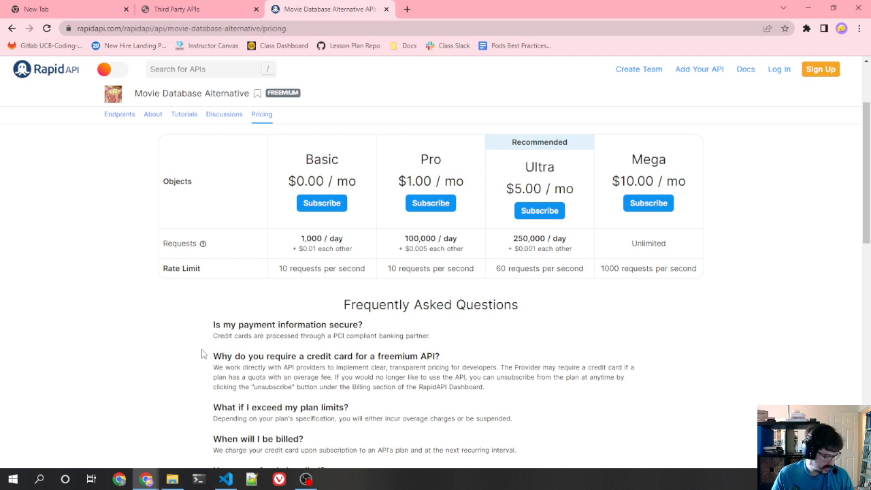
{"action": "scroll", "scroll_direction": "up", "scroll_amount": 3}
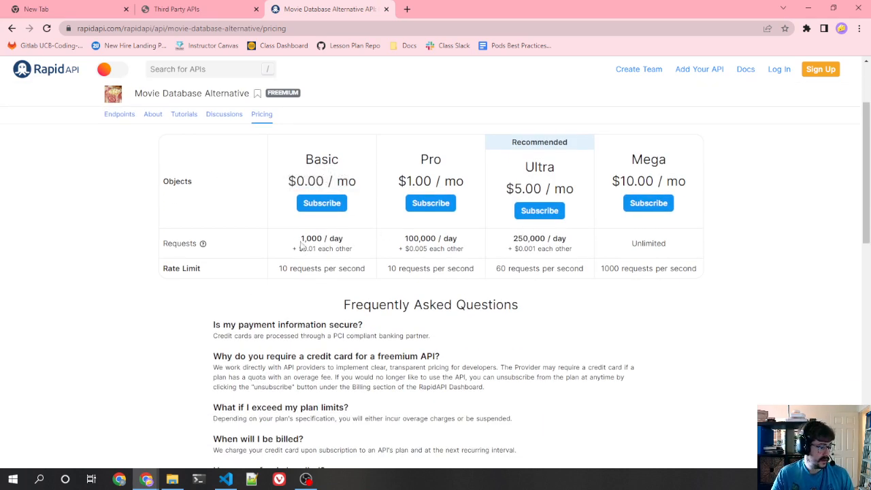
{"action": "mouse_move", "coordinate": [295, 237]}
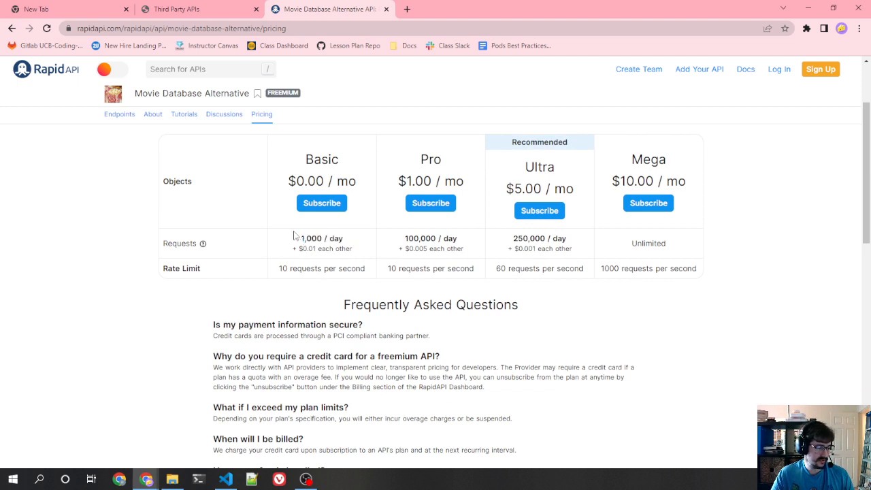
{"action": "mouse_move", "coordinate": [307, 253]}
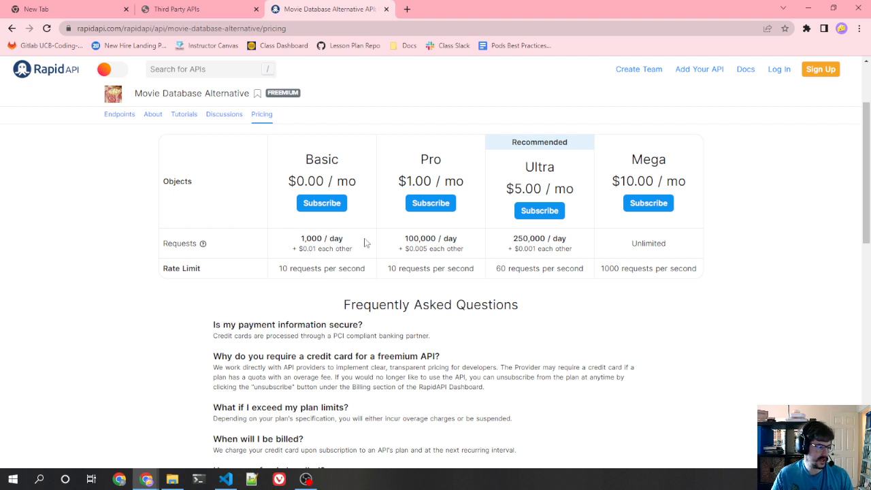
{"action": "mouse_move", "coordinate": [452, 252]}
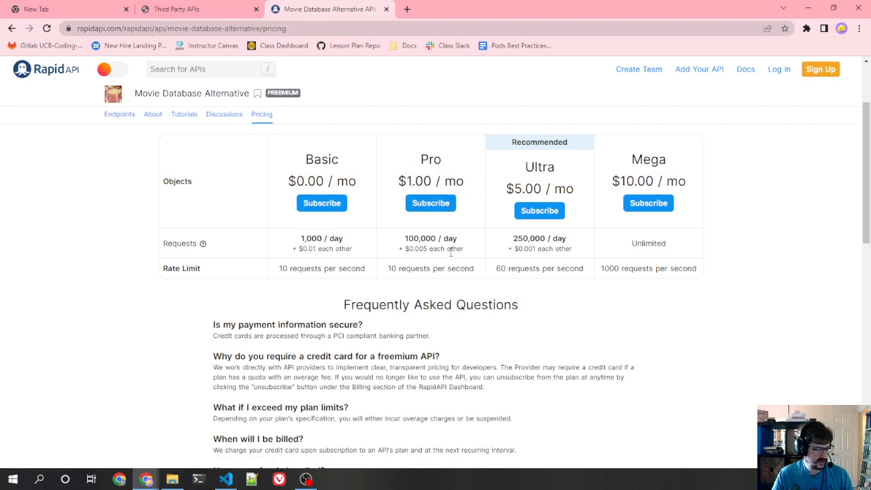
{"action": "double_click", "coordinate": [637, 181]}
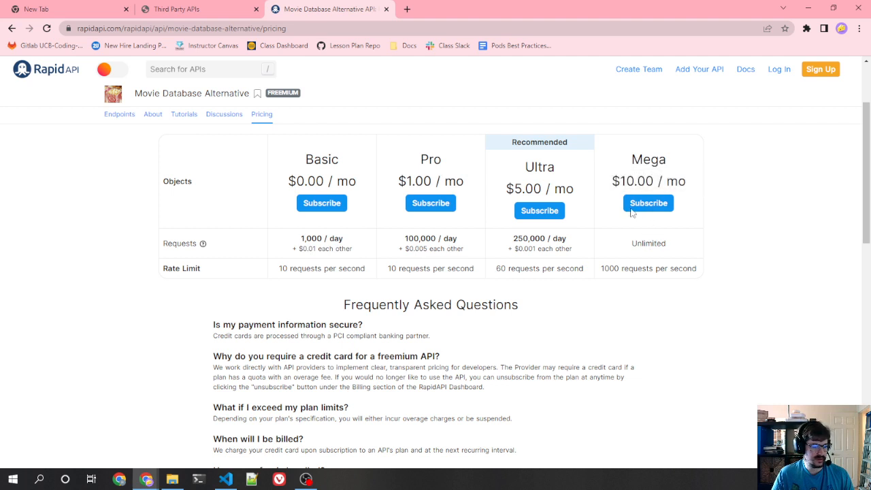
{"action": "scroll", "scroll_direction": "up", "scroll_amount": 3}
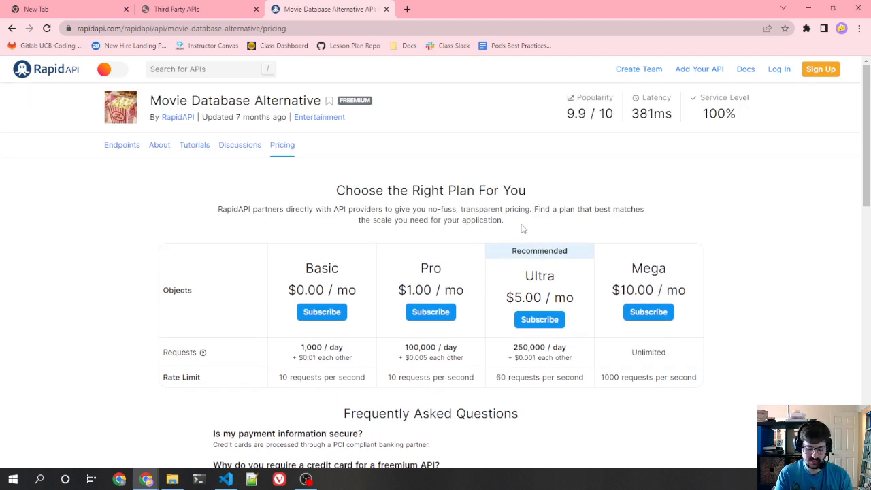
{"action": "mouse_move", "coordinate": [286, 232]}
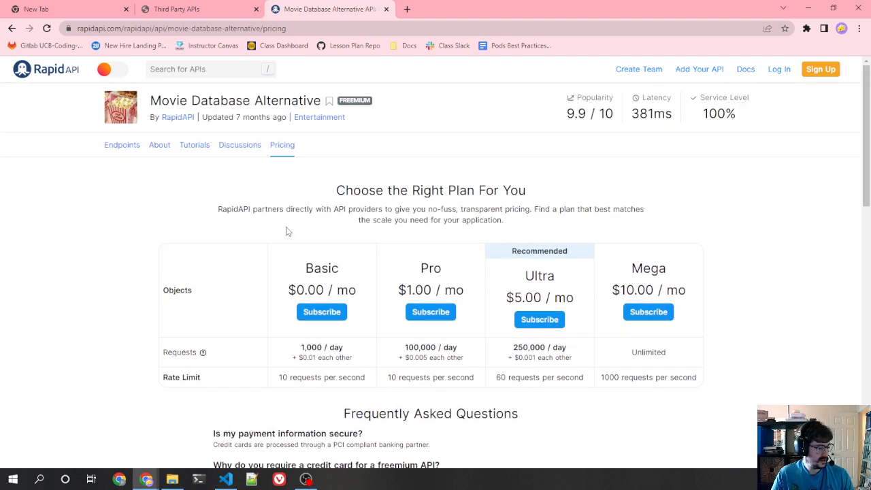
{"action": "mouse_move", "coordinate": [123, 144]}
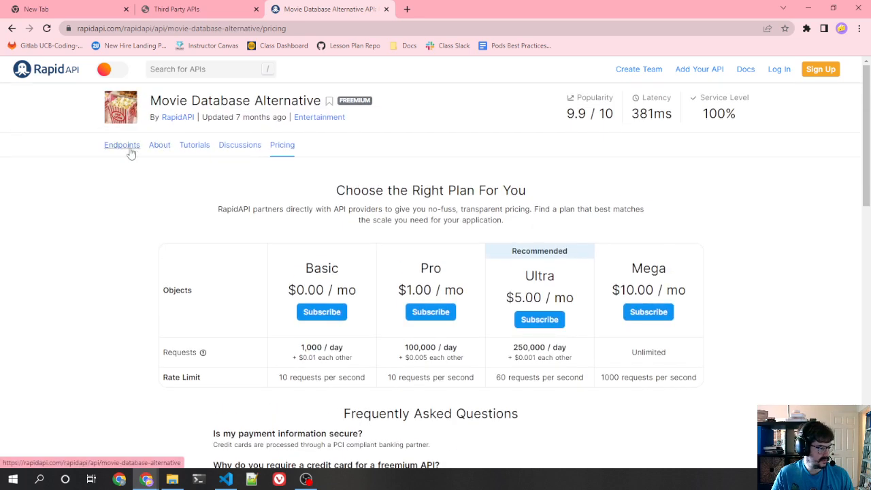
{"action": "left_click", "coordinate": [121, 145]}
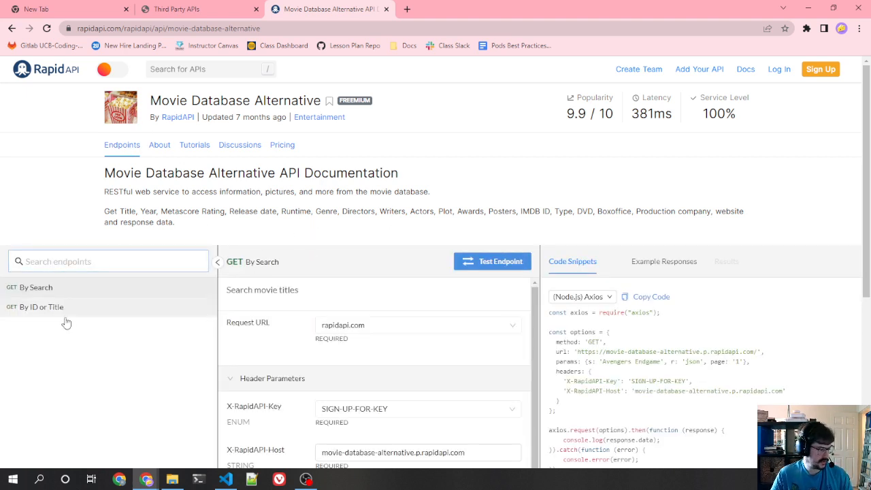
{"action": "mouse_move", "coordinate": [379, 261]}
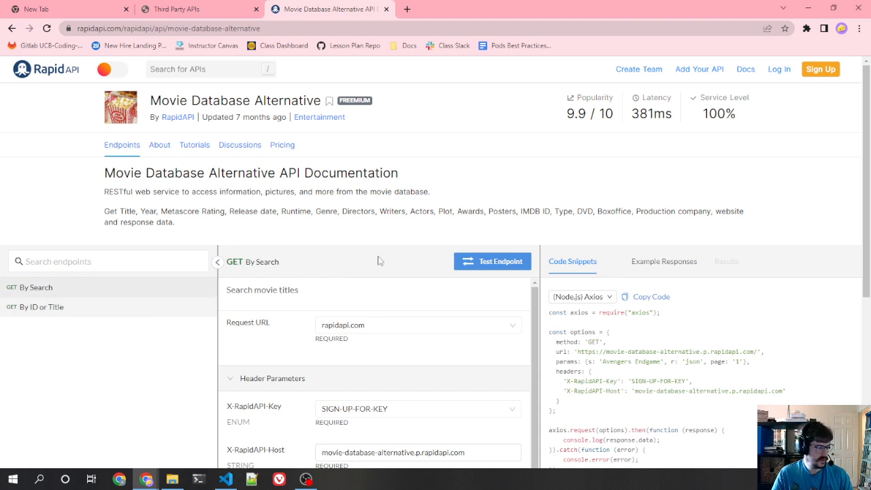
{"action": "mouse_move", "coordinate": [704, 278]}
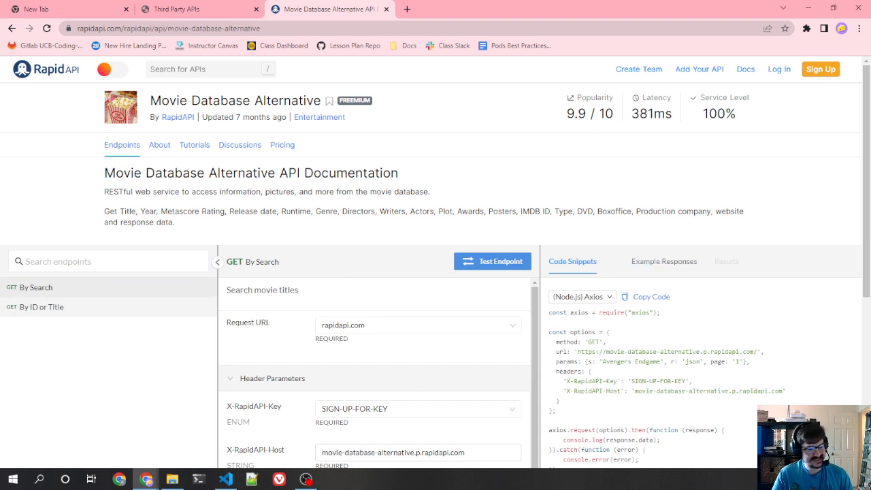
{"action": "mouse_move", "coordinate": [142, 331]}
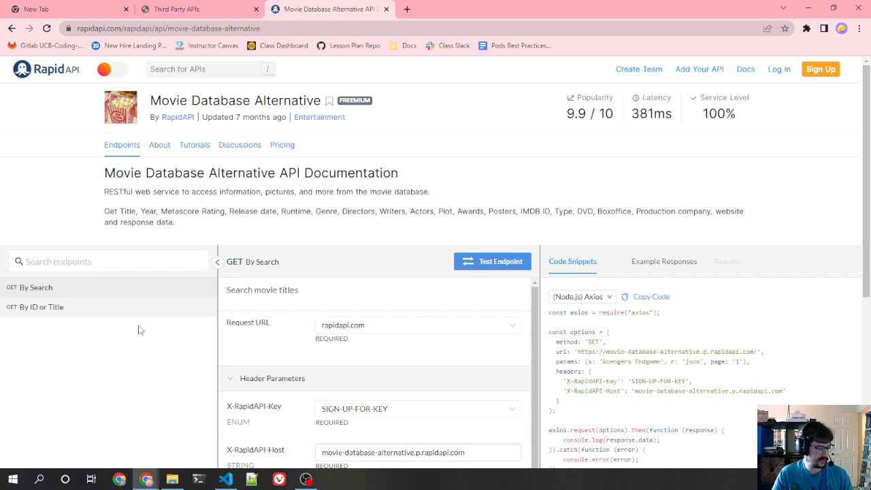
{"action": "mouse_move", "coordinate": [308, 313]}
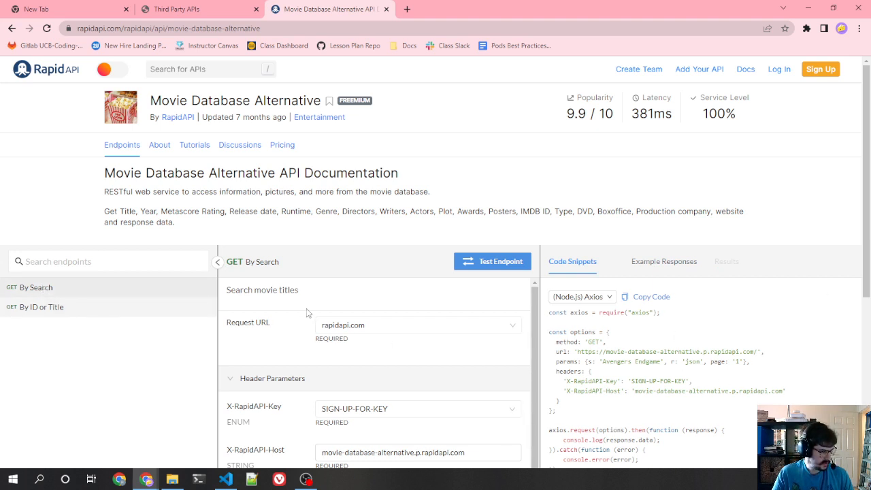
{"action": "left_click", "coordinate": [38, 307]}
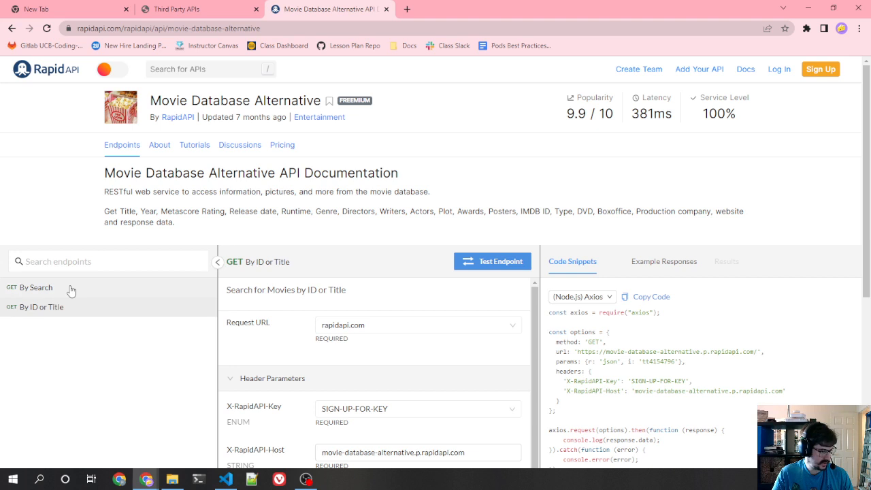
{"action": "left_click", "coordinate": [35, 288]}
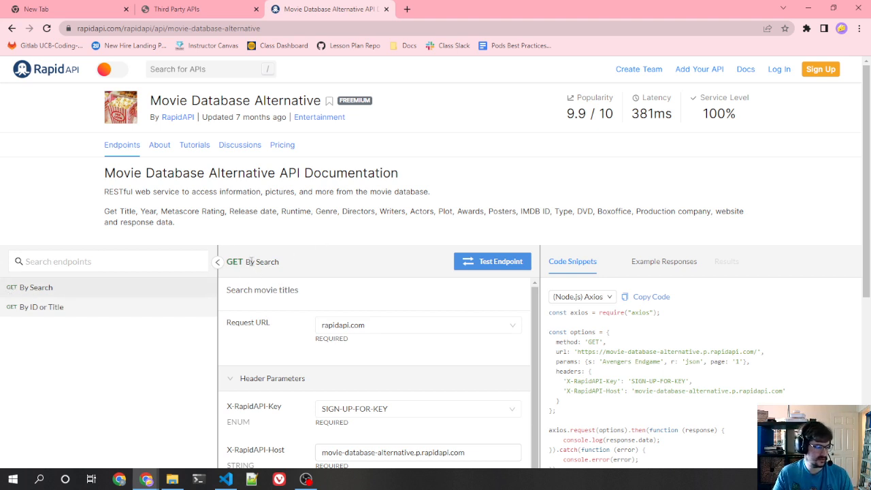
{"action": "scroll", "scroll_direction": "down", "scroll_amount": 3}
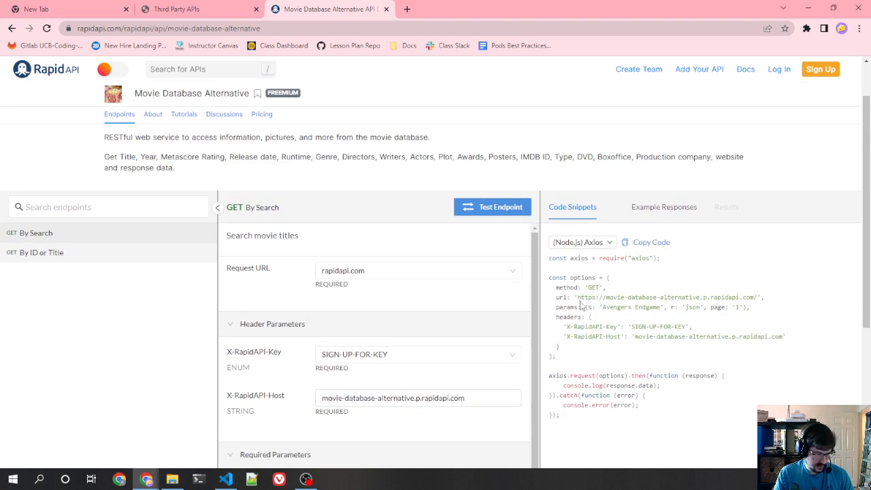
{"action": "mouse_move", "coordinate": [620, 307]}
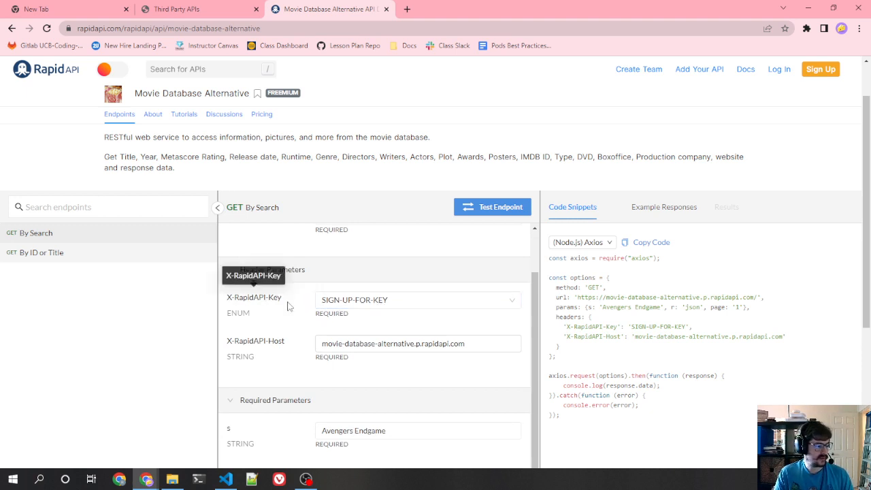
{"action": "left_click", "coordinate": [417, 299]}
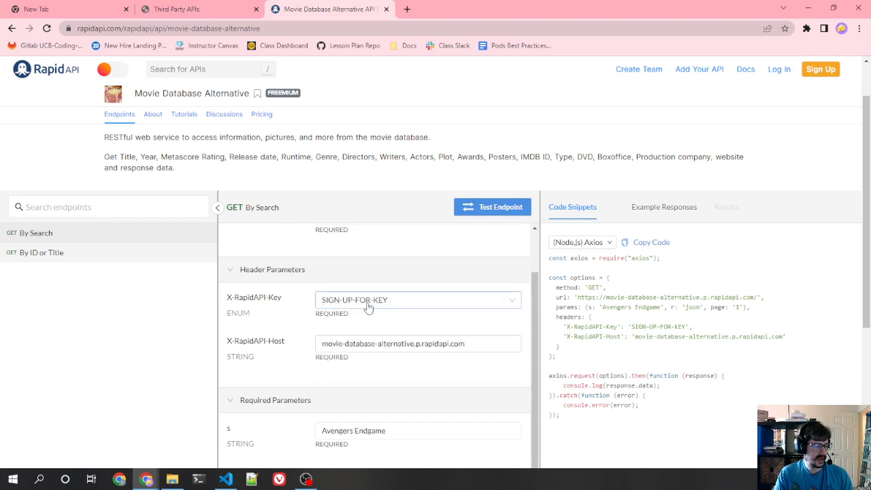
{"action": "mouse_move", "coordinate": [409, 302]}
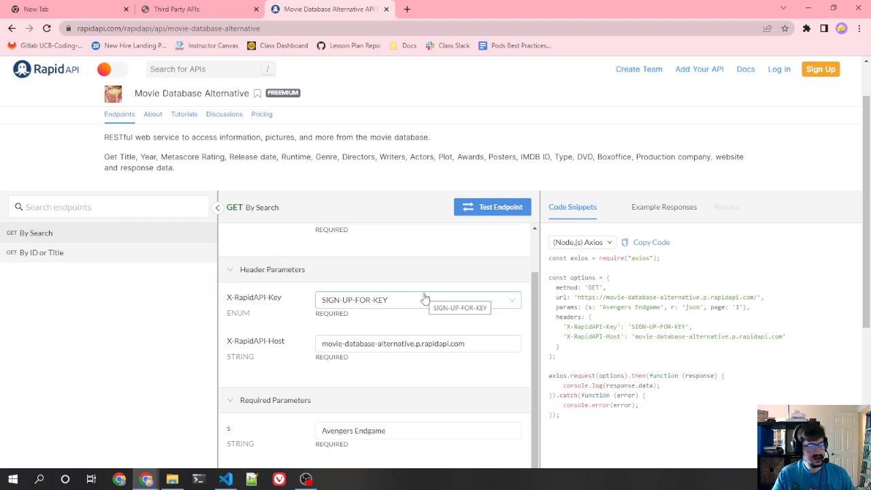
{"action": "right_click", "coordinate": [264, 124]}
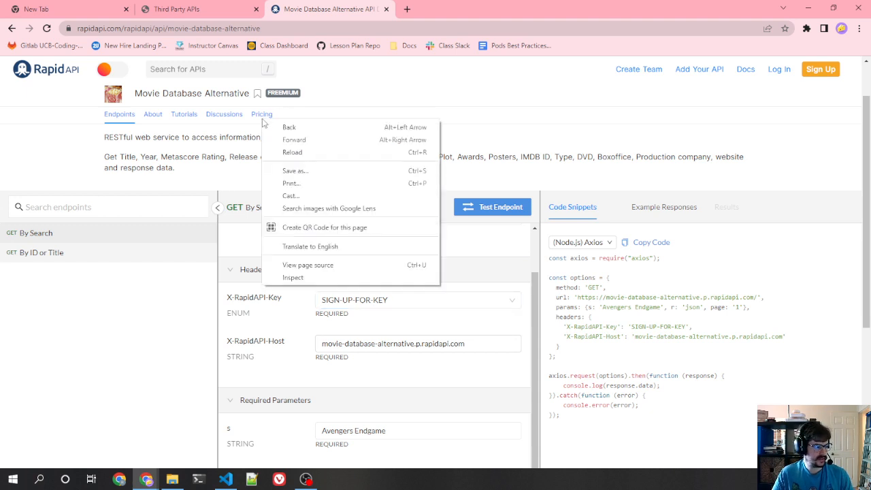
{"action": "left_click", "coordinate": [261, 114]}
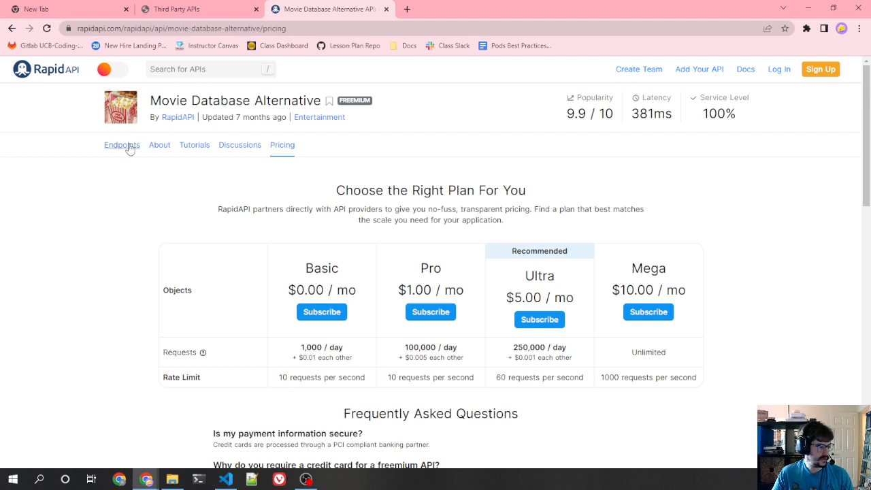
{"action": "left_click", "coordinate": [122, 144]}
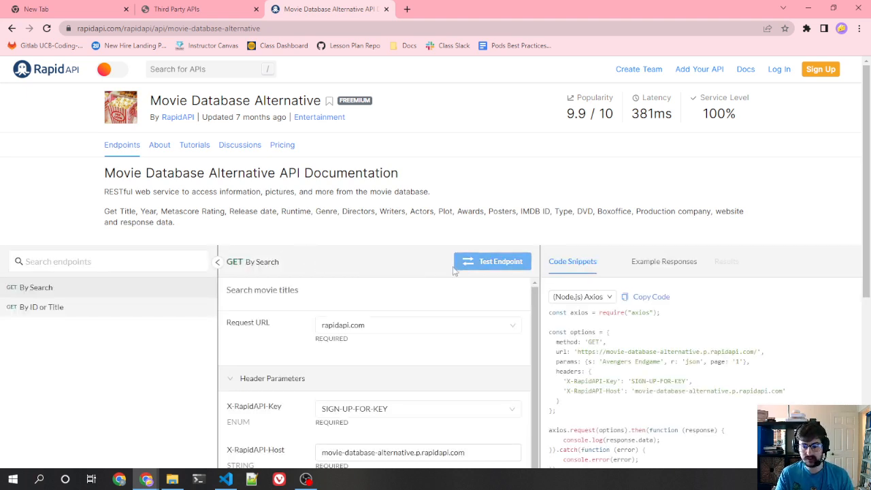
{"action": "scroll", "scroll_direction": "down", "scroll_amount": 3}
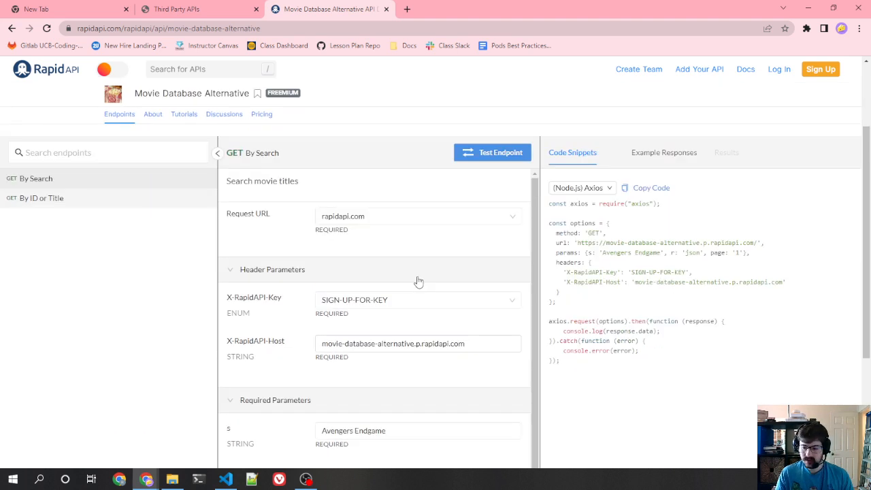
{"action": "scroll", "scroll_direction": "down", "scroll_amount": 3}
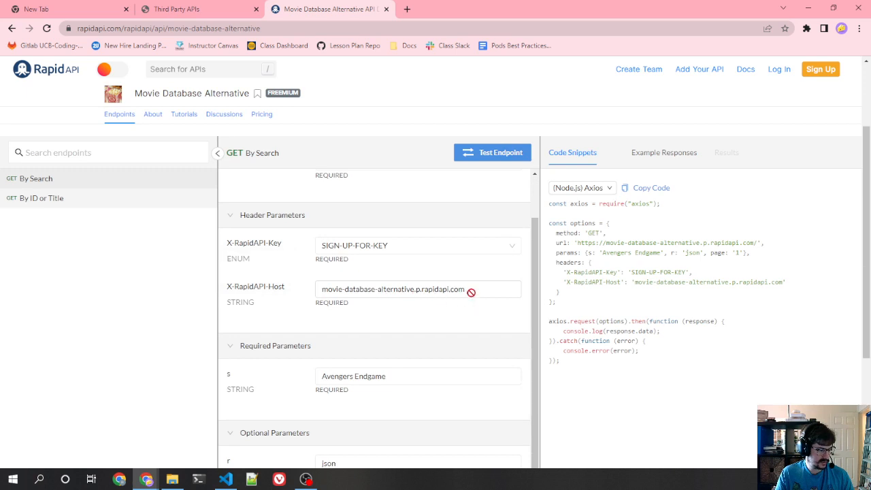
{"action": "mouse_move", "coordinate": [316, 302]}
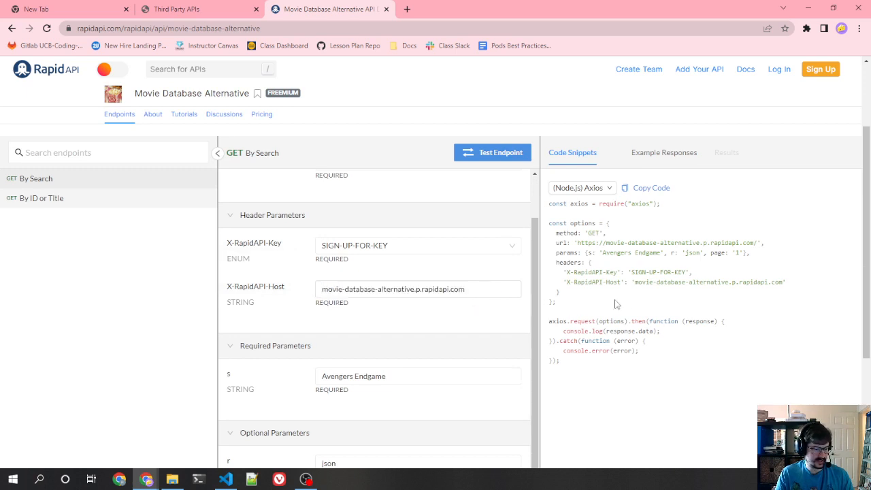
- Switch the By Search snippet to JavaScript fetch and highlight its header and URL lines
{"action": "left_click", "coordinate": [582, 188]}
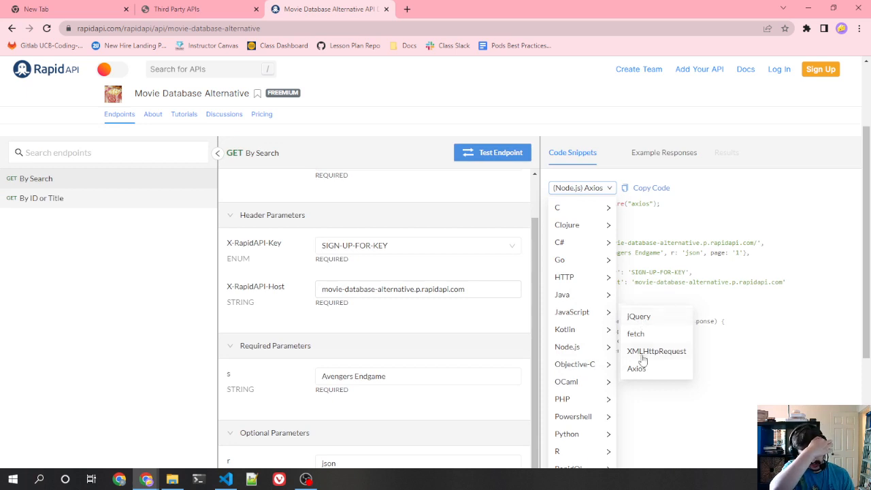
{"action": "mouse_move", "coordinate": [642, 333]}
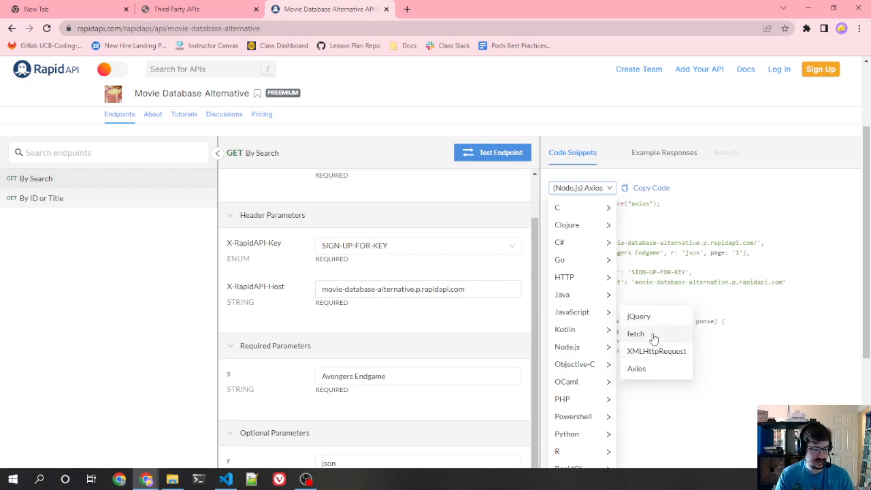
{"action": "left_click", "coordinate": [636, 334]}
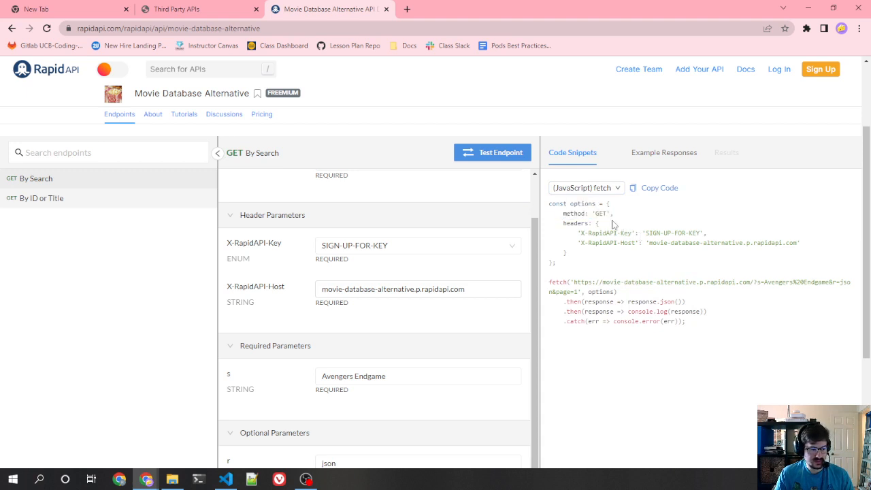
{"action": "mouse_move", "coordinate": [628, 219]}
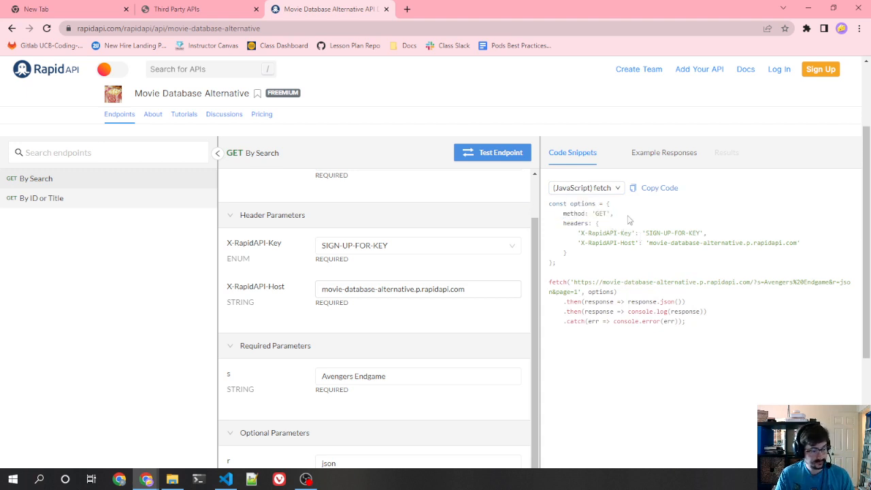
{"action": "double_click", "coordinate": [606, 233]}
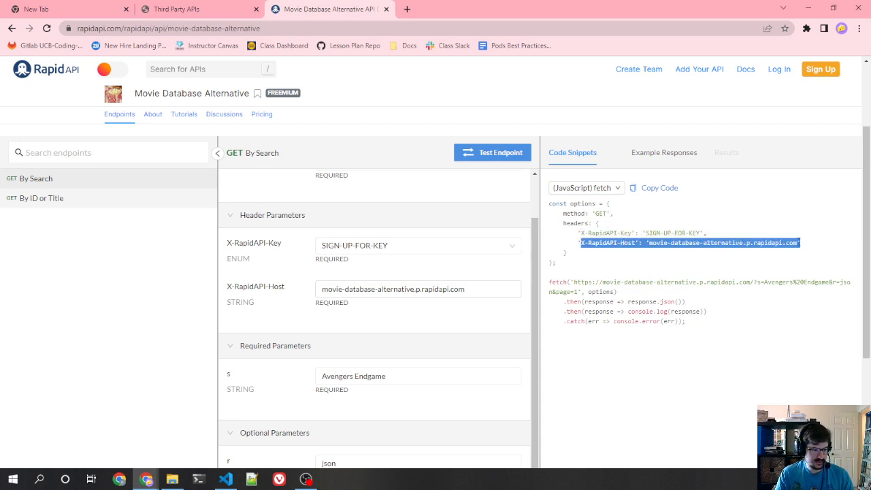
{"action": "left_click", "coordinate": [690, 259]}
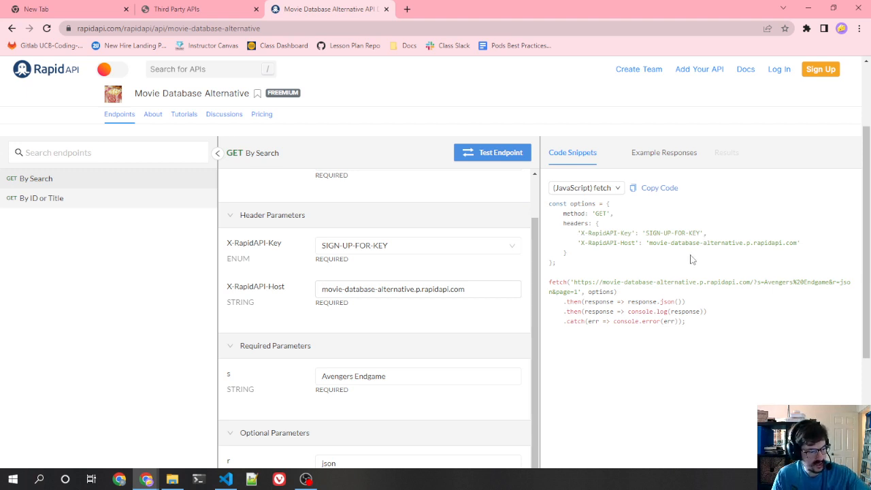
{"action": "mouse_move", "coordinate": [673, 259]}
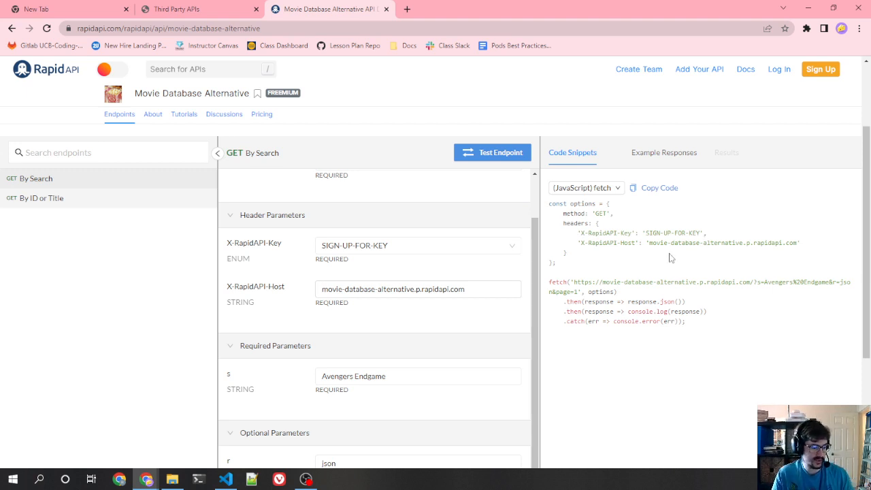
{"action": "left_click_drag", "start_coordinate": [575, 282], "coordinate": [686, 303]}
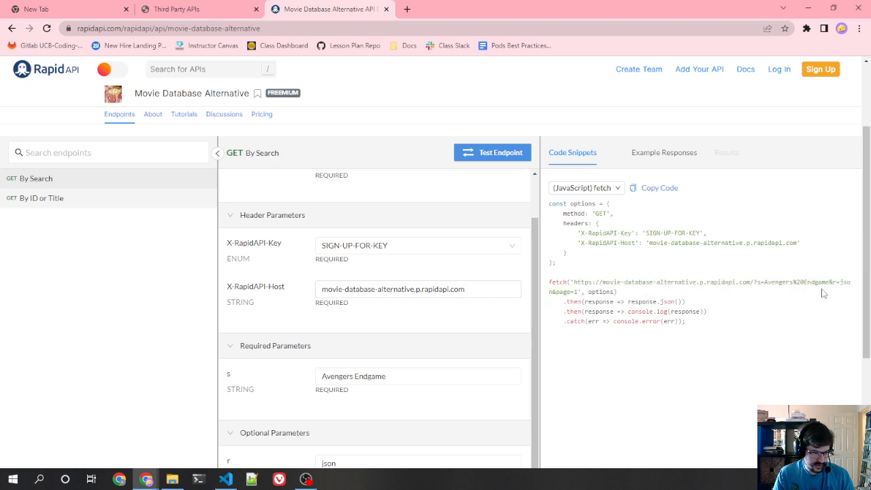
{"action": "mouse_move", "coordinate": [609, 302]}
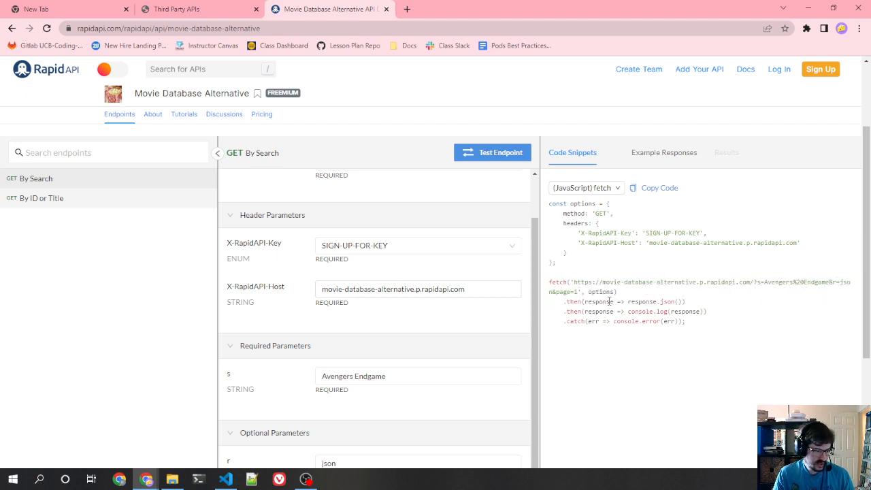
{"action": "scroll", "scroll_direction": "down", "scroll_amount": 3}
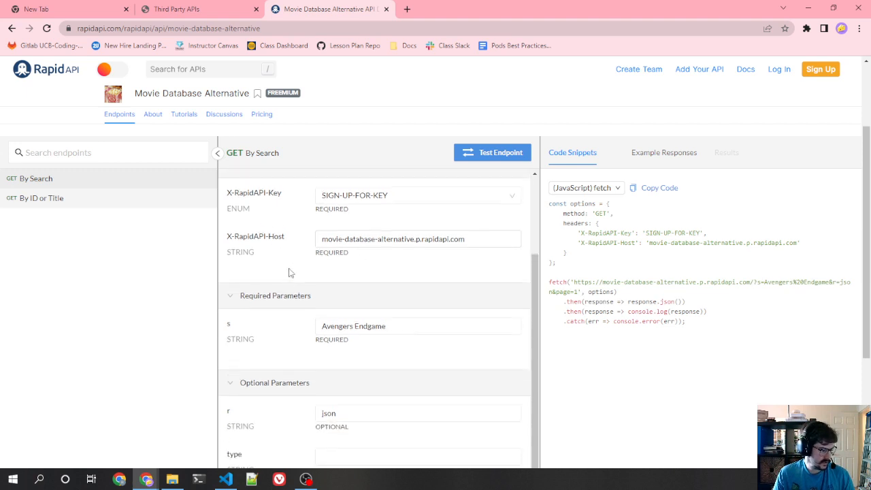
{"action": "scroll", "scroll_direction": "down", "scroll_amount": 3}
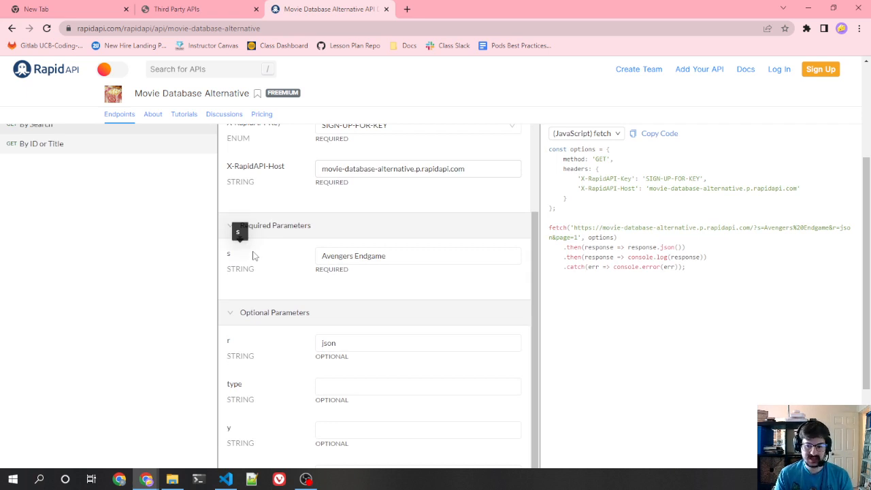
{"action": "mouse_move", "coordinate": [133, 229]}
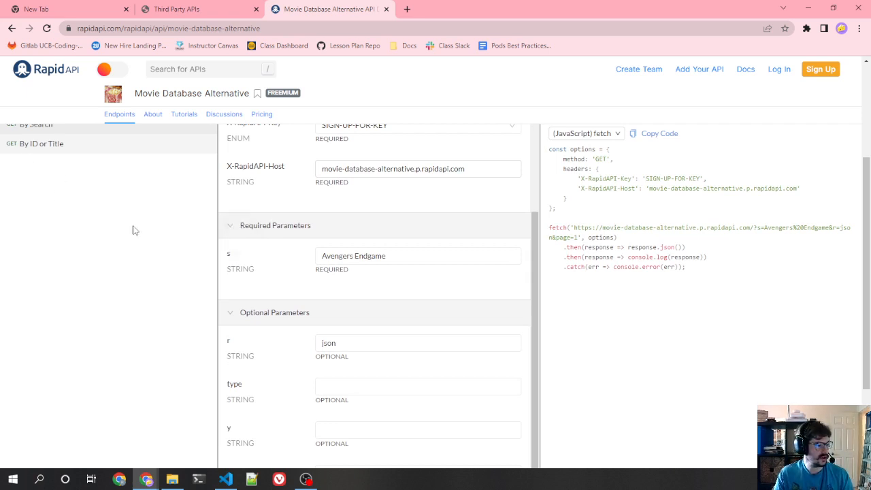
{"action": "mouse_move", "coordinate": [258, 246]}
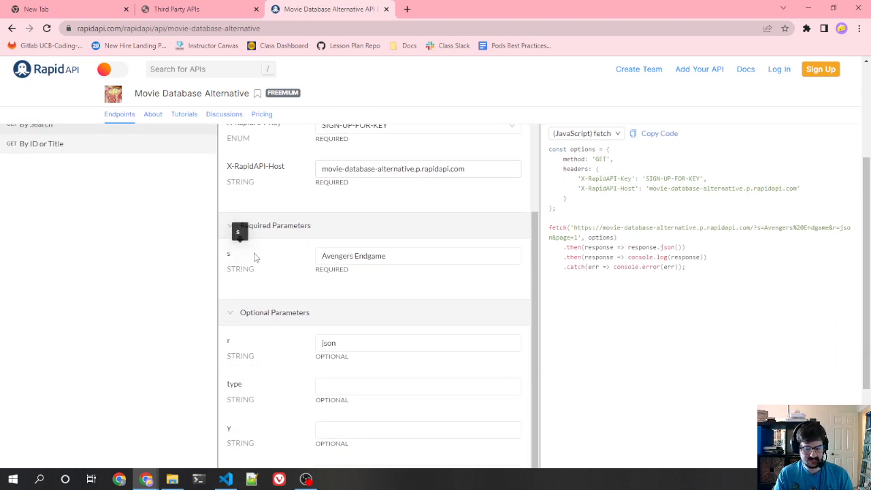
{"action": "left_click", "coordinate": [418, 256]}
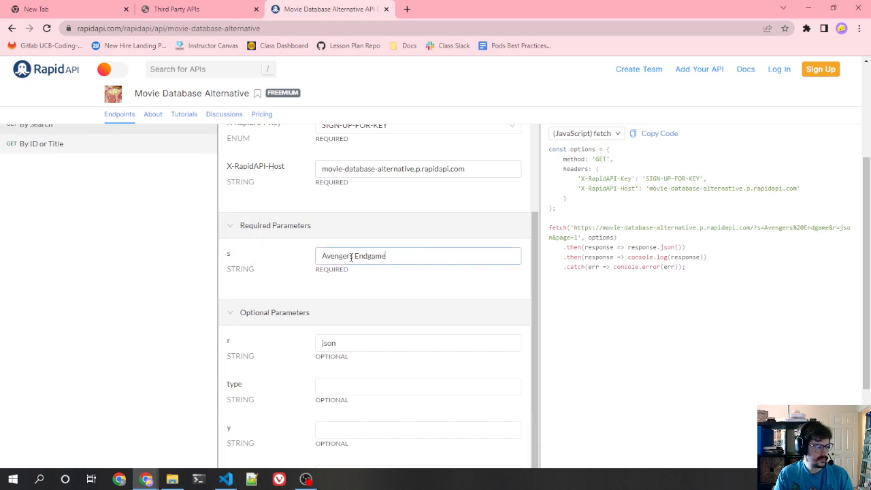
{"action": "scroll", "scroll_direction": "down", "scroll_amount": 3}
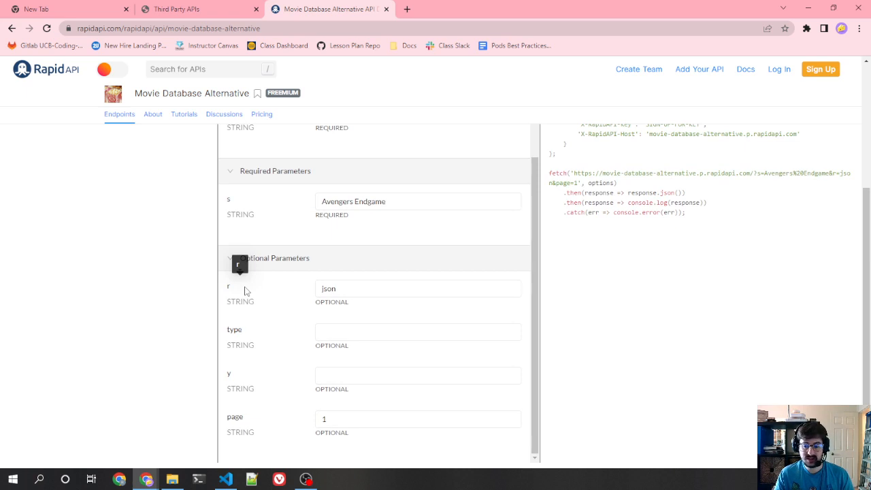
{"action": "left_click", "coordinate": [417, 289]}
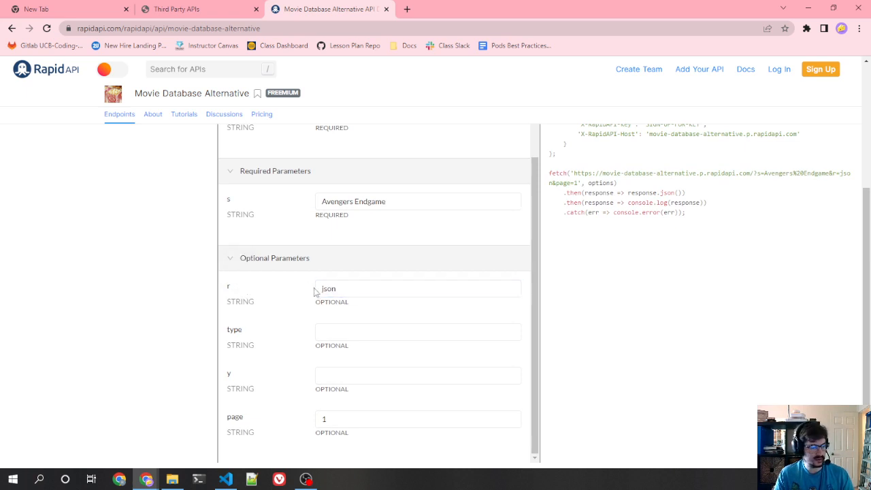
{"action": "left_click", "coordinate": [416, 288]}
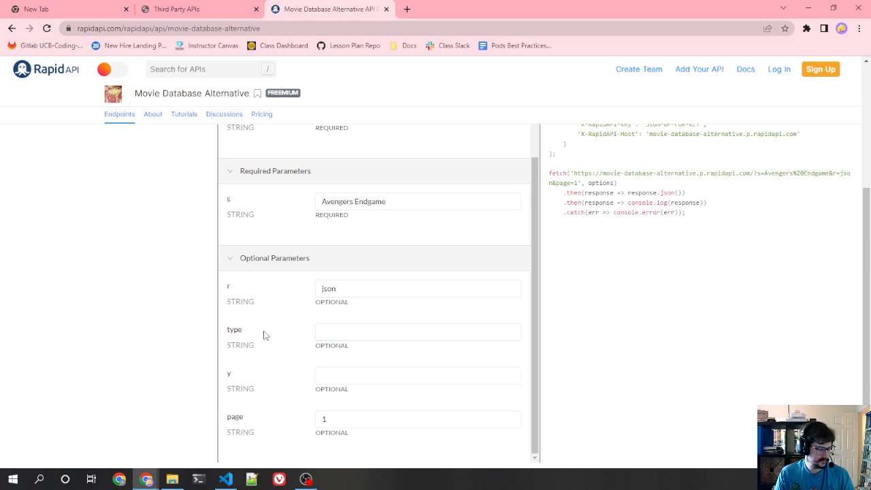
{"action": "scroll", "scroll_direction": "down", "scroll_amount": 3}
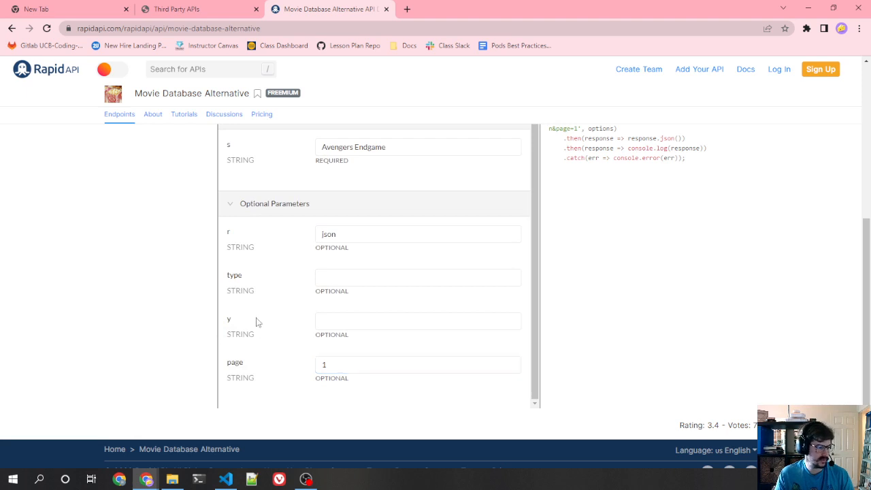
{"action": "scroll", "scroll_direction": "up", "scroll_amount": 3}
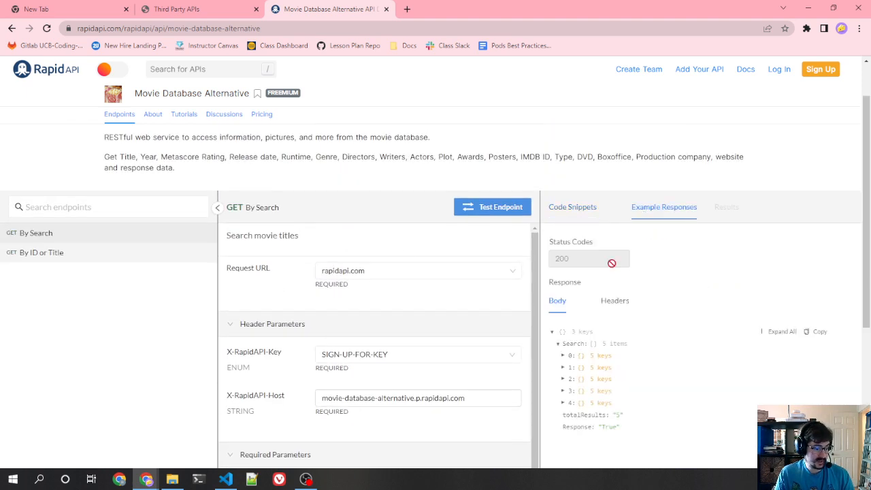
- Check the example response headers, then expand Search item 0 to see Avengers: Endgame's details
{"action": "scroll", "scroll_direction": "down", "scroll_amount": 3}
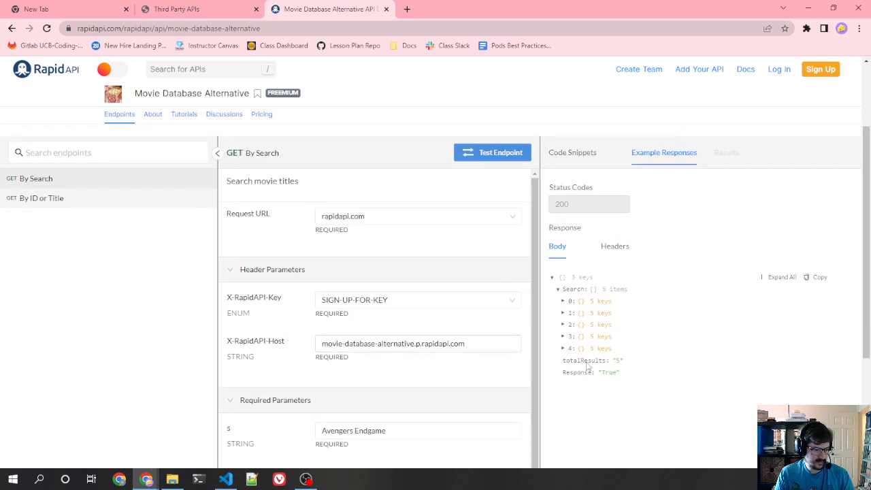
{"action": "mouse_move", "coordinate": [615, 245]}
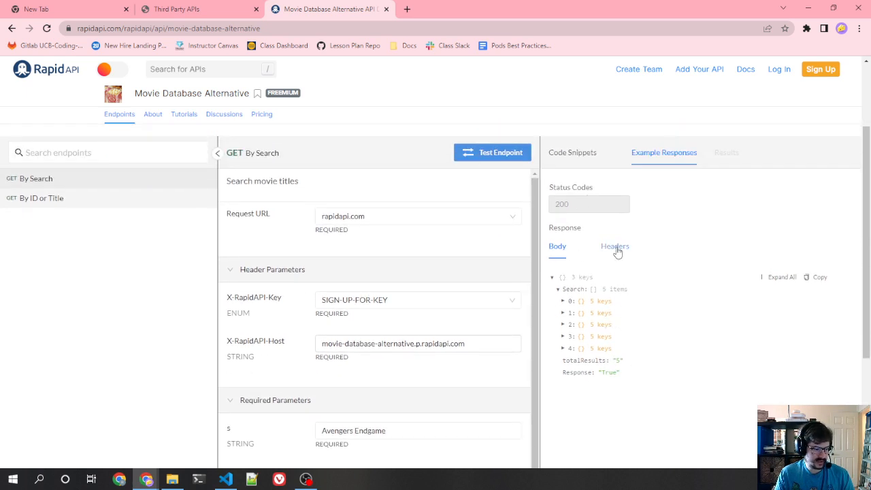
{"action": "left_click", "coordinate": [615, 245]}
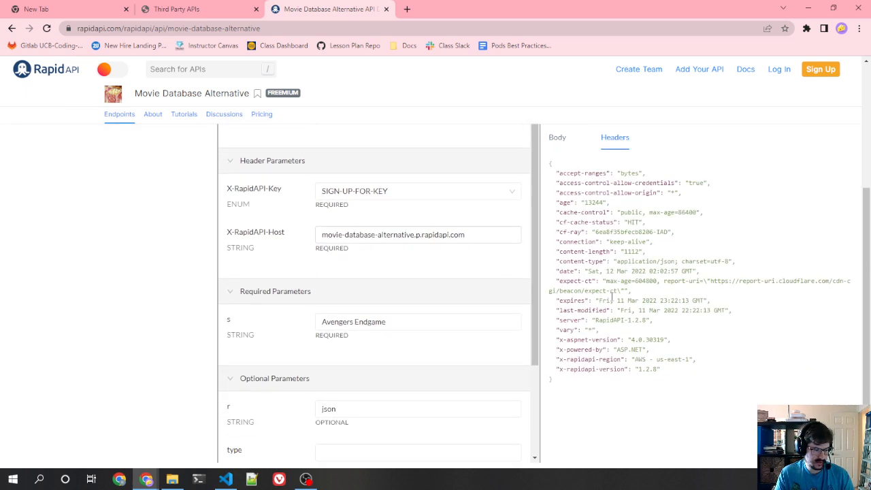
{"action": "mouse_move", "coordinate": [612, 328]}
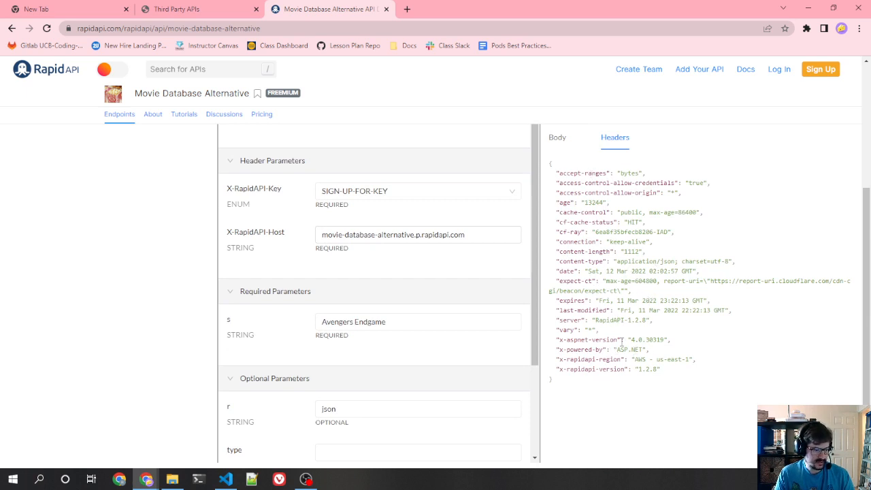
{"action": "left_click", "coordinate": [557, 190]}
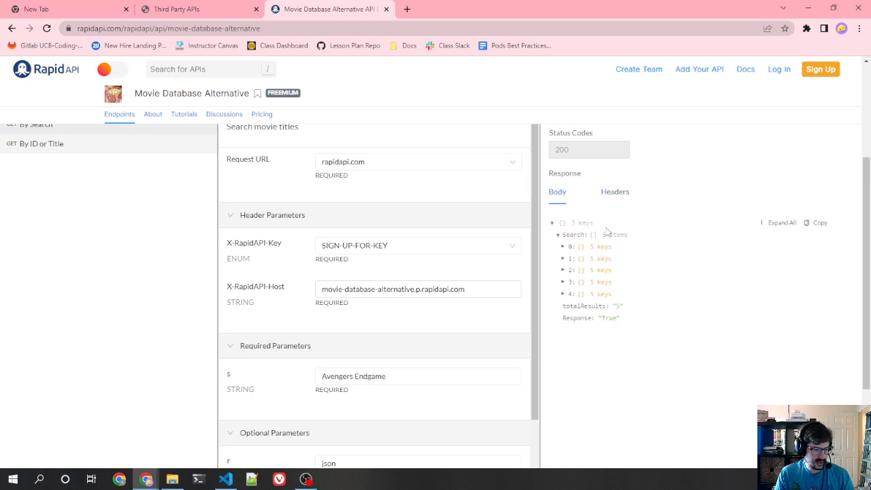
{"action": "left_click", "coordinate": [564, 246]}
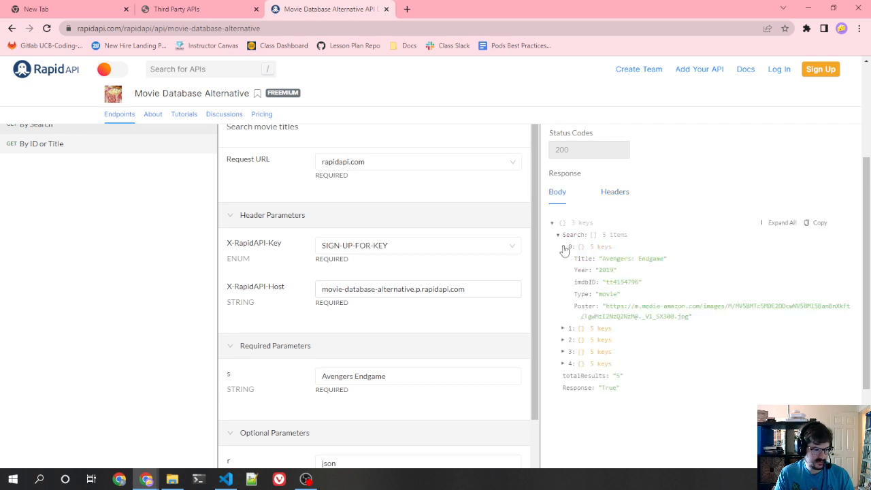
{"action": "mouse_move", "coordinate": [591, 265]}
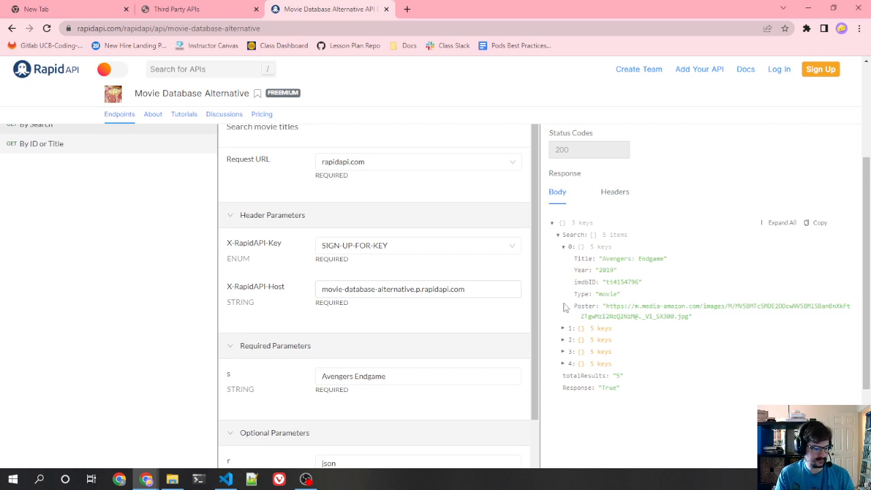
{"action": "scroll", "scroll_direction": "down", "scroll_amount": 3}
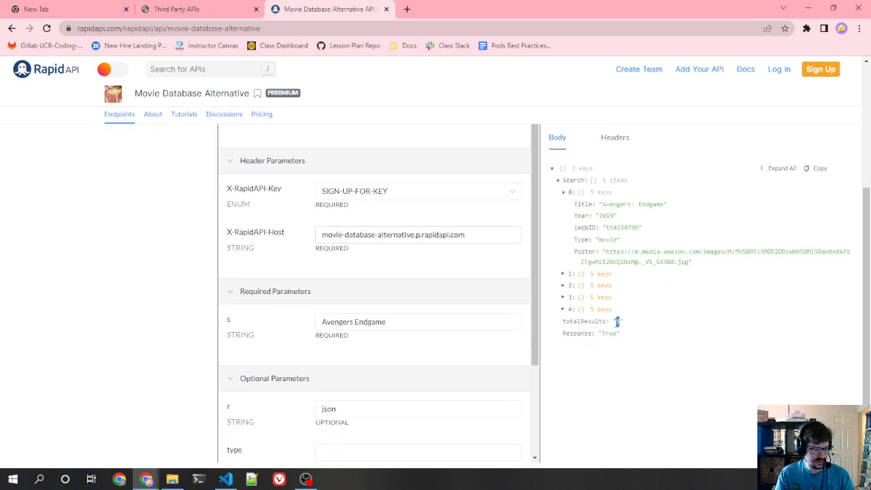
{"action": "mouse_move", "coordinate": [651, 320]}
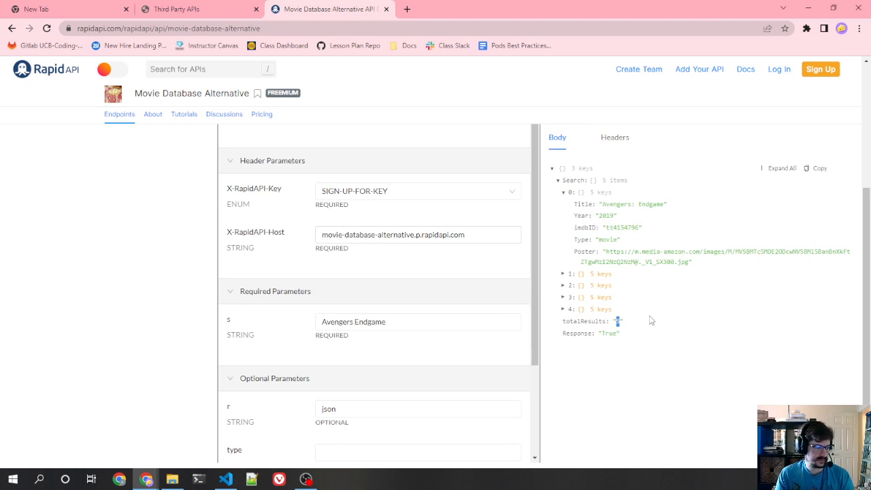
{"action": "mouse_move", "coordinate": [312, 381]}
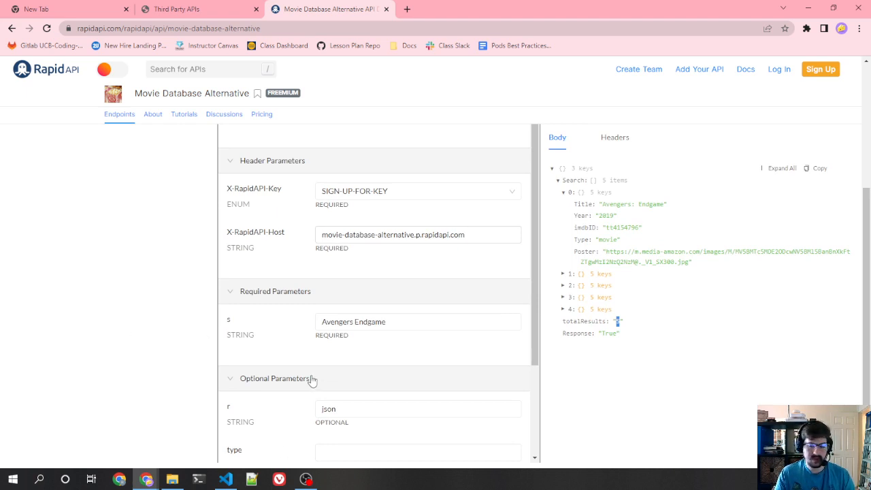
{"action": "mouse_move", "coordinate": [285, 247]}
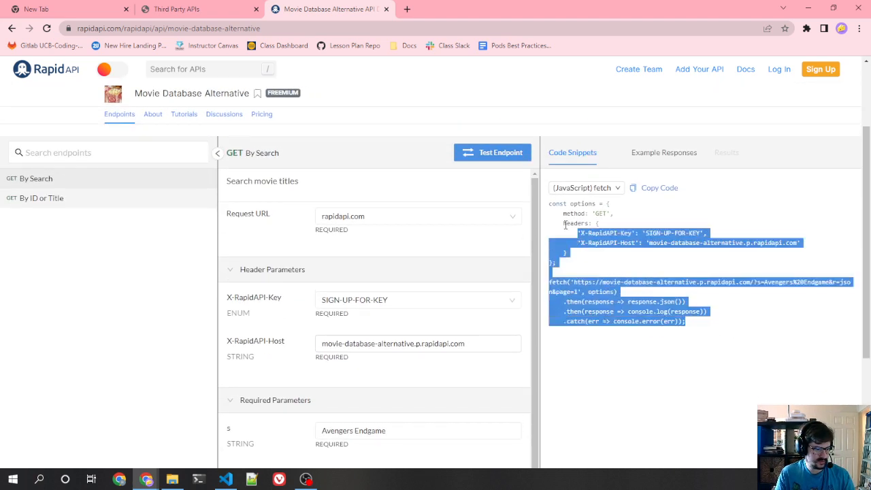
- Bring VS Code forward and show the project's file tree
{"action": "left_click", "coordinate": [226, 479]}
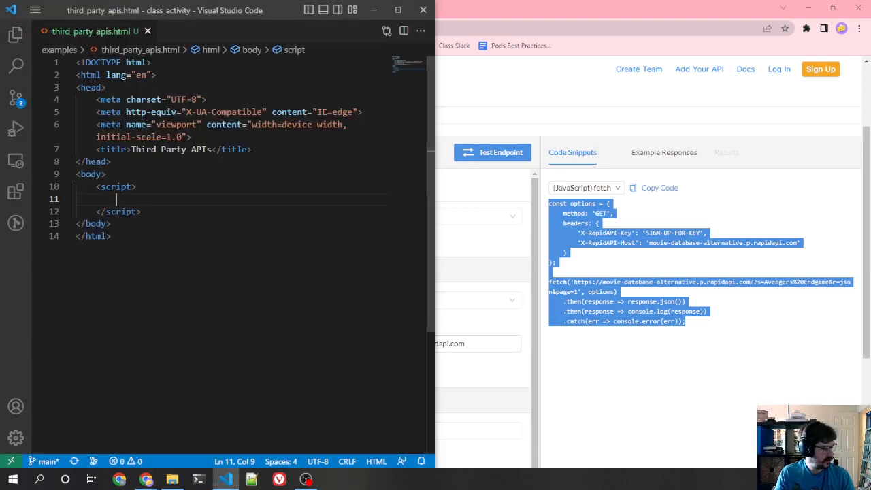
{"action": "mouse_move", "coordinate": [16, 65]}
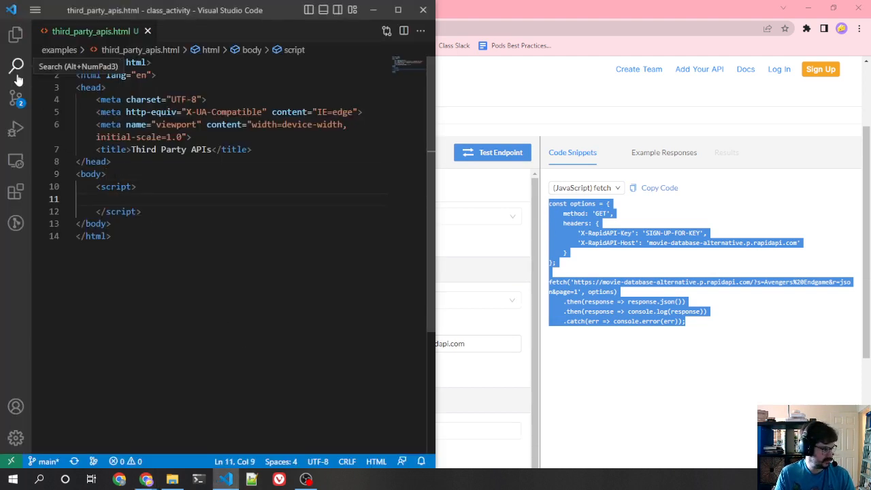
{"action": "left_click", "coordinate": [17, 34]}
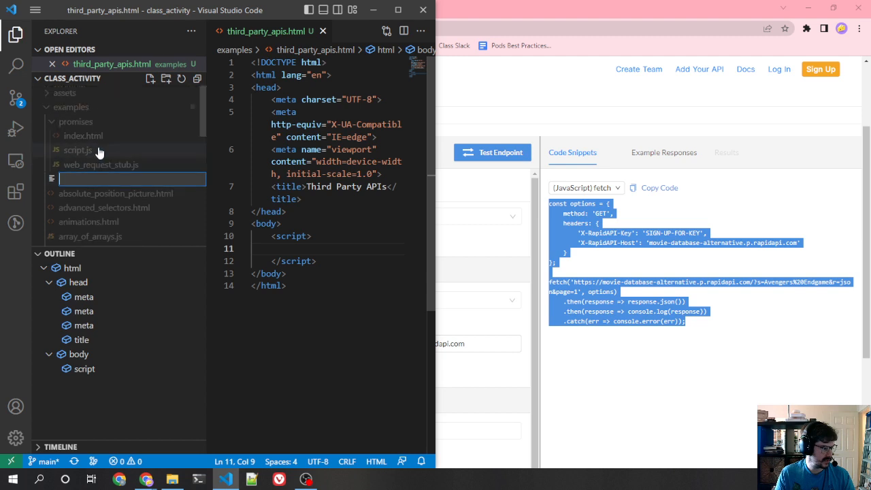
- Name the new file api_tokens.js and add examples/api_tokens.js to .gitignore
{"action": "type", "text": "a"}
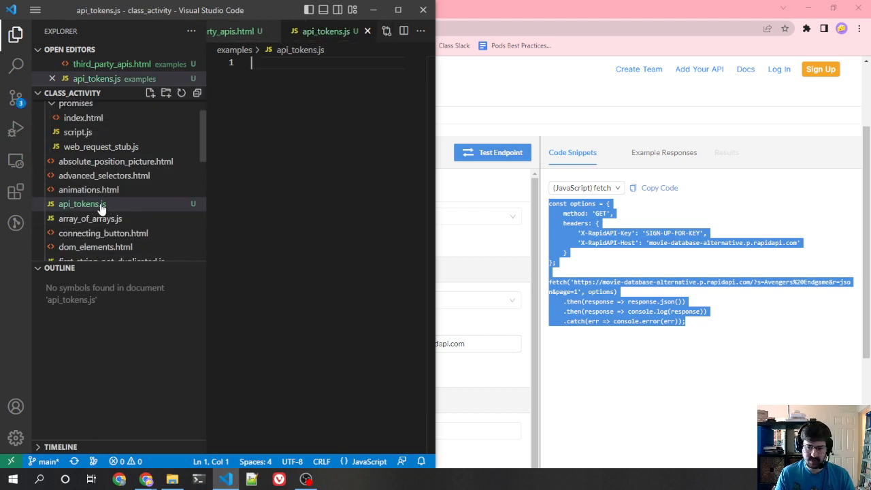
{"action": "scroll", "scroll_direction": "down", "scroll_amount": 3}
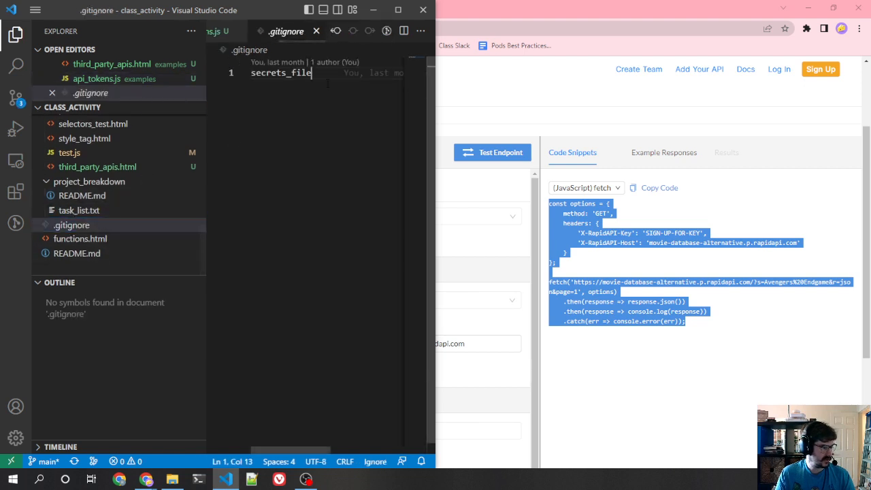
{"action": "key", "text": "enter"}
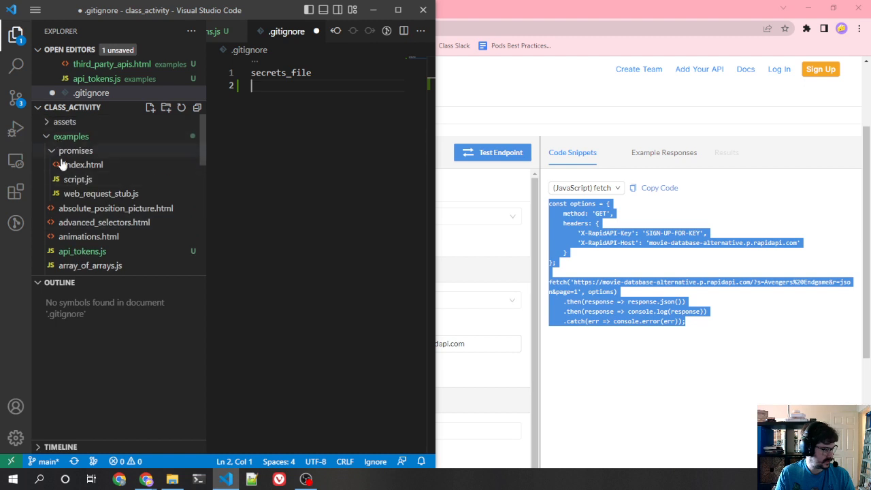
{"action": "type", "text": "erxampl"}
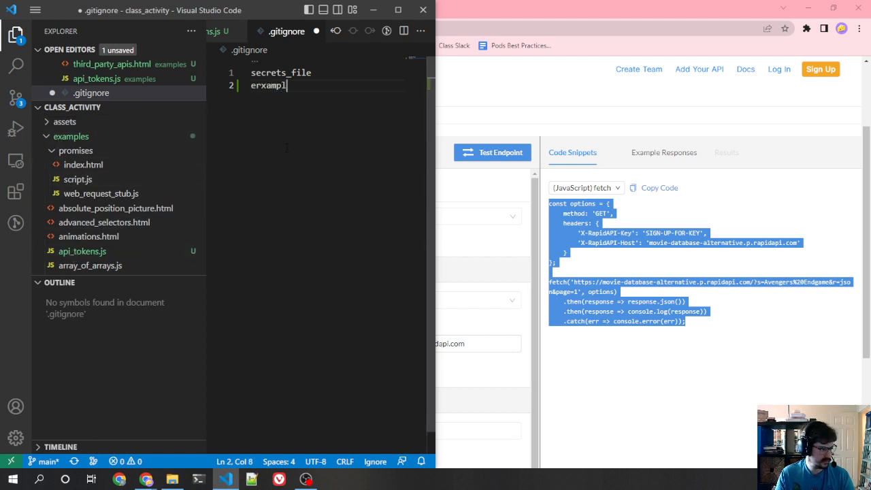
{"action": "type", "text": "examples/a[i"}
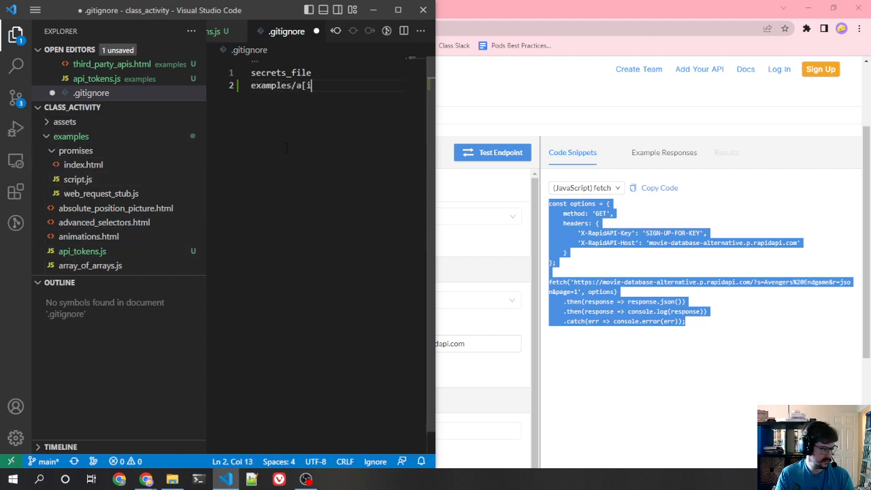
{"action": "type", "text": "pi_tokens.js"}
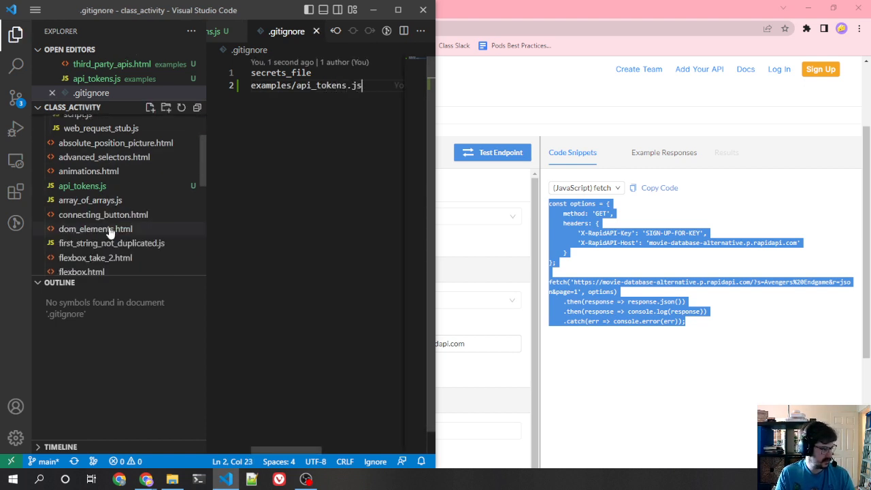
- In api_tokens.js, declare const rapidAPIToken = "sometoken here"
{"action": "left_click", "coordinate": [82, 185]}
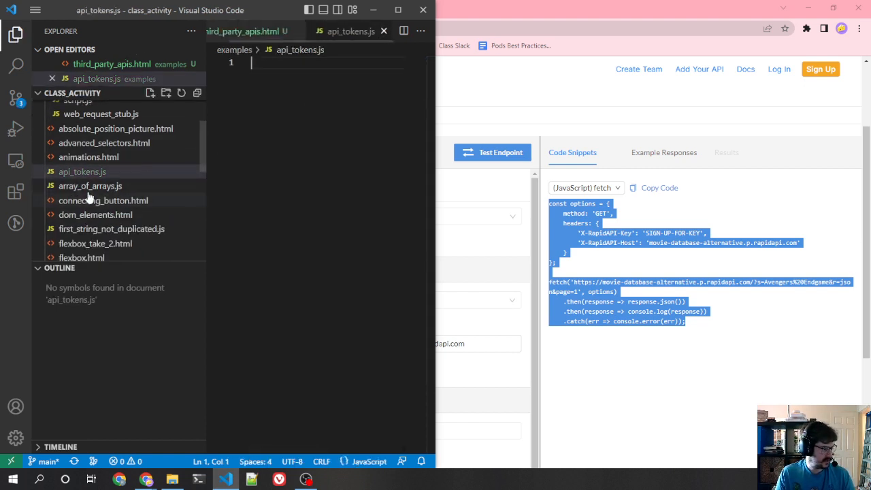
{"action": "mouse_move", "coordinate": [82, 171]}
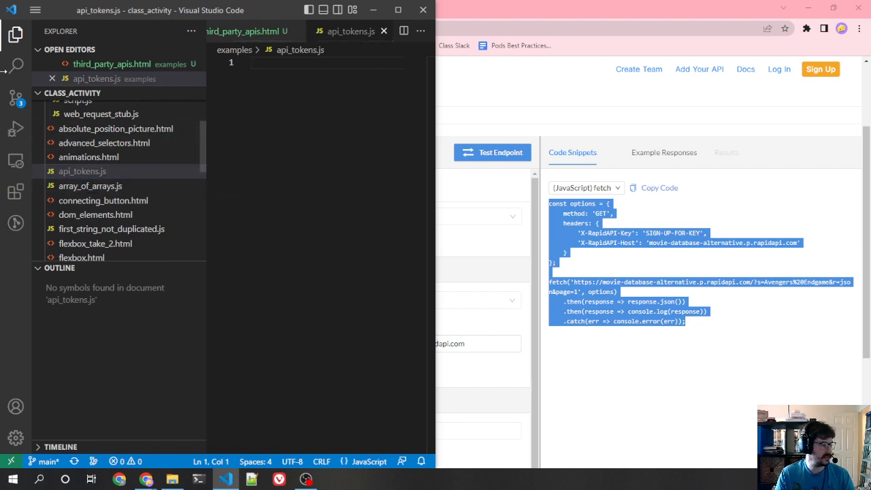
{"action": "left_click", "coordinate": [15, 33]}
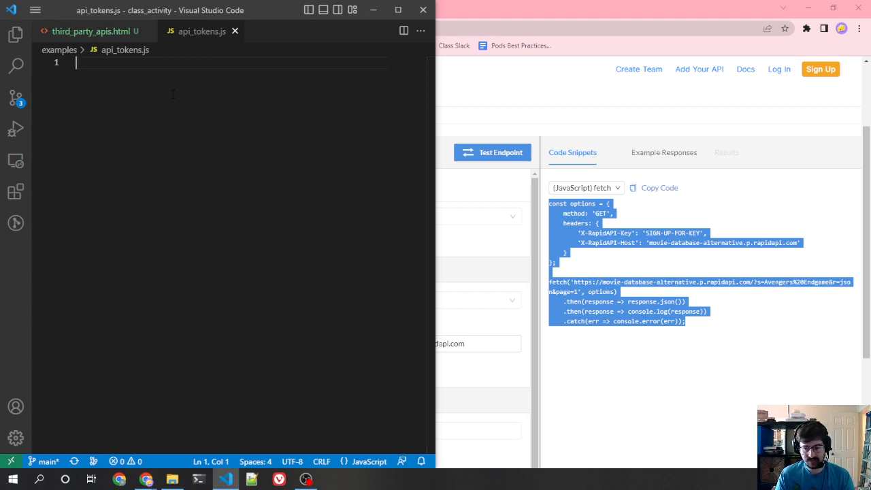
{"action": "type", "text": "const"}
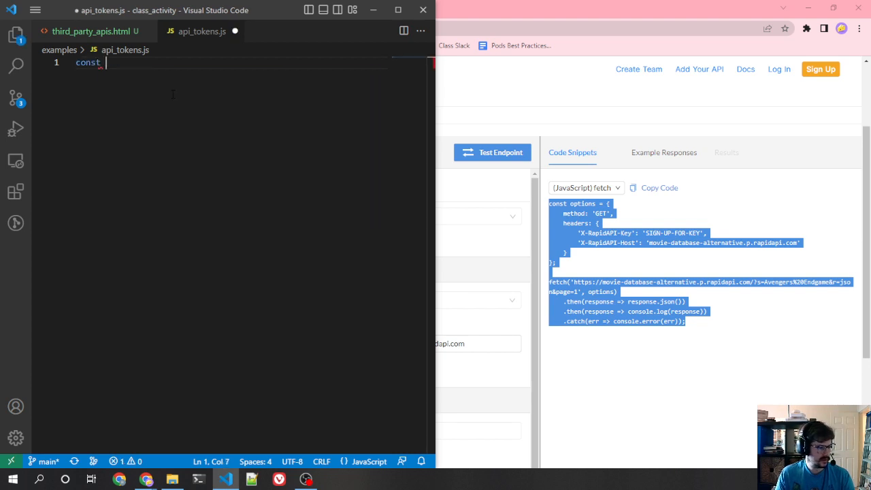
{"action": "type", "text": "rapidAPIToken = \"sometoken here\";"}
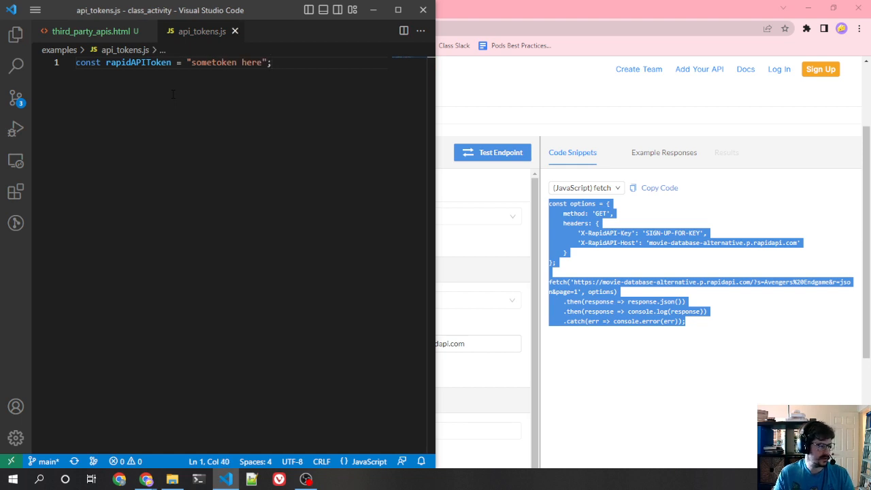
- Load api_tokens.js via a script src tag and use rapidAPIToken for the X-RapidAPI-Key header
{"action": "left_click", "coordinate": [90, 32]}
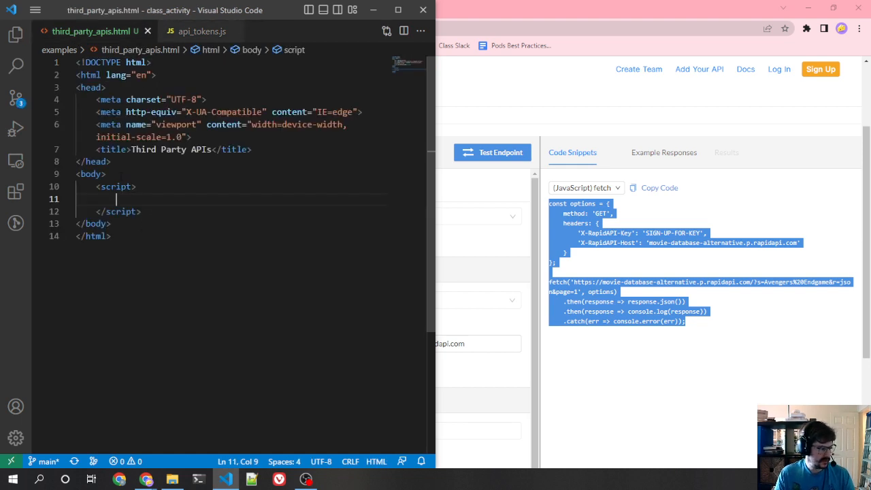
{"action": "type", "text": "<script>"}
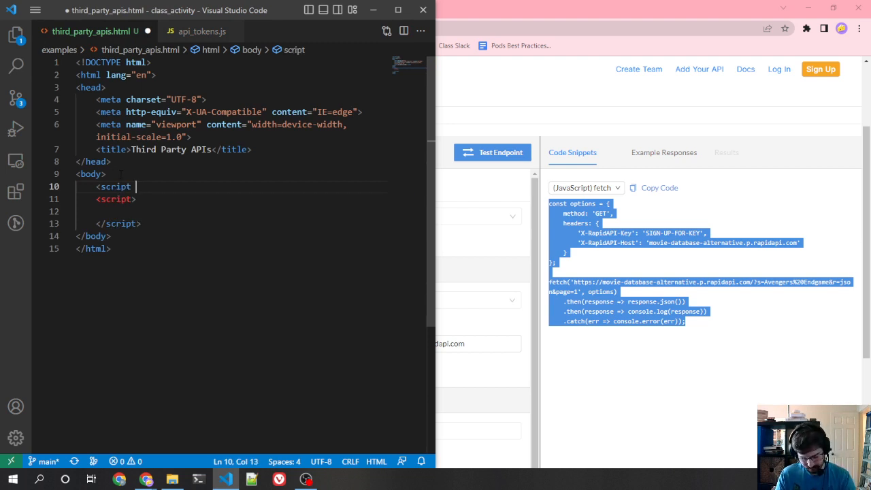
{"action": "type", "text": "src=\"\""}
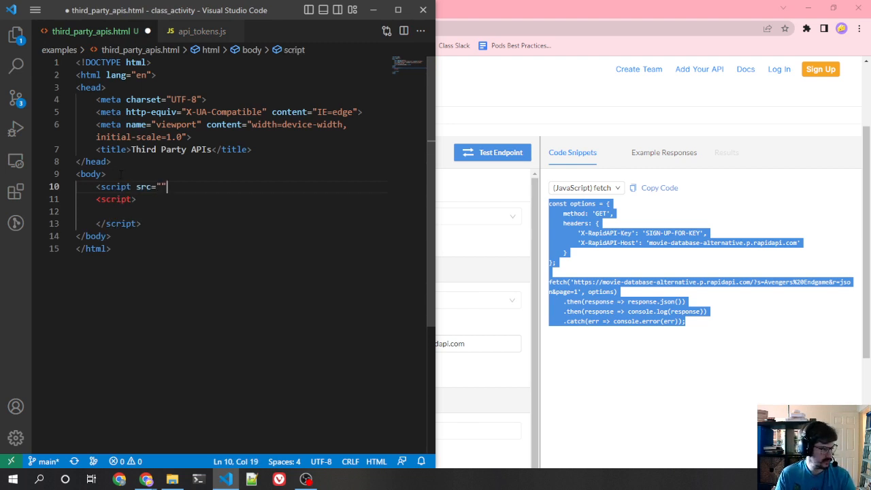
{"action": "type", "text": "api_tokens.js"}
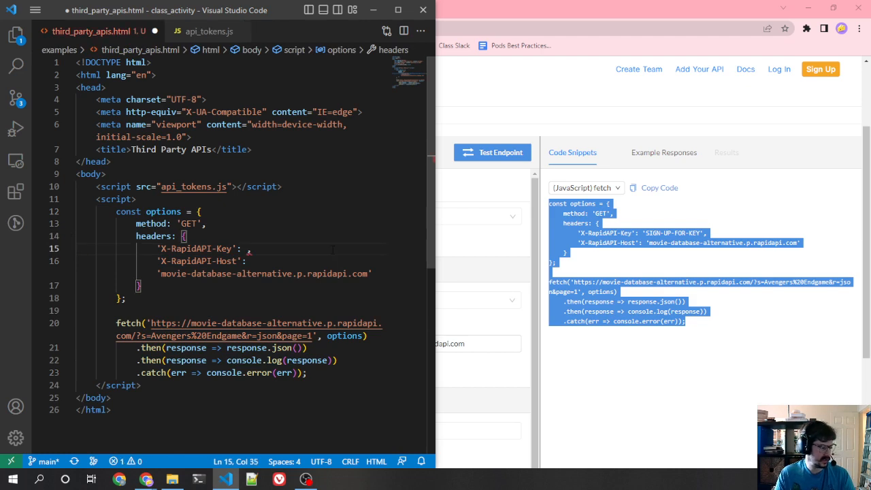
{"action": "left_click", "coordinate": [207, 31]}
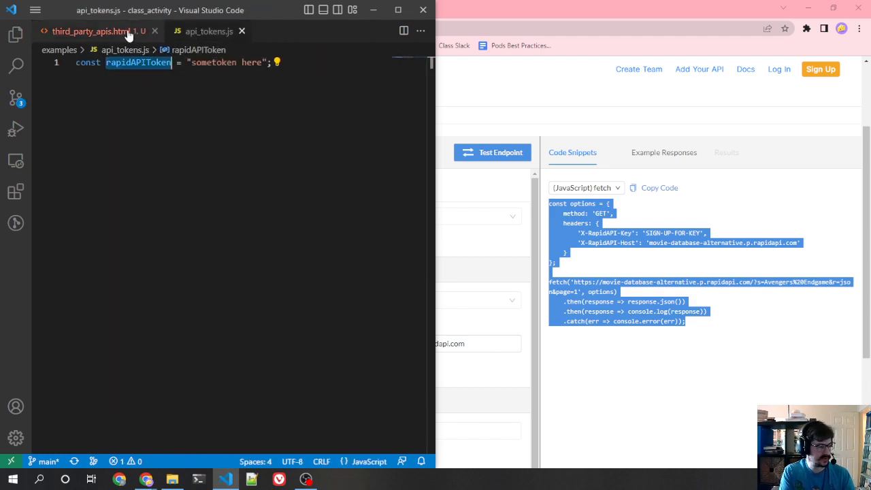
{"action": "left_click", "coordinate": [88, 31]}
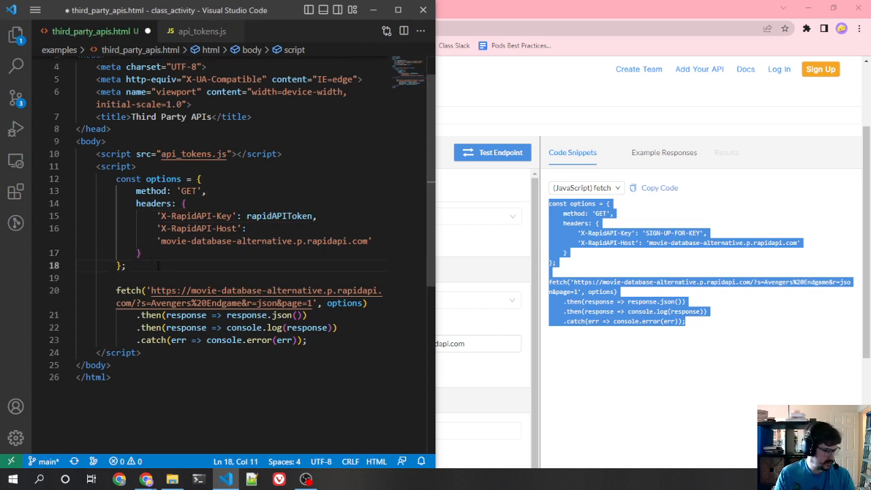
- Write const params = { s: 'Avengers Endgame', r: 'json', page: 1 } above the fetch call
{"action": "type", "text": "c"}
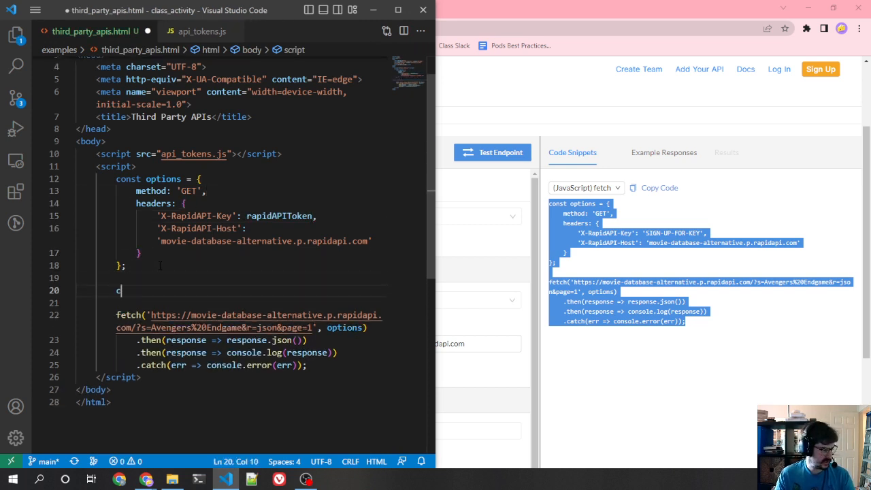
{"action": "type", "text": "onst params = {"}
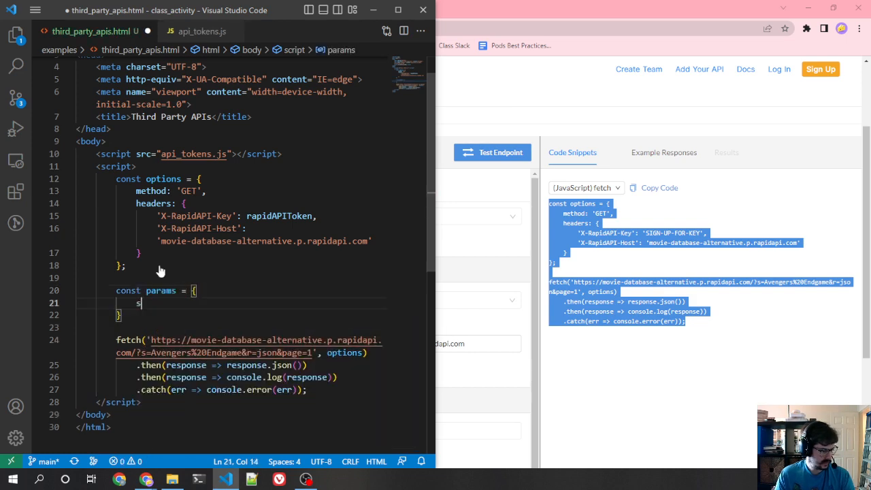
{"action": "type", "text": ":"}
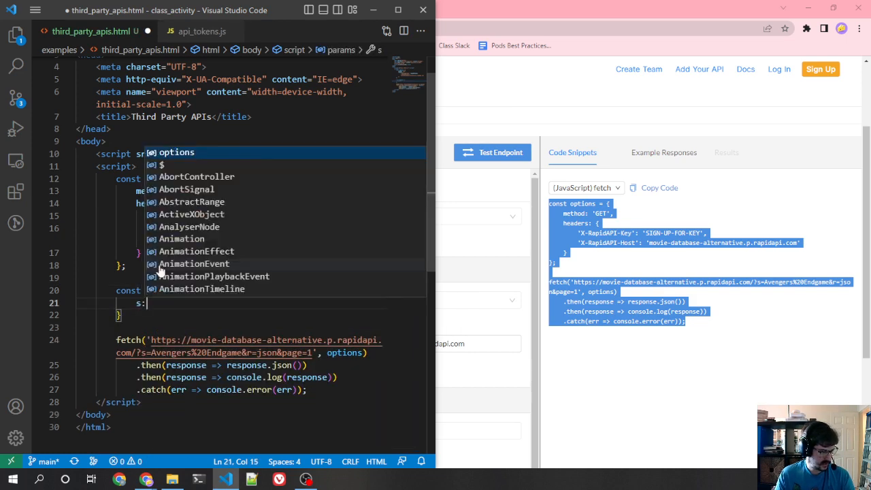
{"action": "type", "text": "'A"}
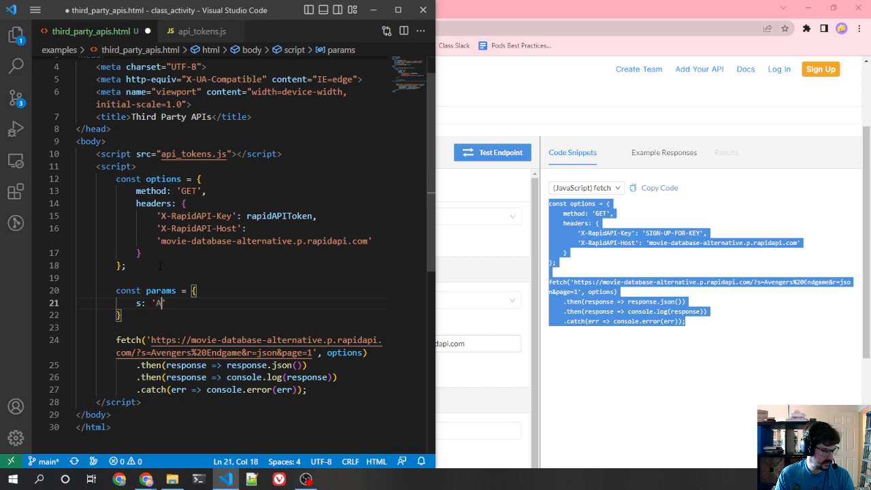
{"action": "type", "text": "vengers"}
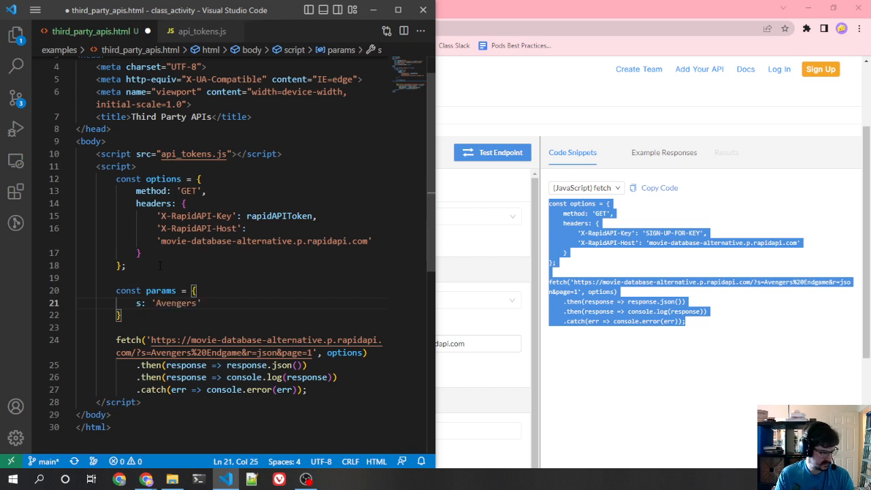
{"action": "type", "text": "Endgame"}
{"action": "type", "text": "r: 'json',"}
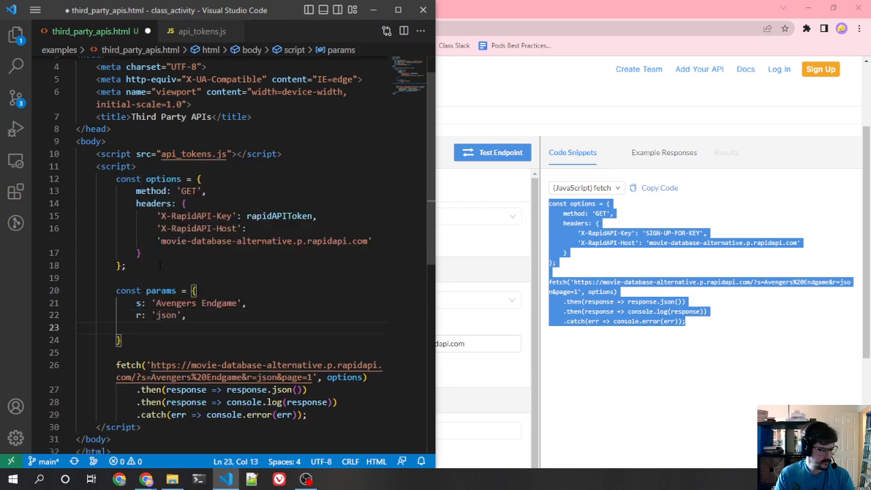
{"action": "type", "text": "page: 1,"}
{"action": "left_click", "coordinate": [232, 340]}
{"action": "type", "text": ";"}
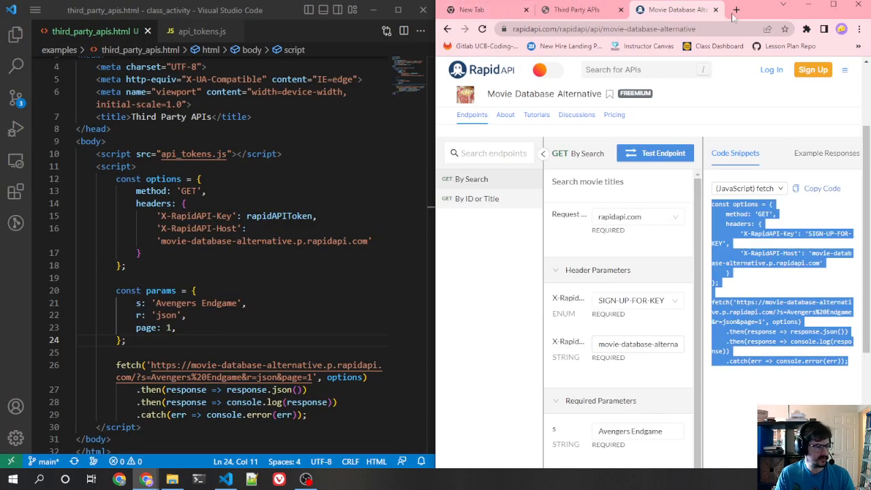
- Google 'js turn object into query parameters' and open the Stack Overflow query-string encoding question
{"action": "left_click", "coordinate": [735, 9]}
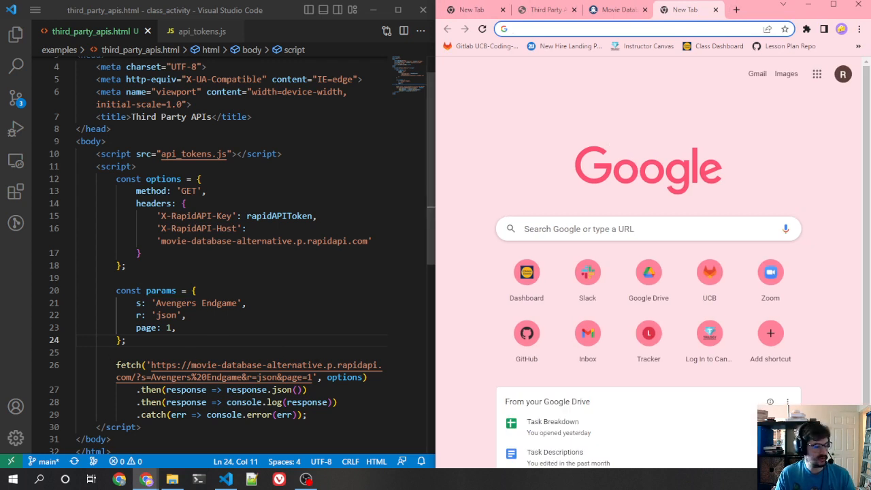
{"action": "left_click", "coordinate": [612, 29]}
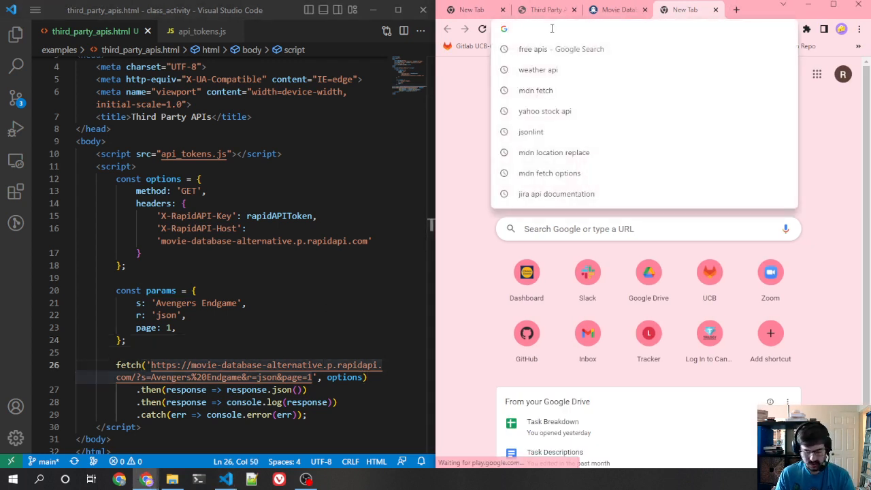
{"action": "type", "text": "js turn obj"}
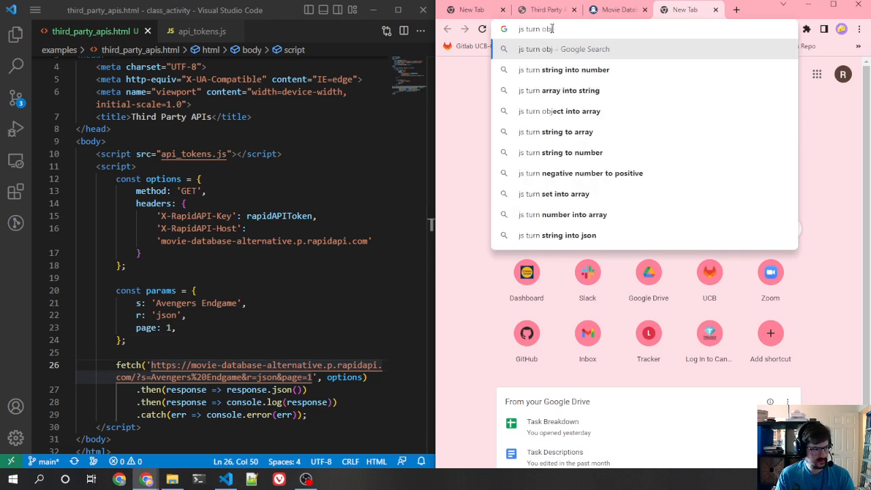
{"action": "type", "text": "ect into parameter"}
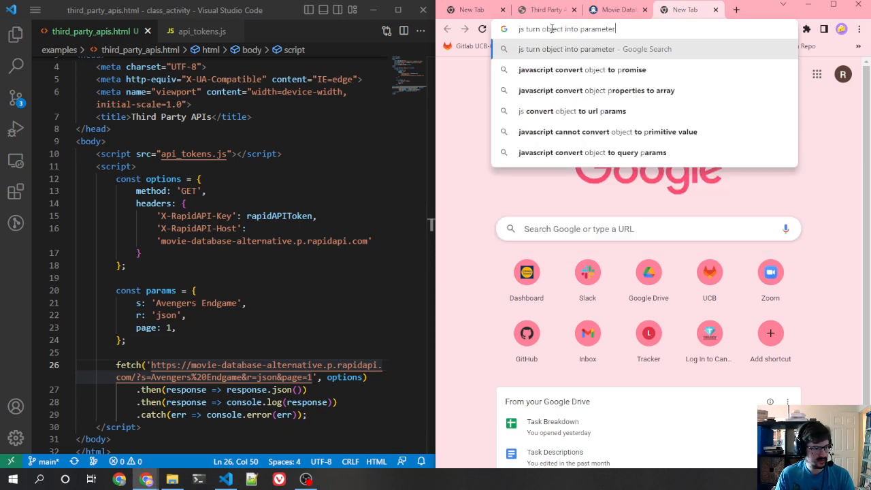
{"action": "type", "text": "query"}
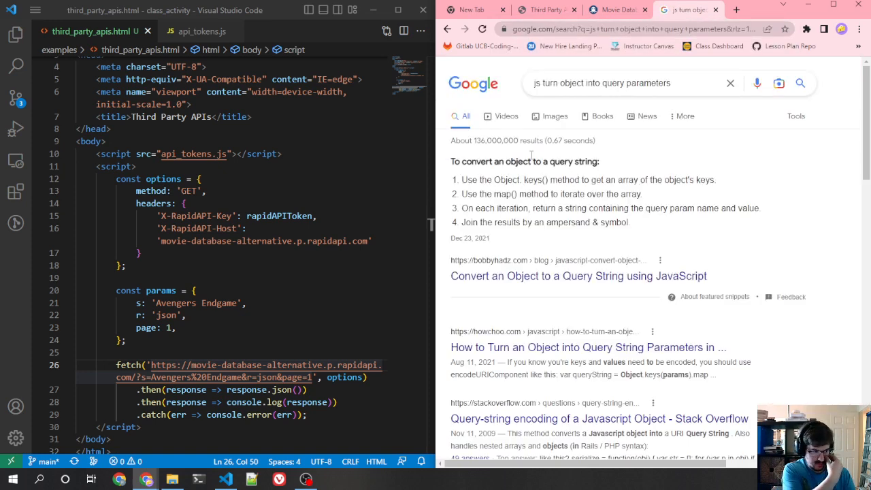
{"action": "mouse_move", "coordinate": [526, 254]}
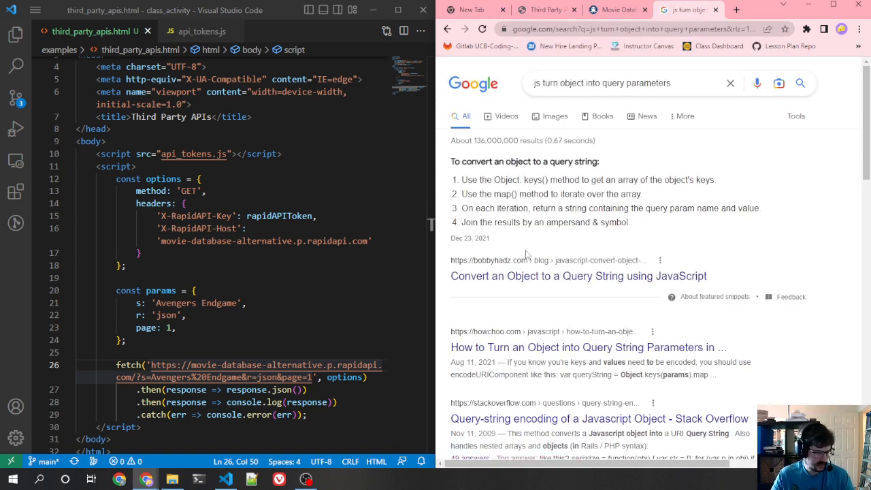
{"action": "scroll", "scroll_direction": "down", "scroll_amount": 3}
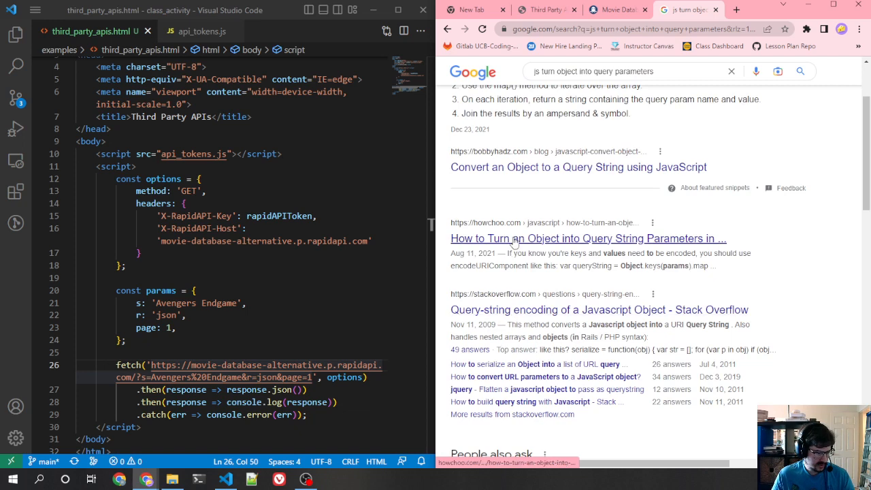
{"action": "left_click", "coordinate": [601, 310]}
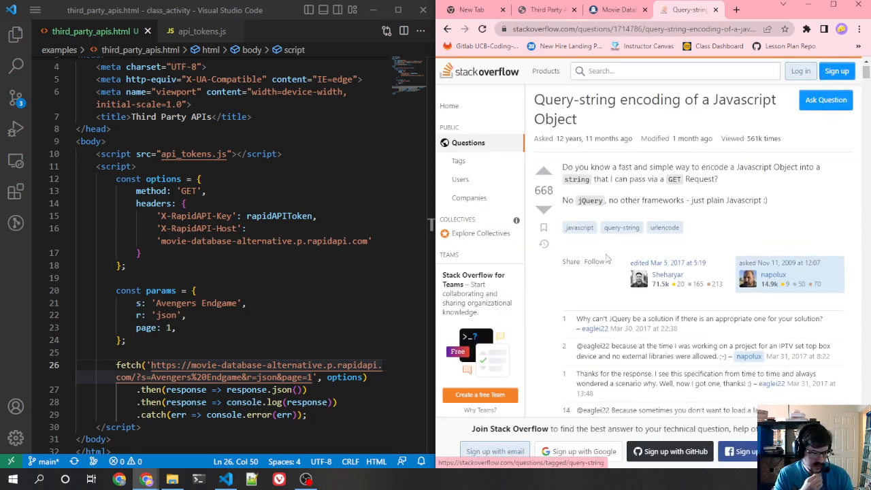
- Copy the top answer's serialize function into the script above the options as const serialize = function(obj)
{"action": "scroll", "scroll_direction": "down", "scroll_amount": 3}
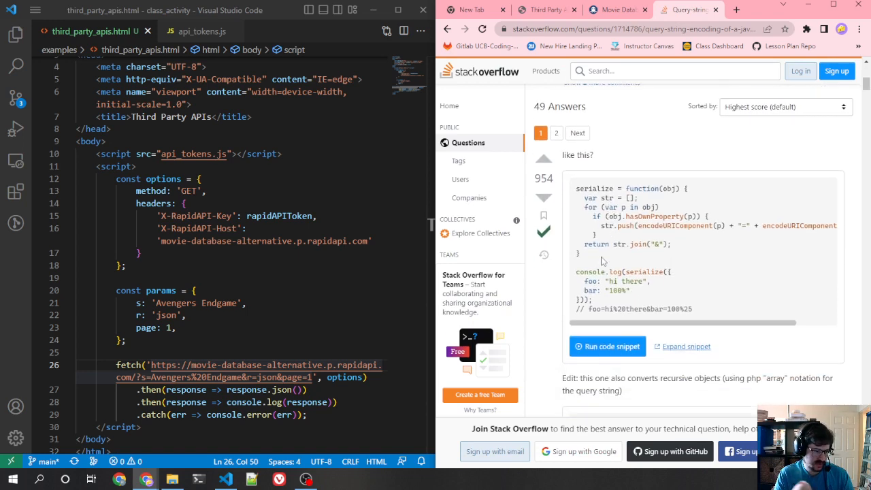
{"action": "scroll", "scroll_direction": "right", "scroll_amount": 3}
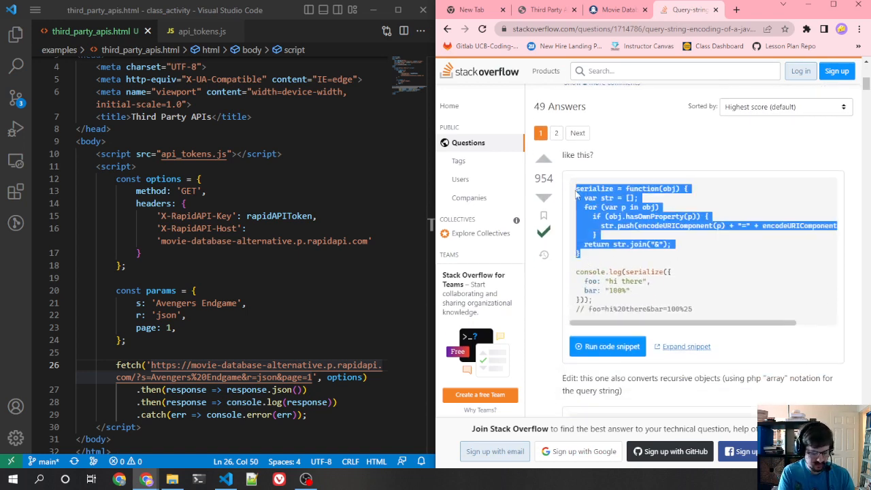
{"action": "key", "text": "enter"}
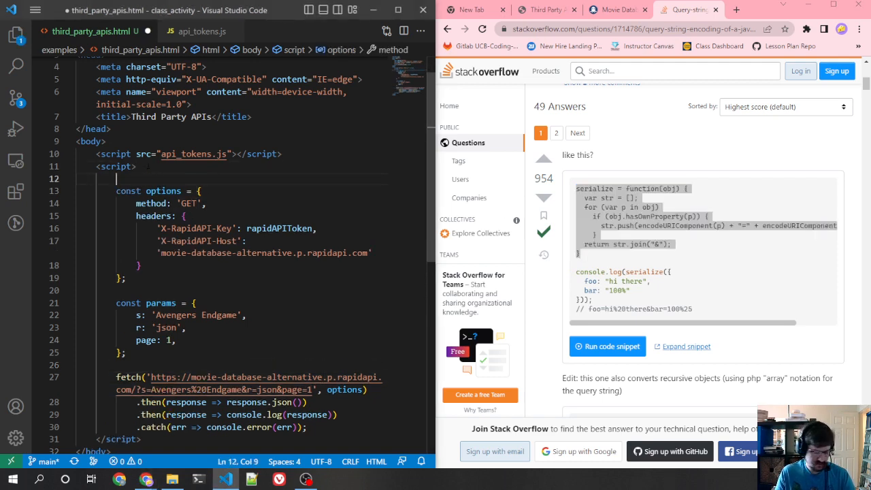
{"action": "type", "text": "const serialize = function(obj) {"}
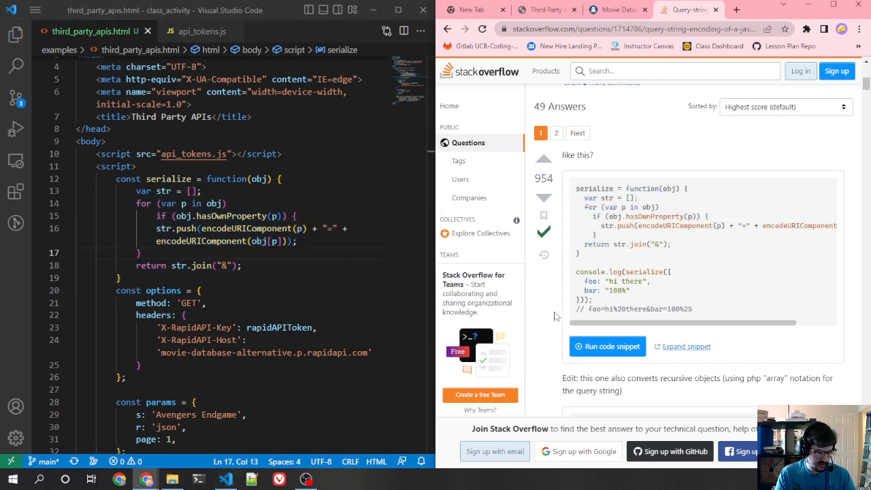
- Copy the Stack Overflow answer's shareable link from its Share menu
{"action": "scroll", "scroll_direction": "down", "scroll_amount": 3}
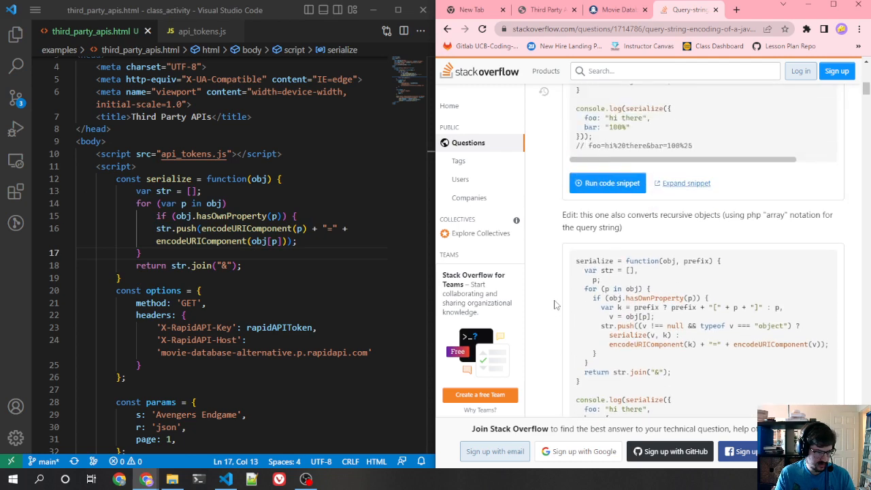
{"action": "scroll", "scroll_direction": "down", "scroll_amount": 3}
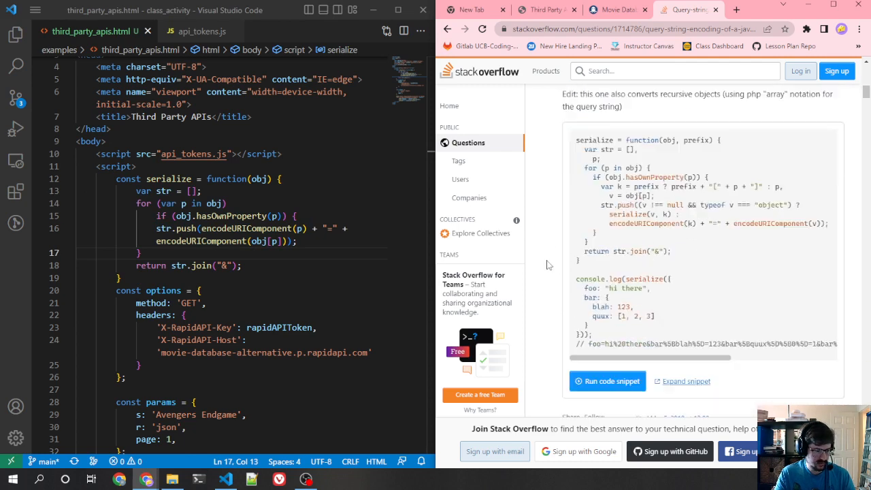
{"action": "scroll", "scroll_direction": "down", "scroll_amount": 3}
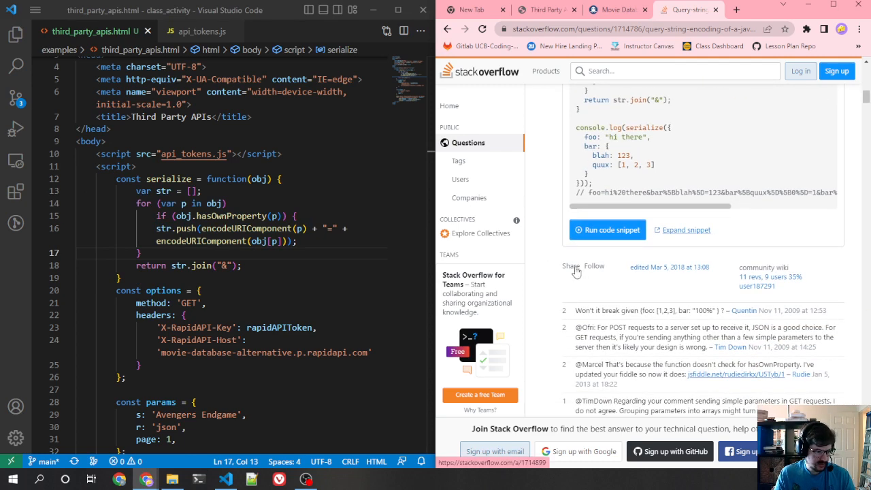
{"action": "left_click", "coordinate": [571, 265]}
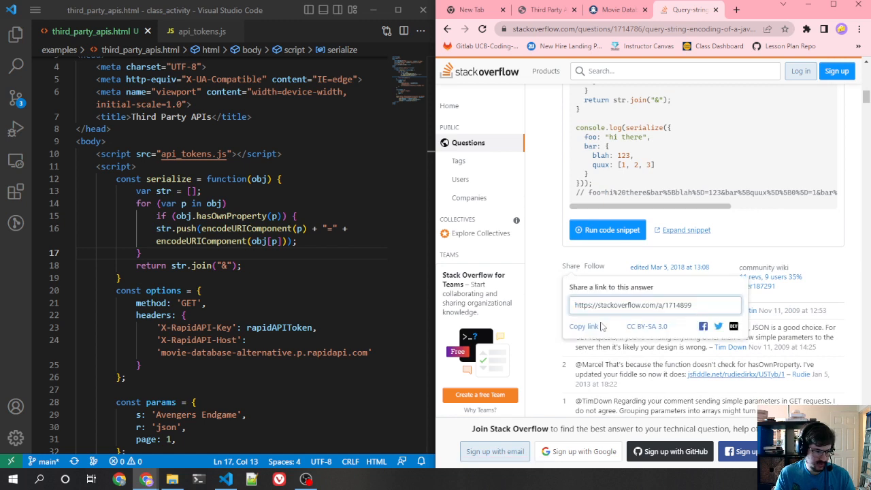
{"action": "left_click", "coordinate": [583, 327]}
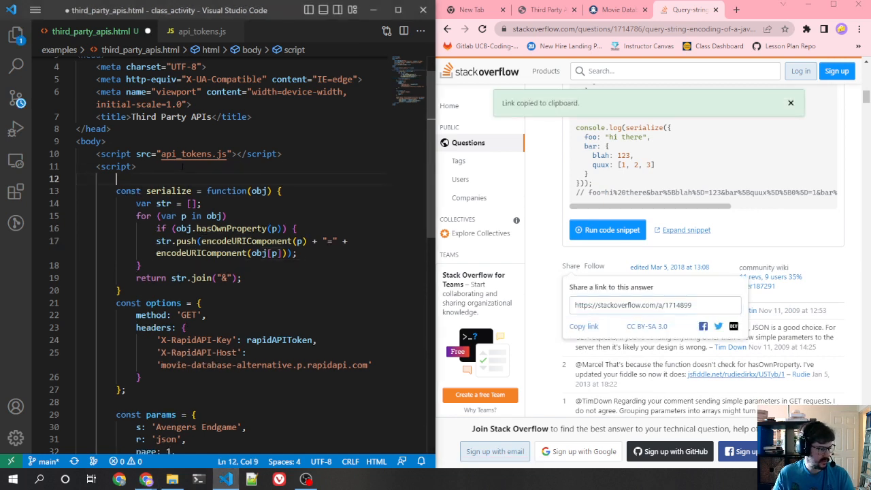
{"action": "type", "text": "// from https://stackoverflow.com/a/1714899"}
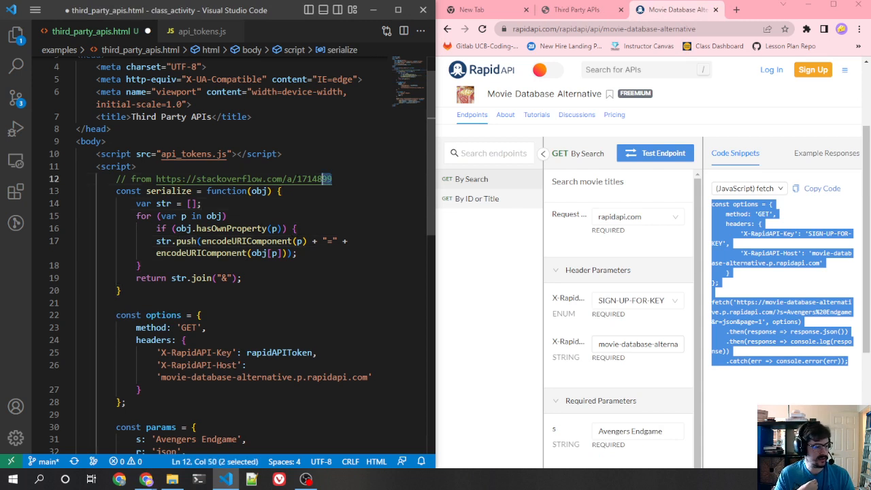
{"action": "left_click", "coordinate": [319, 178]}
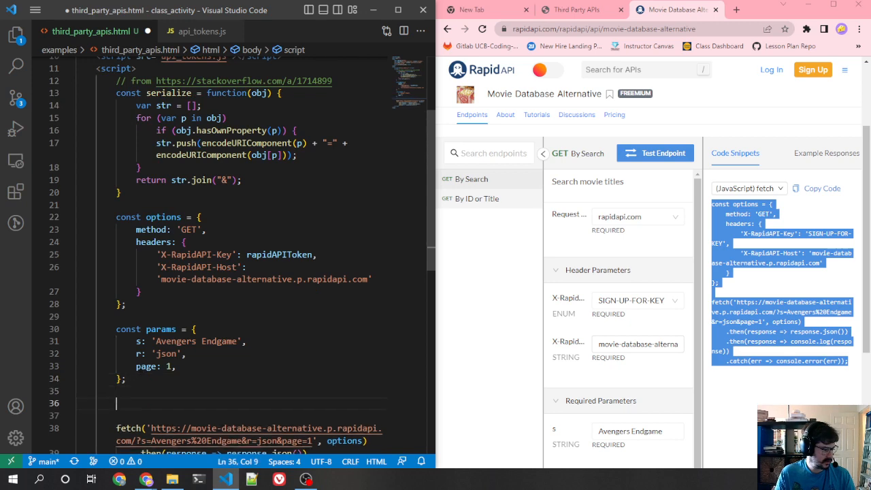
{"action": "type", "text": "const params"}
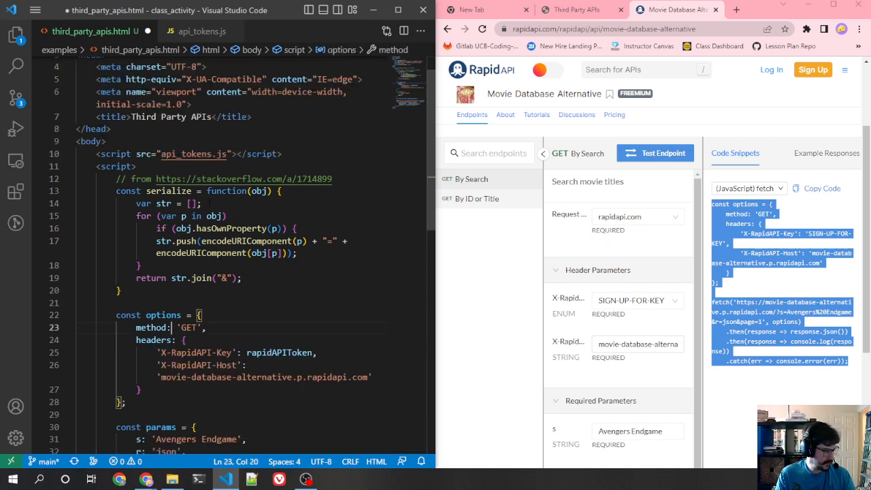
{"action": "left_click", "coordinate": [194, 204]}
{"action": "type", "text": "d"}
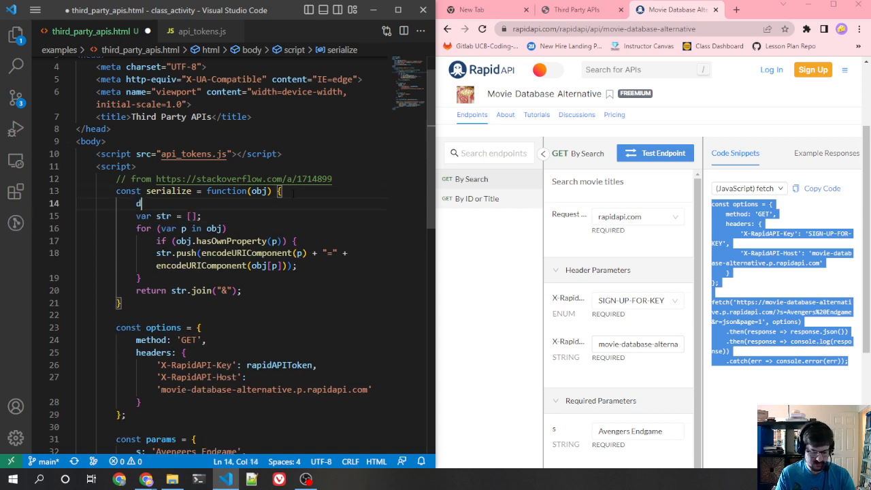
{"action": "type", "text": "ebugger;"}
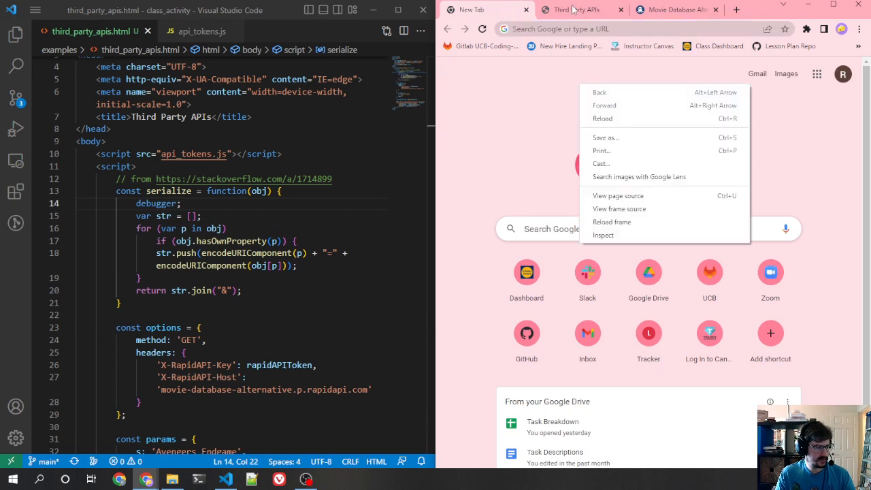
{"action": "left_click", "coordinate": [603, 234]}
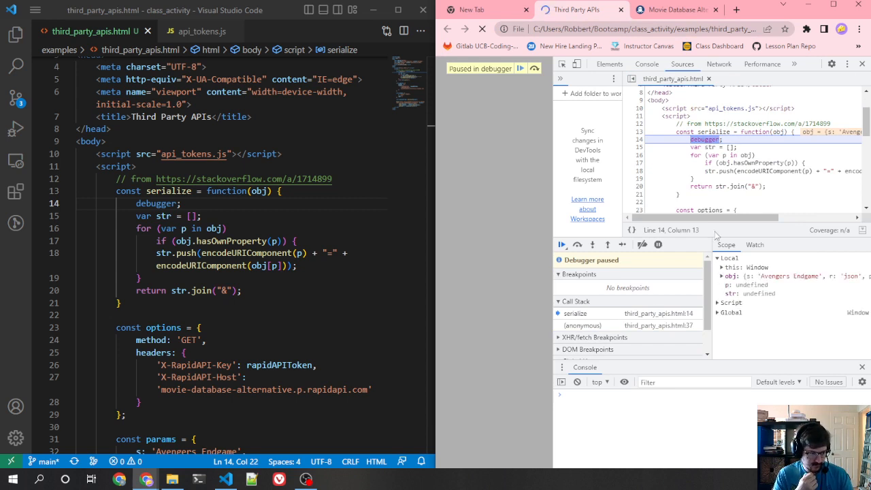
- Step the paused serialize call through to the hasOwnProperty check inside its loop
{"action": "left_click", "coordinate": [577, 245]}
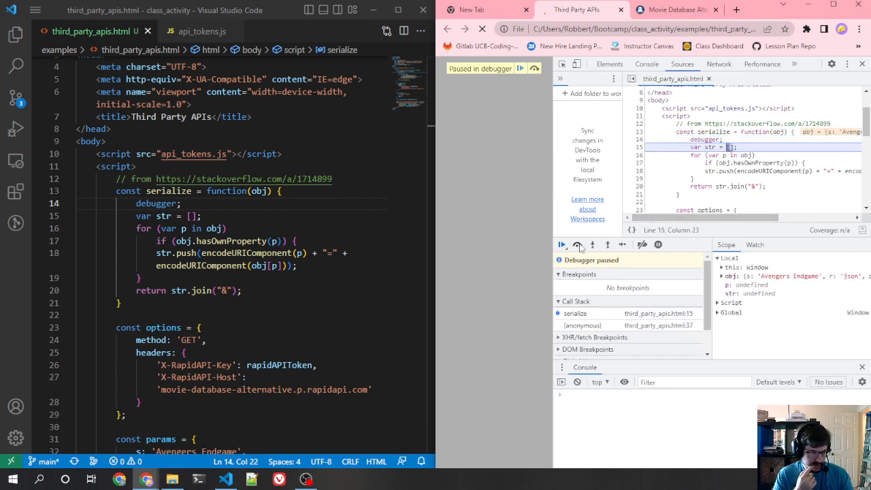
{"action": "left_click", "coordinate": [578, 245]}
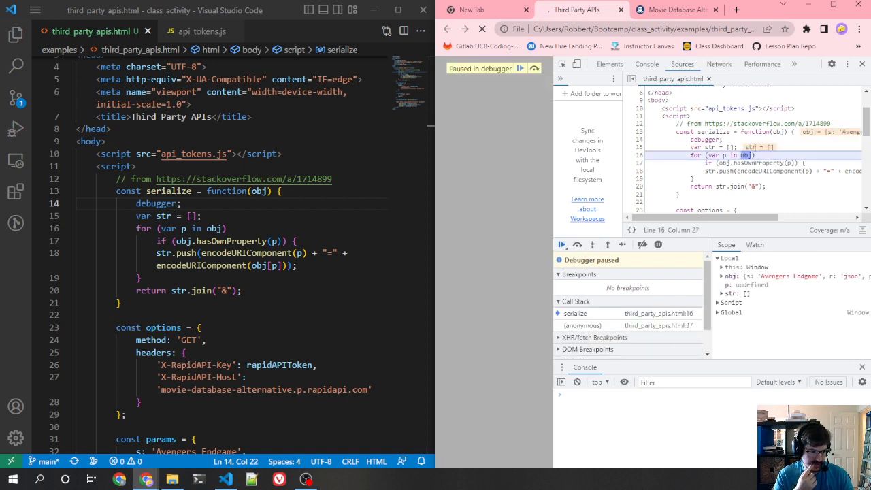
{"action": "left_click", "coordinate": [577, 245]}
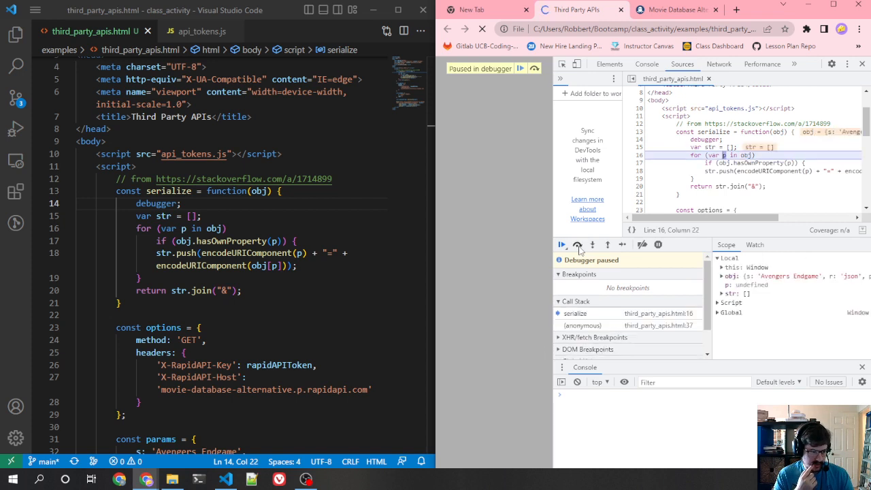
{"action": "left_click", "coordinate": [578, 245]}
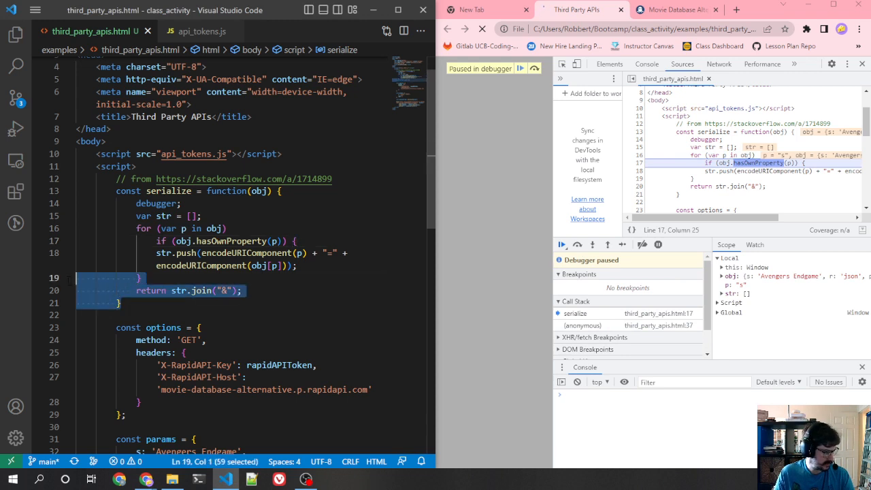
- Put the if block's closing brace on its own line and select the encodeURIComponent call in the paused source
{"action": "left_click", "coordinate": [139, 278]}
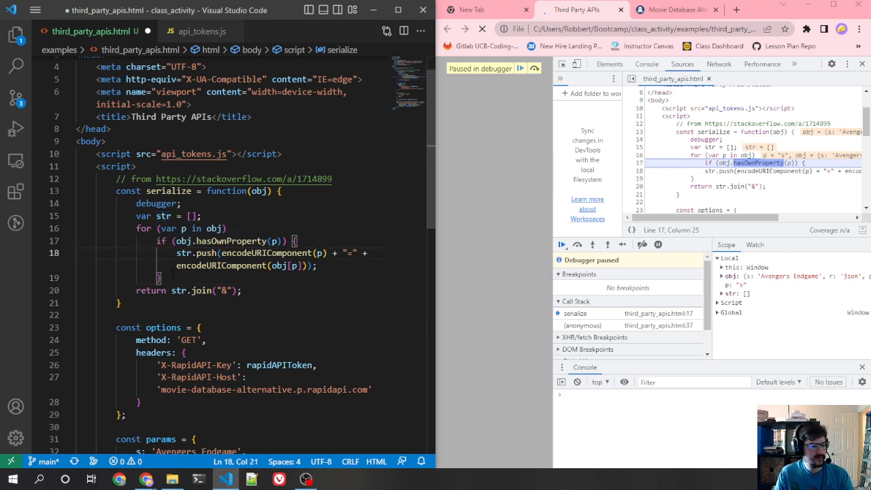
{"action": "left_click", "coordinate": [161, 278]}
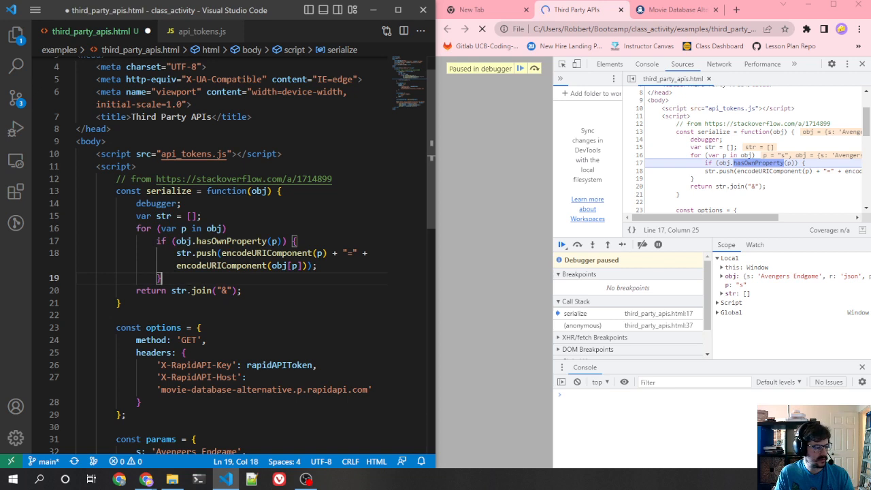
{"action": "key", "text": "Enter"}
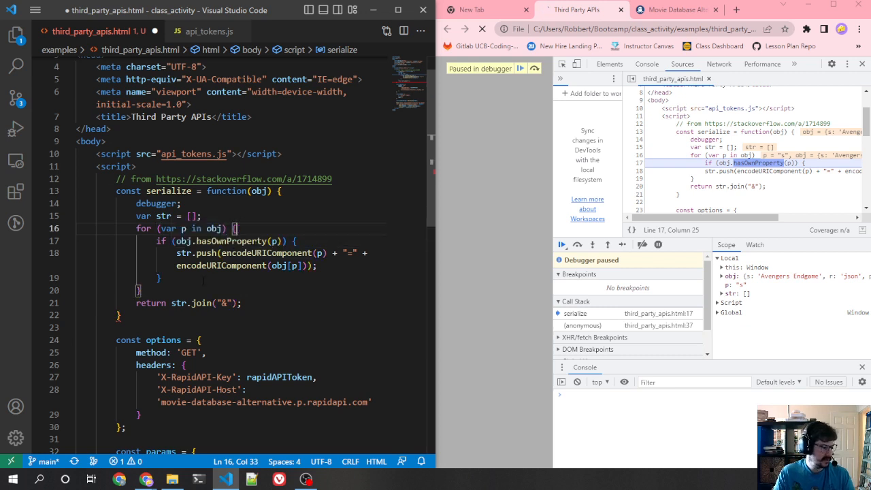
{"action": "left_click", "coordinate": [136, 290]}
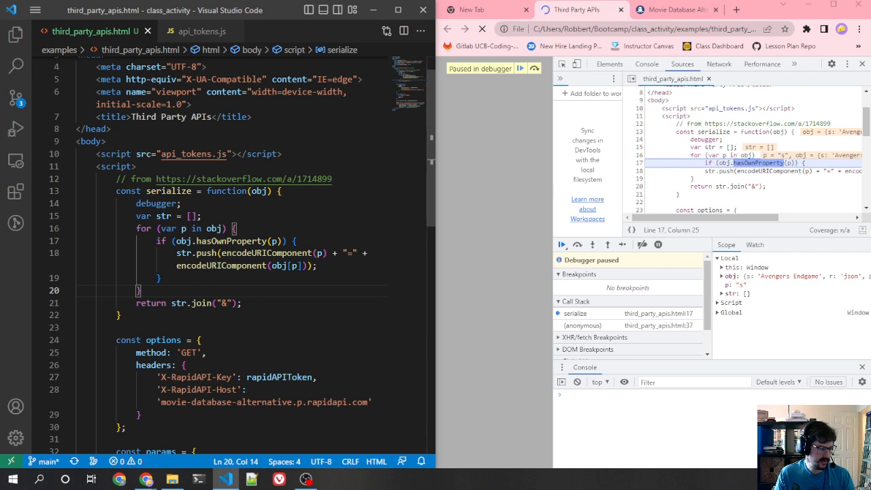
{"action": "mouse_move", "coordinate": [183, 229]}
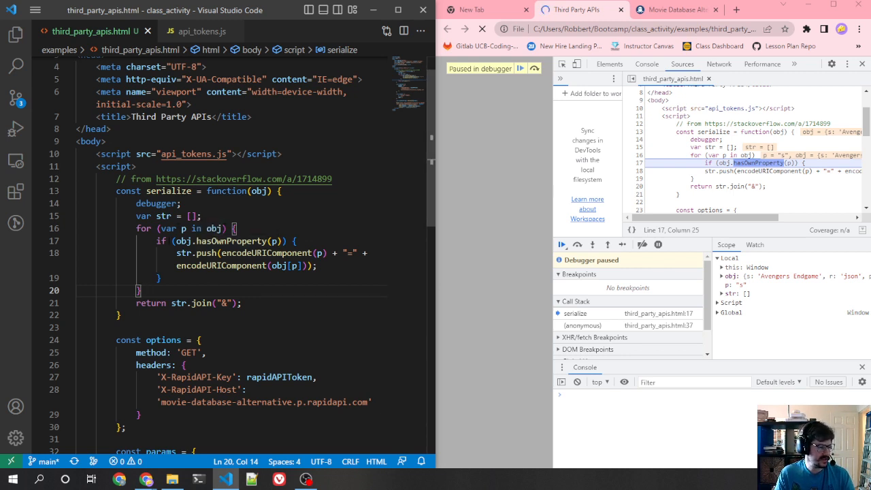
{"action": "double_click", "coordinate": [193, 229]}
{"action": "type", "text": "obj"}
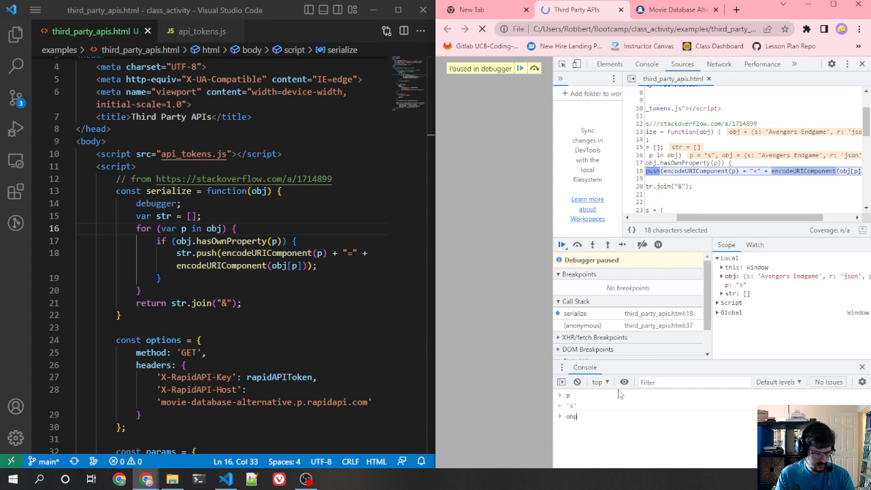
- Evaluate obj['s'] and encodeURIComponent("Avengers Endgame") in the console, then switch to the Movie Database Alternative page
{"action": "type", "text": "['"}
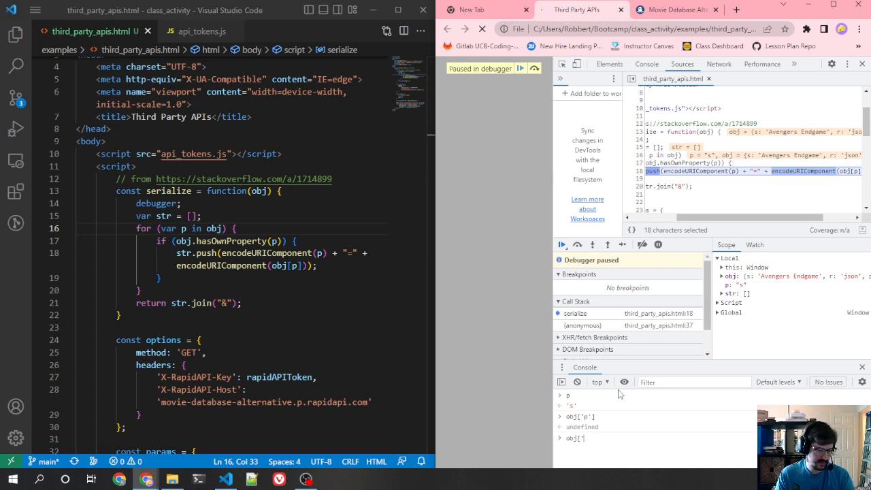
{"action": "type", "text": "encodeURIComponent(\"Avengers Endgame\")"}
{"action": "key", "text": "Return"}
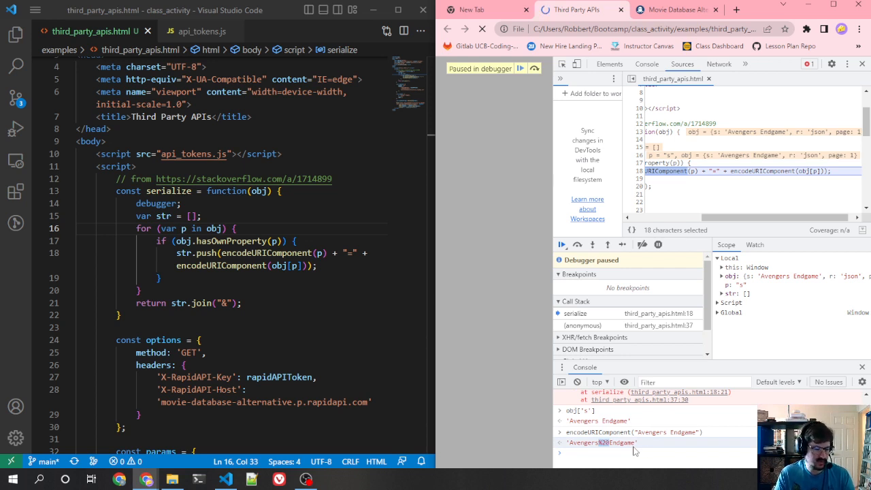
{"action": "mouse_move", "coordinate": [618, 452]}
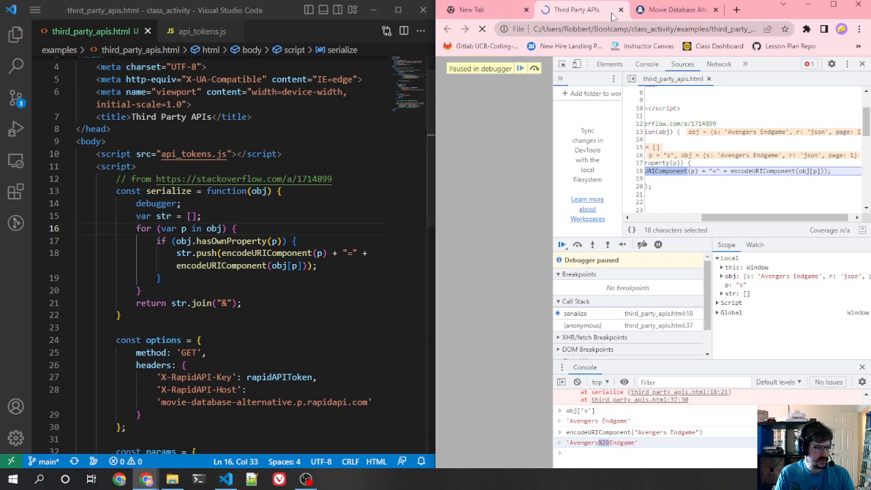
{"action": "left_click", "coordinate": [674, 9]}
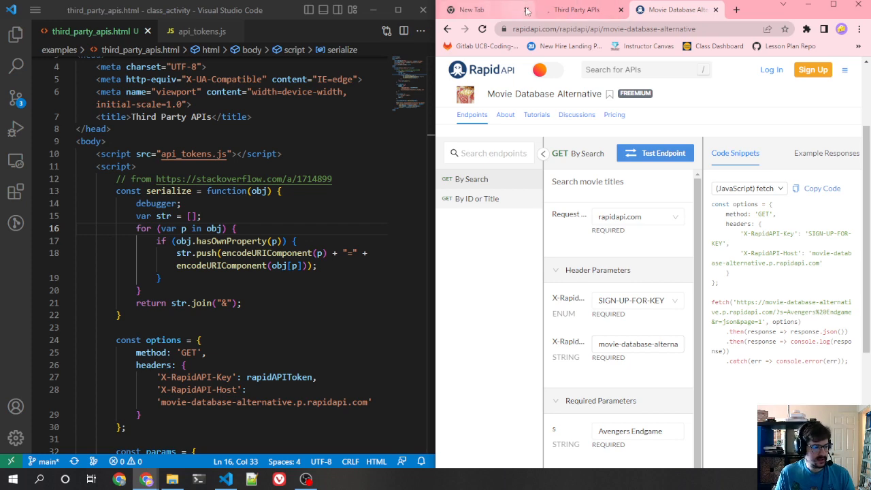
{"action": "left_click", "coordinate": [582, 9]}
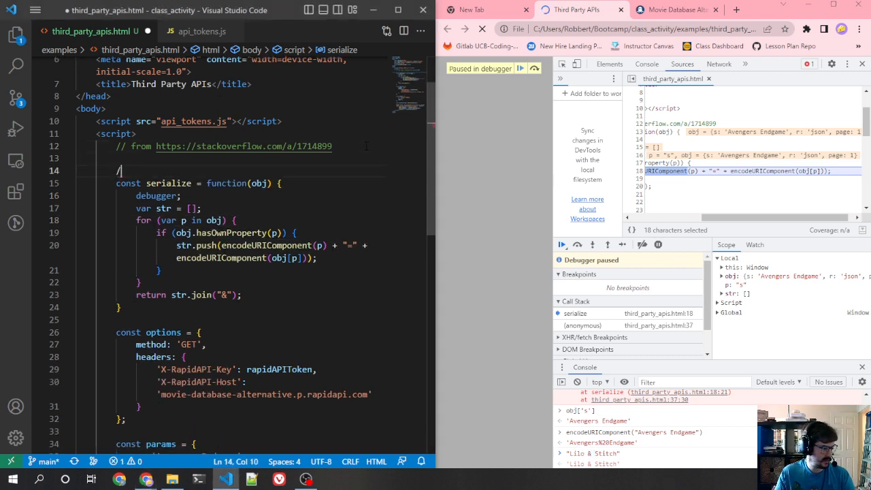
{"action": "type", "text": "/ https://www.google.com/"}
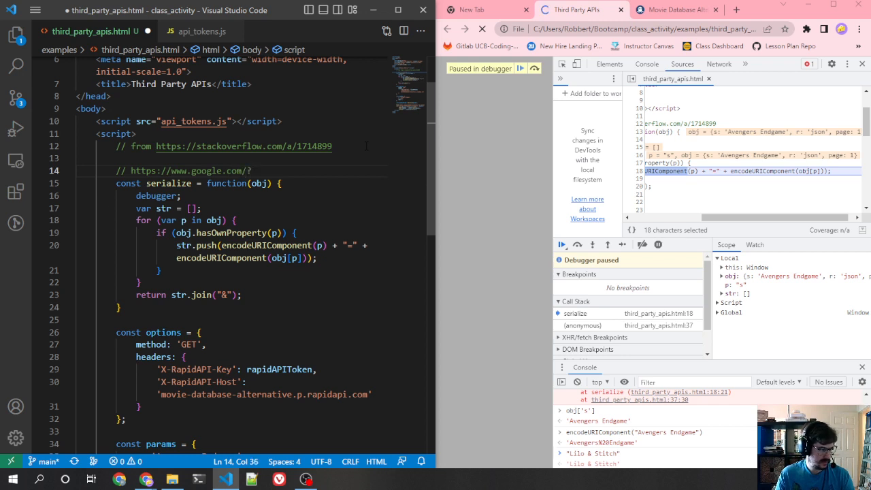
{"action": "type", "text": "?s=Lilo&Stitch"}
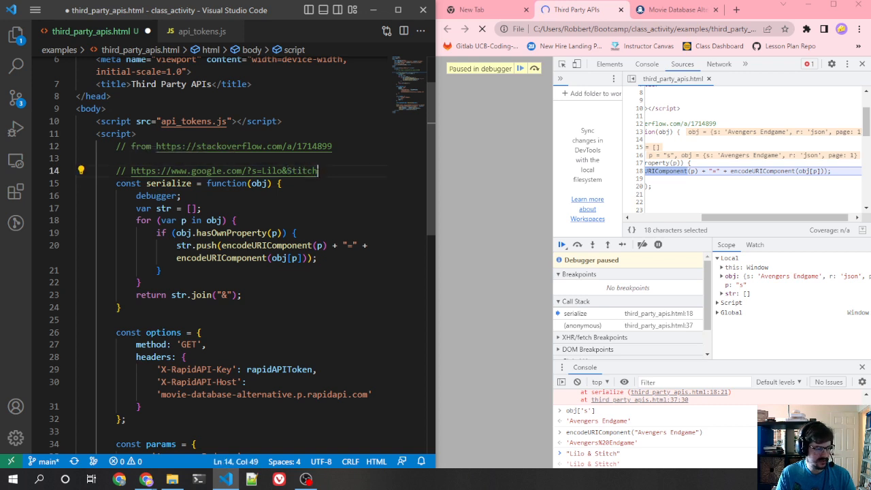
{"action": "left_click_drag", "start_coordinate": [319, 170], "coordinate": [261, 170]}
{"action": "type", "text": "encodeURIComponent(\"Lilo&Stitch\")"}
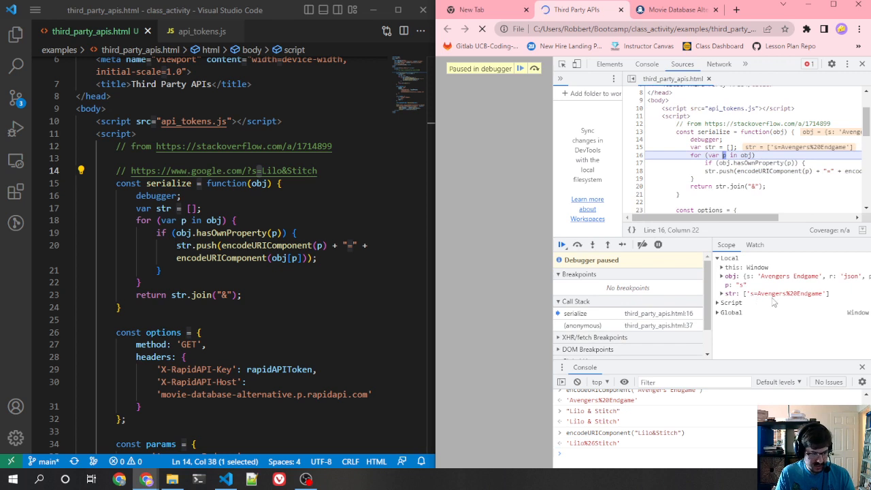
{"action": "mouse_move", "coordinate": [602, 270]}
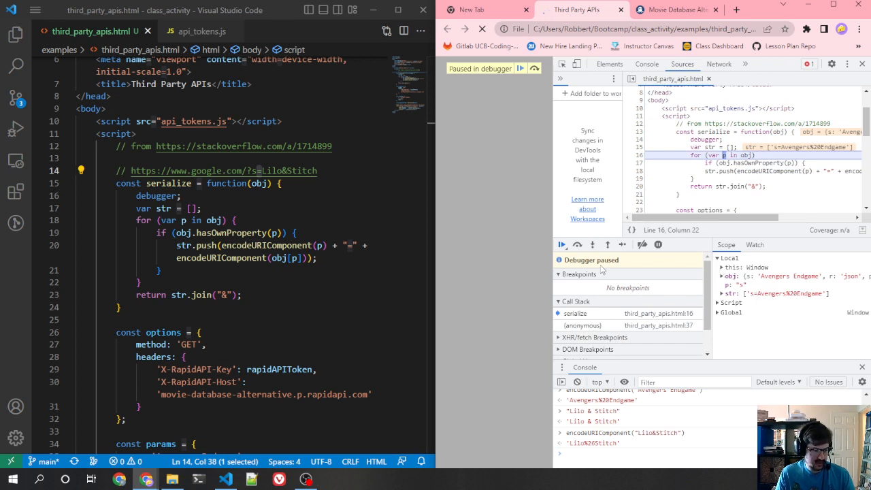
- Step serialize through its remaining parameters until execution pauses at the fetch call
{"action": "left_click", "coordinate": [577, 245]}
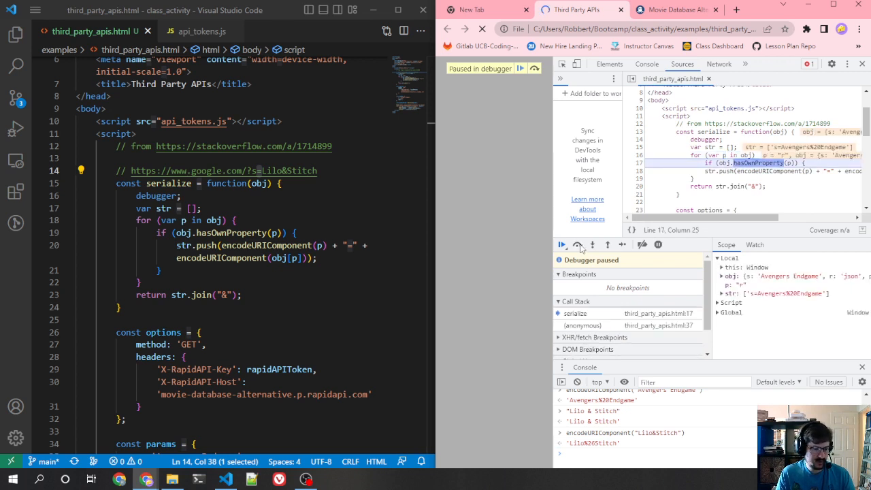
{"action": "left_click", "coordinate": [578, 245]}
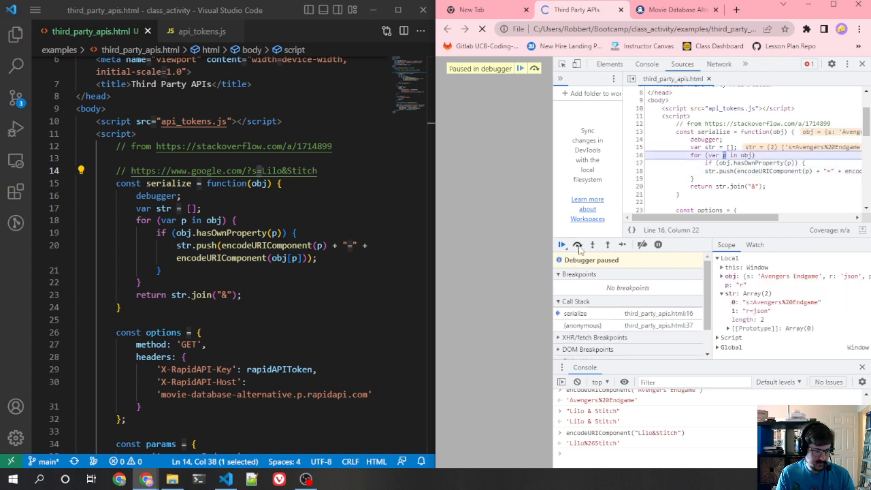
{"action": "left_click", "coordinate": [577, 245]}
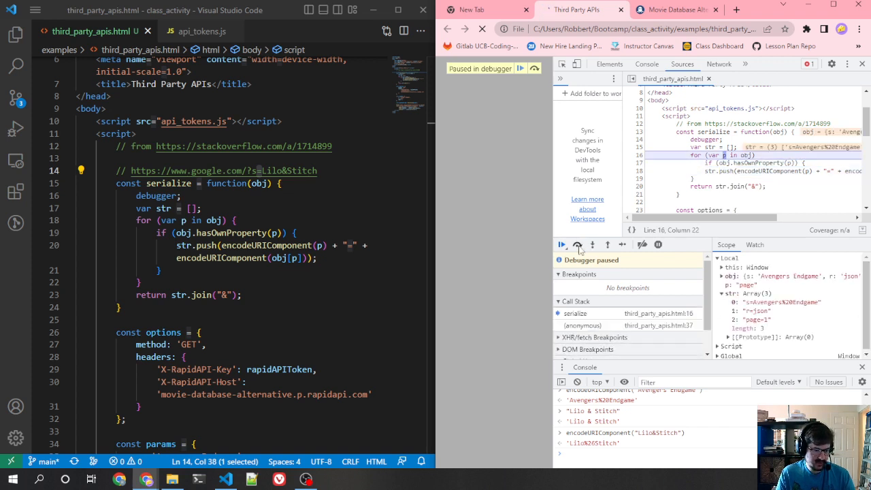
{"action": "left_click", "coordinate": [577, 245]}
{"action": "type", "text": "paramsString"}
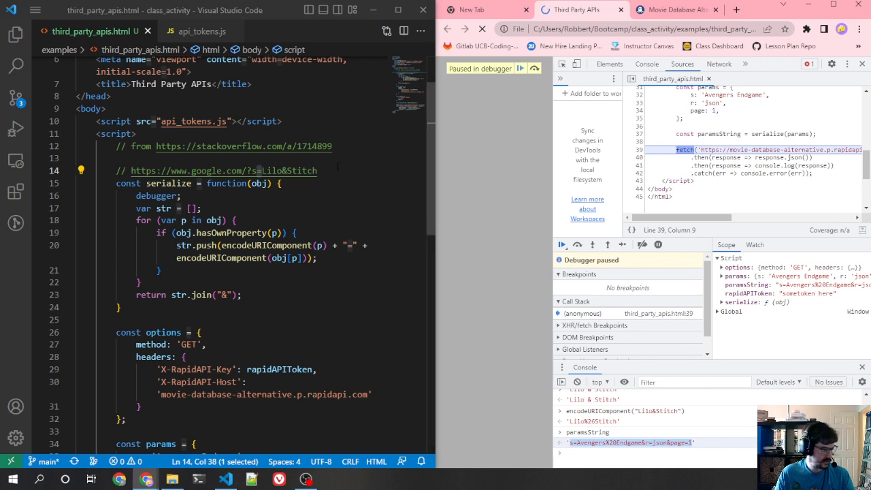
- Note the result // s=Avengers%20Endgame&r=json&page=1 and build the fetch URL's query from '?' + paramString with encodeURIComponent
{"action": "type", "text": "// s=Avengers%20Endgame&r=json&page=1"}
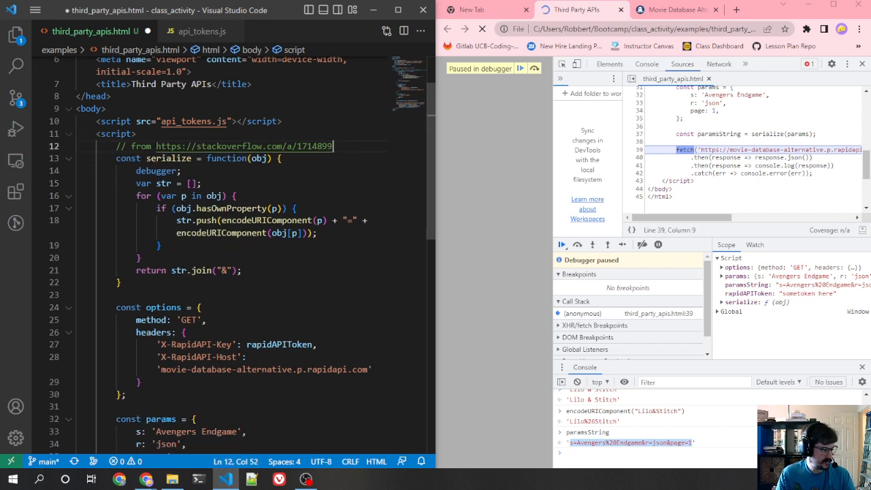
{"action": "scroll", "scroll_direction": "down", "scroll_amount": 3}
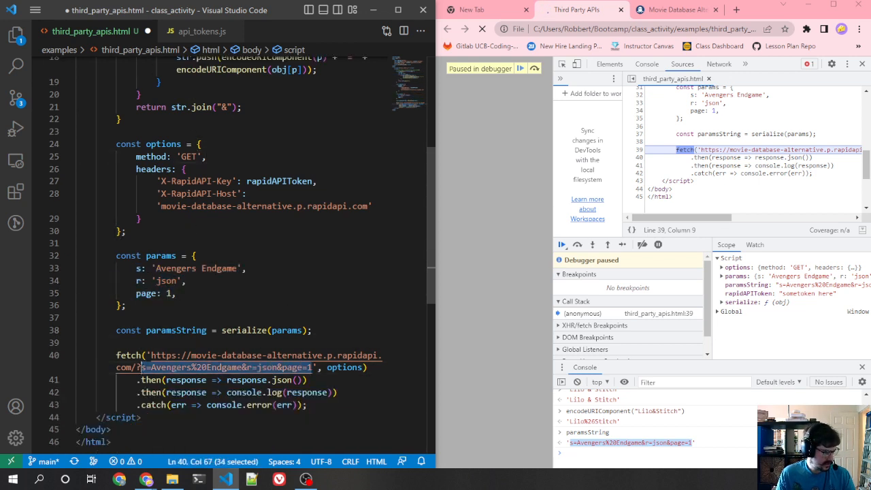
{"action": "type", "text": "paramStri"}
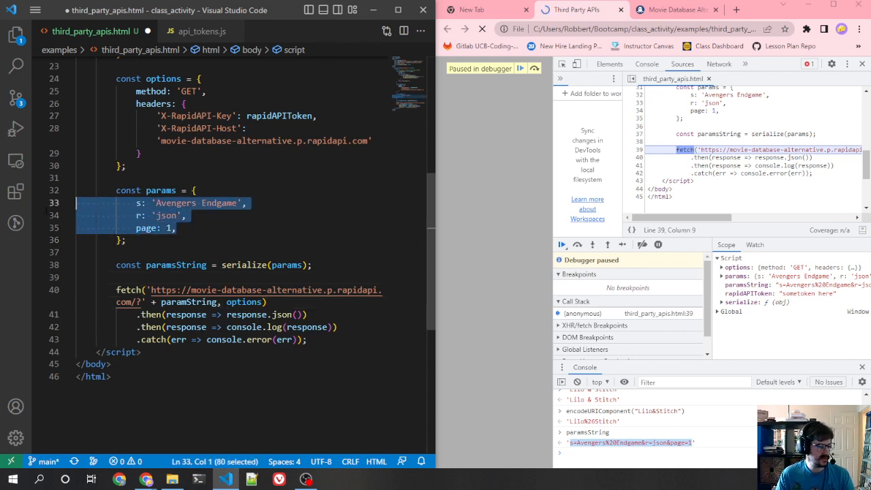
{"action": "left_click", "coordinate": [184, 215]}
{"action": "type", "text": "const paramsString = \"s=\" _"}
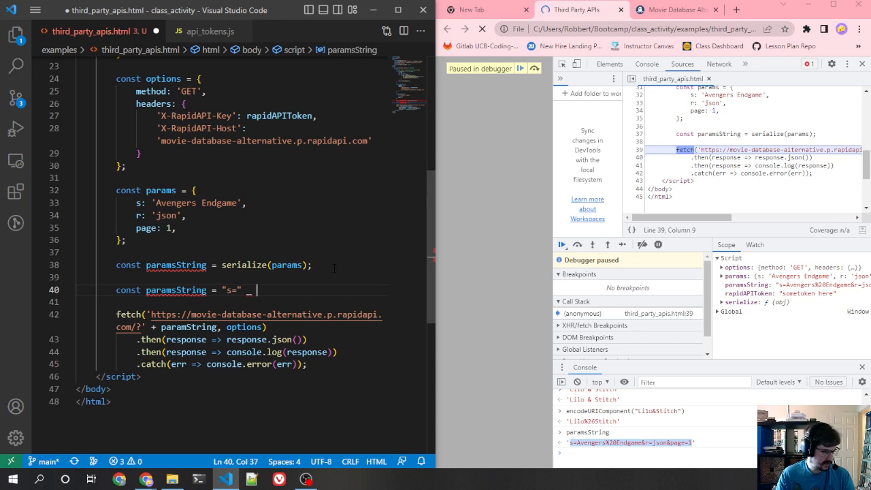
{"action": "type", "text": "+ encodeURIComponent"}
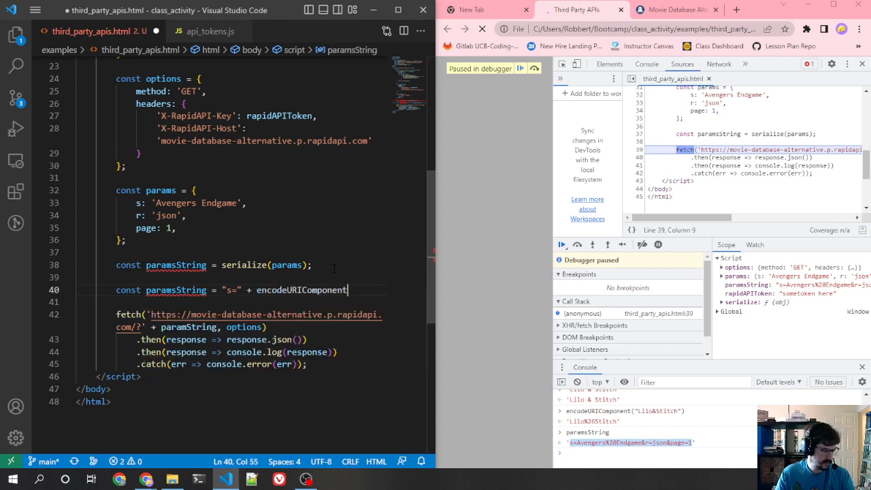
{"action": "type", "text": "("}
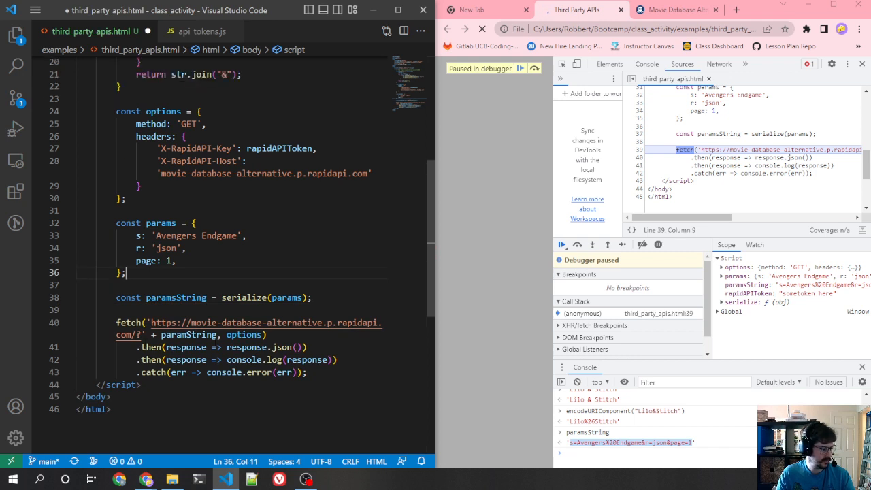
- Replace the then callback's console.log with return and wrap the request code in function getMovie(movie)
{"action": "left_click", "coordinate": [243, 359]}
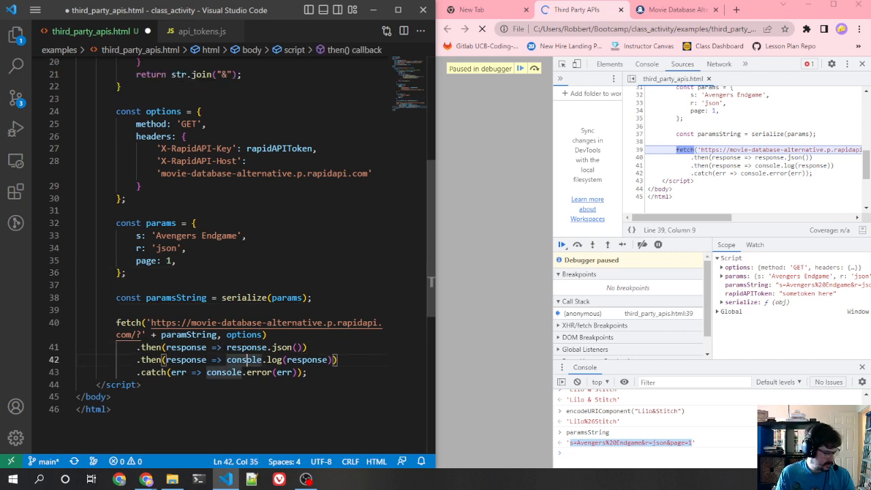
{"action": "key", "text": "Backspace"}
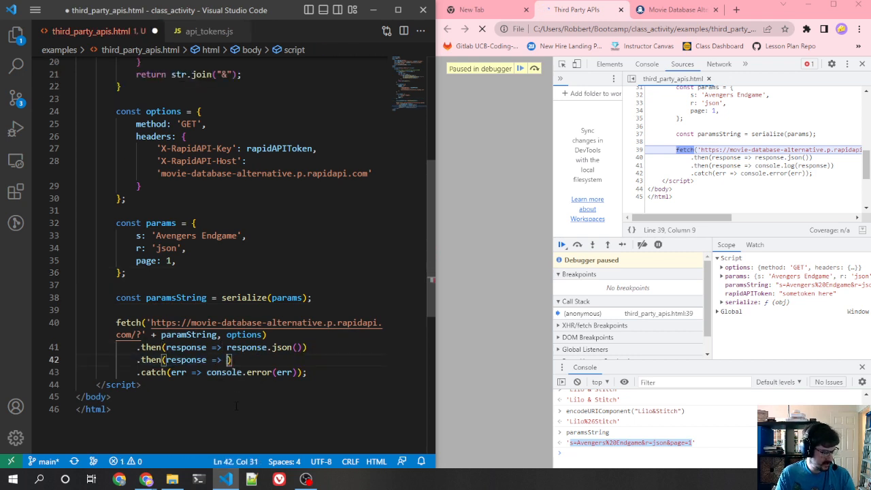
{"action": "type", "text": "return"}
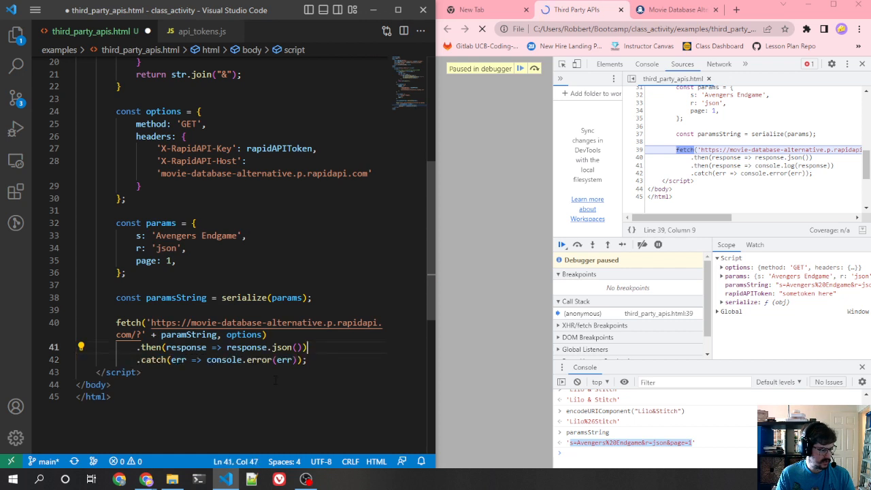
{"action": "left_click", "coordinate": [76, 310]}
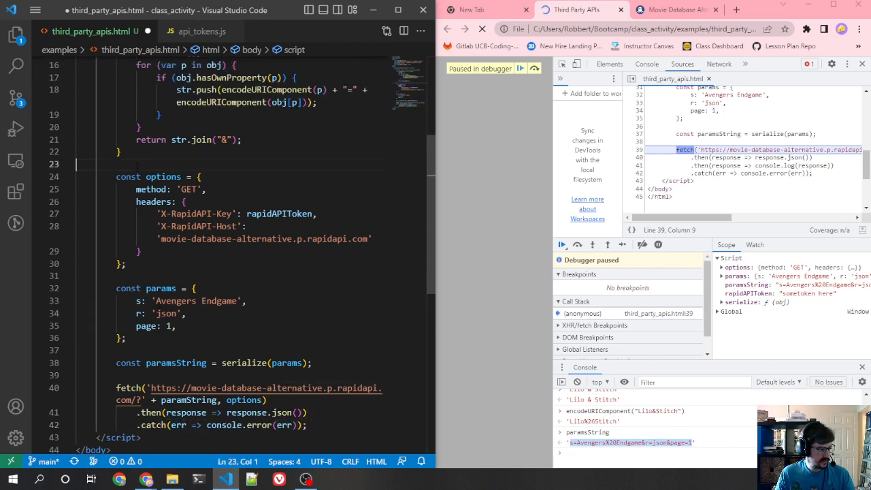
{"action": "type", "text": "function"}
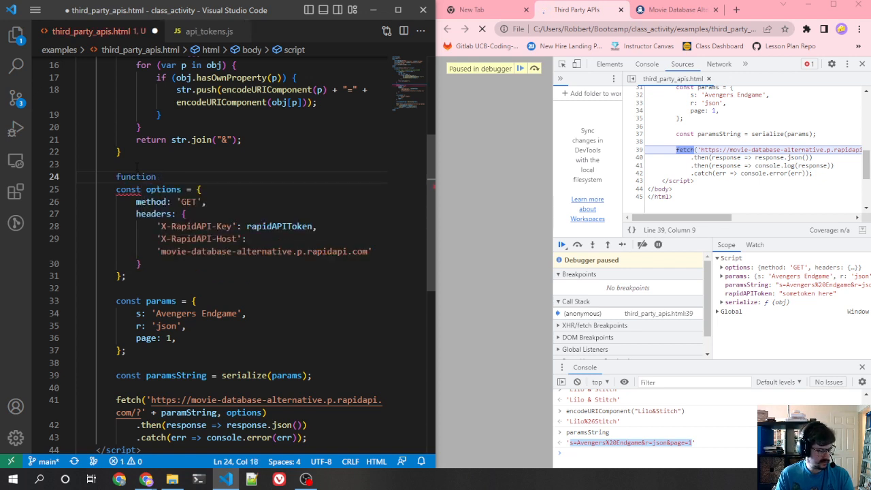
{"action": "type", "text": "getMovie(movie) {"}
{"action": "type", "text": "}"}
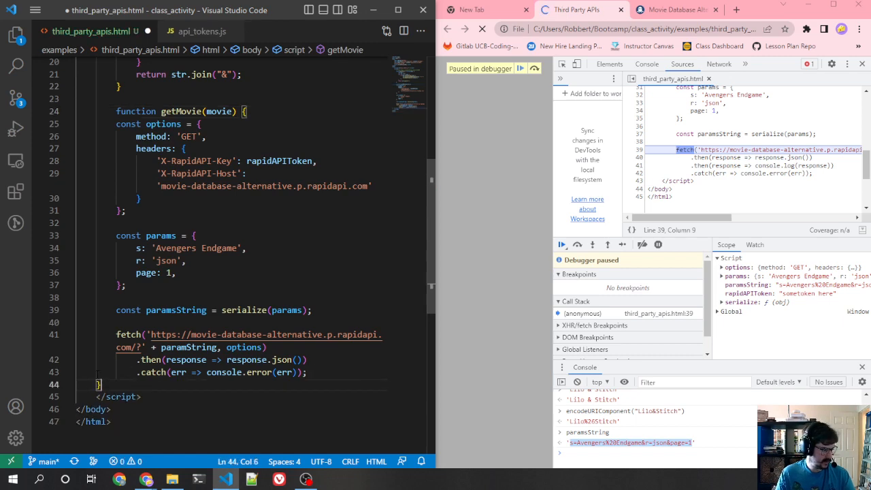
- Use movie in params and call getMovie("Avengers Endgame").then(function(movieData){})
{"action": "left_click", "coordinate": [184, 161]}
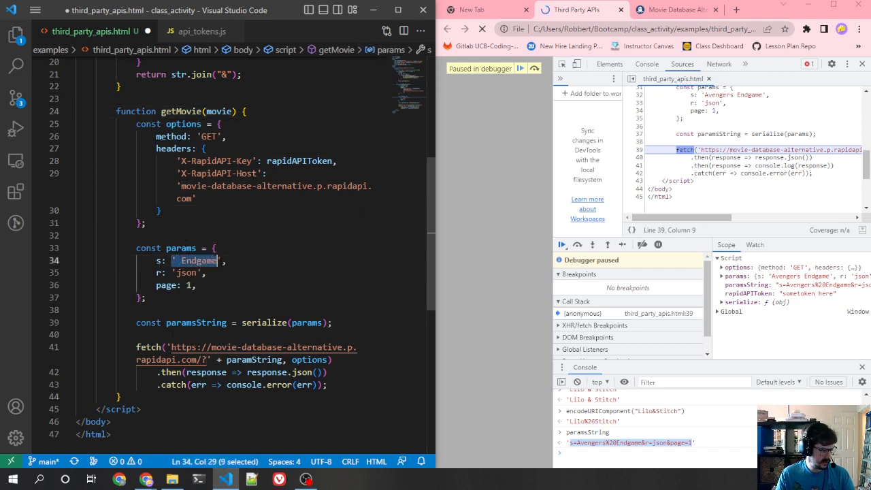
{"action": "type", "text": "movie,"}
{"action": "type", "text": "getMovie"}
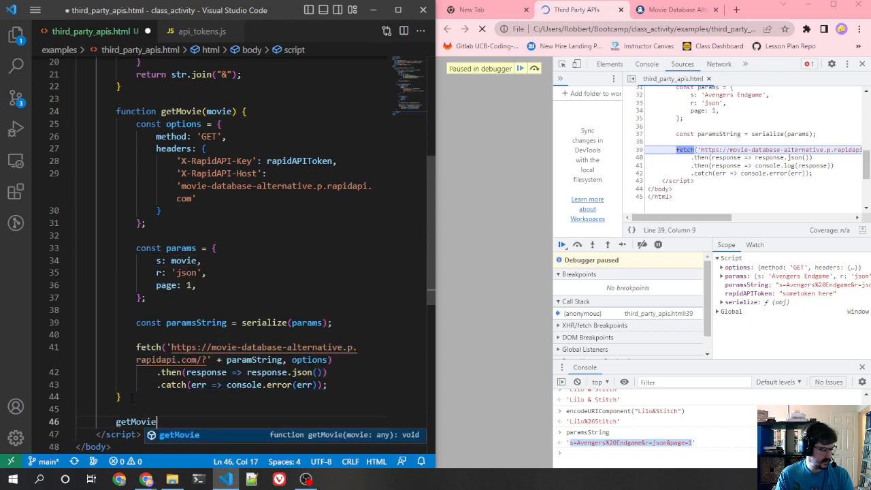
{"action": "type", "text": "(\"Avengers End\""}
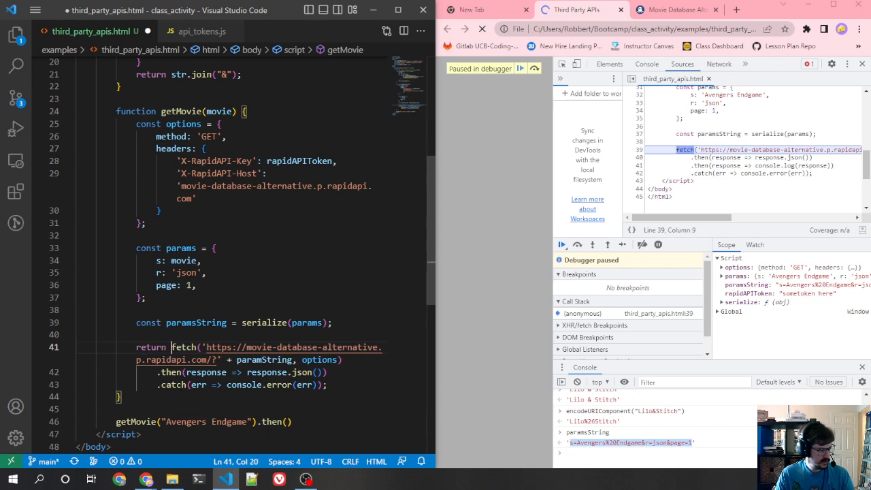
{"action": "type", "text": "function(movieData"}
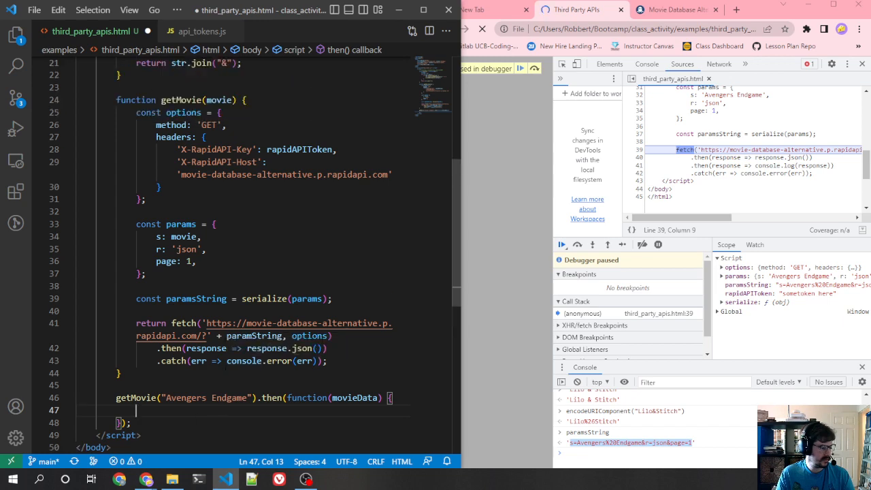
{"action": "scroll", "scroll_direction": "up", "scroll_amount": 3}
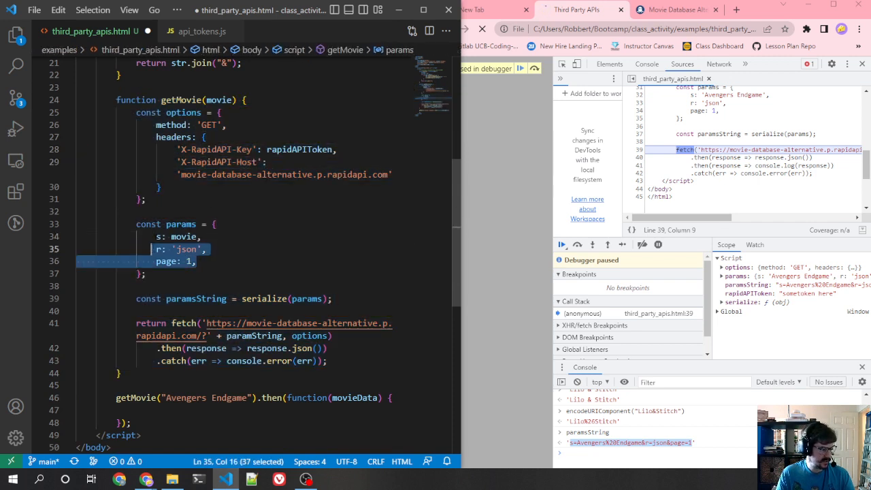
{"action": "left_click", "coordinate": [196, 261]}
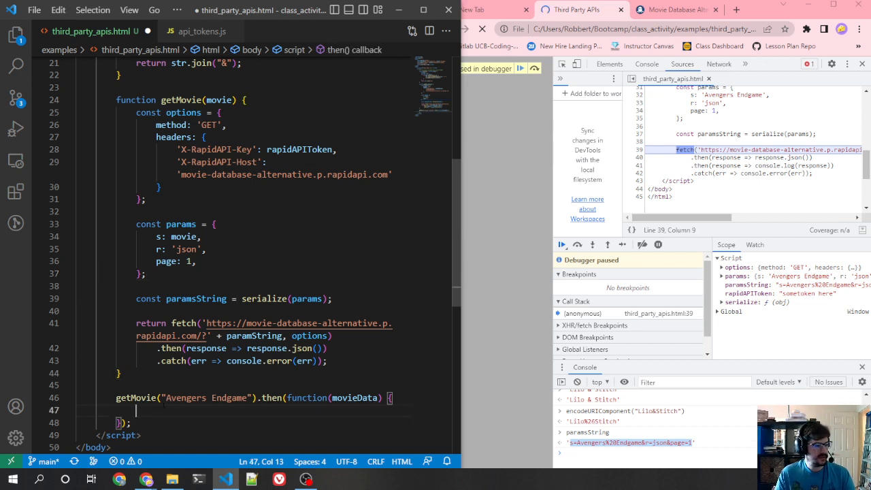
{"action": "left_click", "coordinate": [561, 246]}
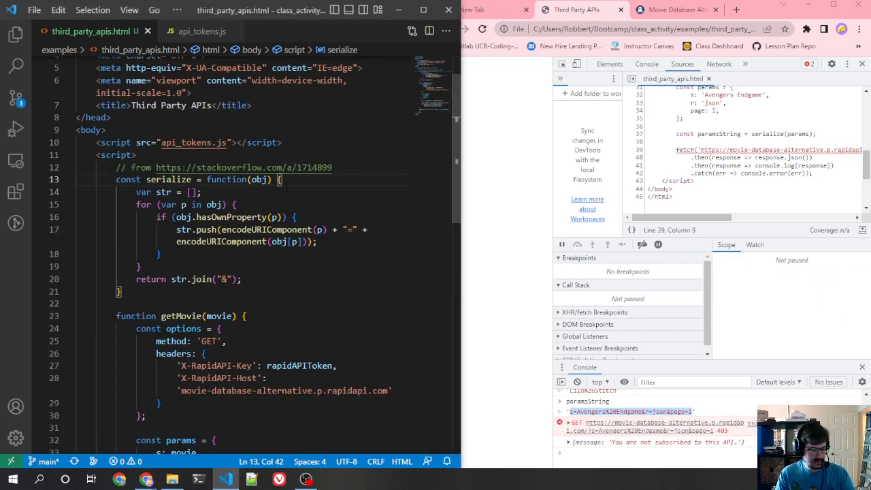
- Reload, read the ReferenceError and correct paramString in the fetch call to paramsString
{"action": "left_click", "coordinate": [482, 29]}
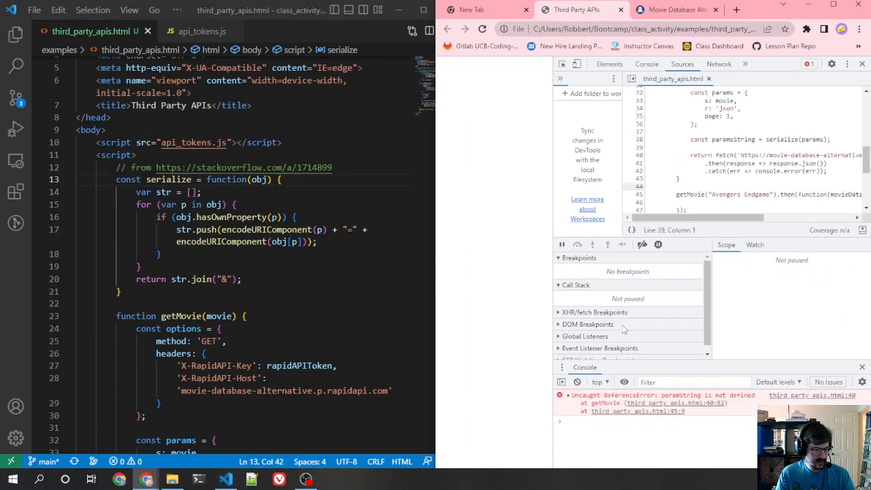
{"action": "scroll", "scroll_direction": "down", "scroll_amount": 3}
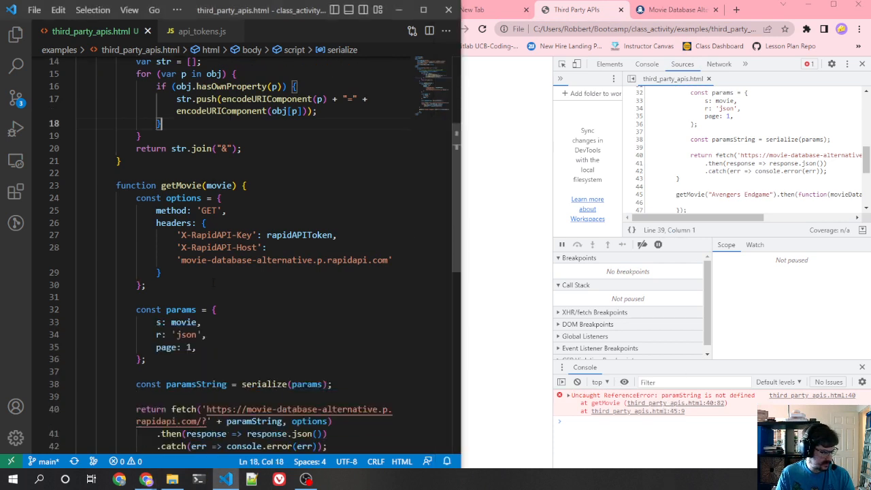
{"action": "double_click", "coordinate": [196, 253]}
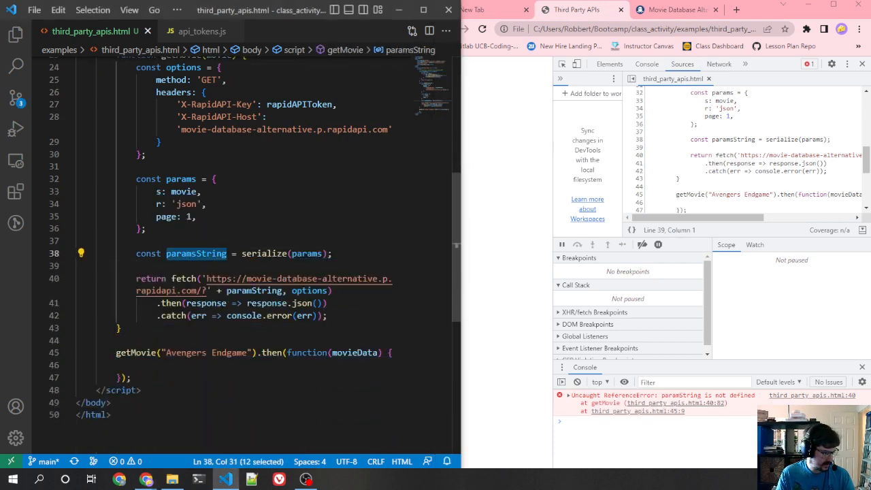
{"action": "left_click", "coordinate": [335, 292]}
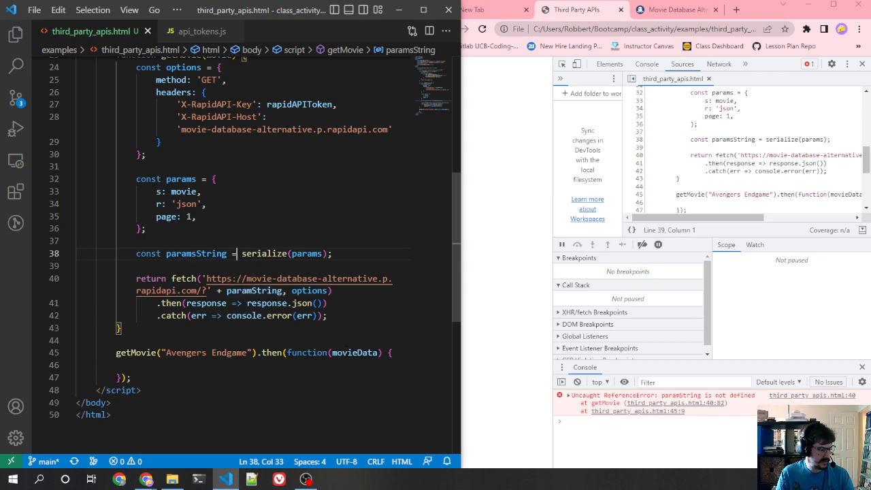
{"action": "left_click", "coordinate": [329, 291]}
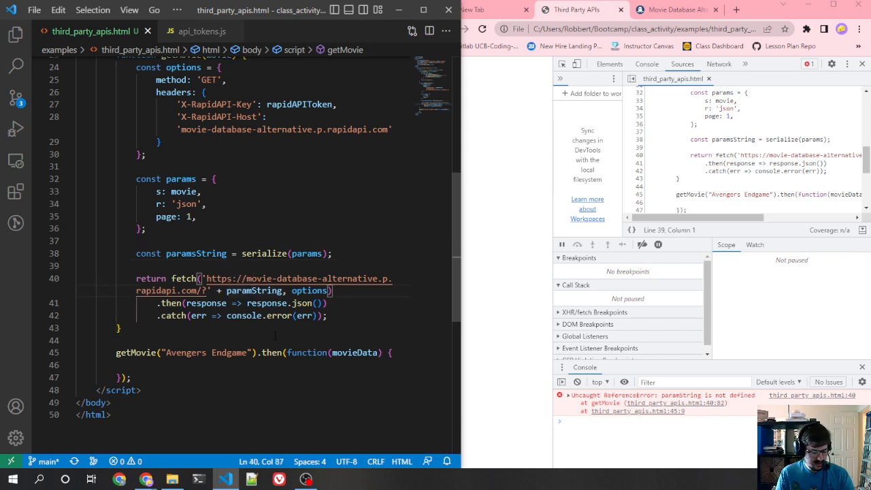
{"action": "double_click", "coordinate": [258, 291]}
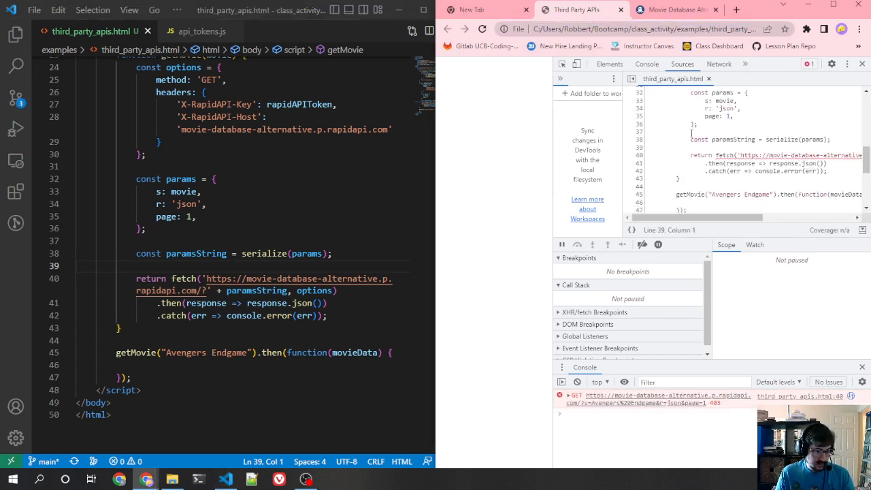
- Search 'response code 403' in a new tab, skim the forbidden-request explanation and return to the previous tab
{"action": "left_click", "coordinate": [647, 64]}
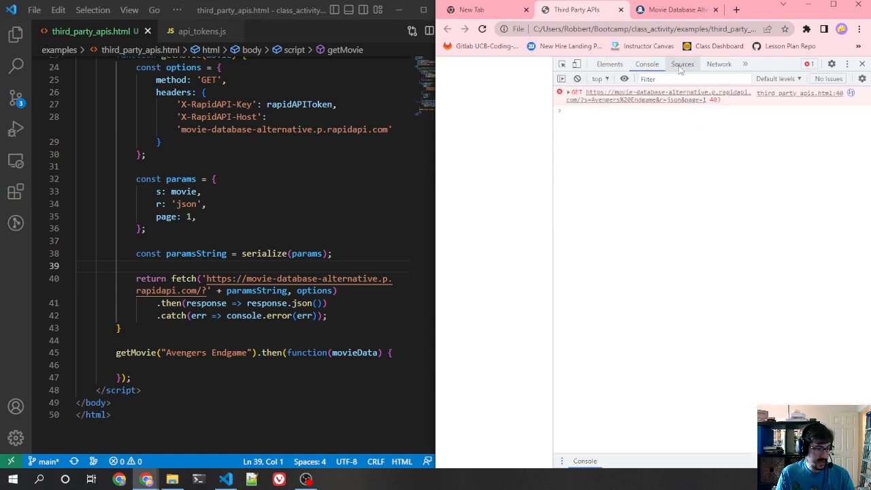
{"action": "left_click", "coordinate": [735, 10]}
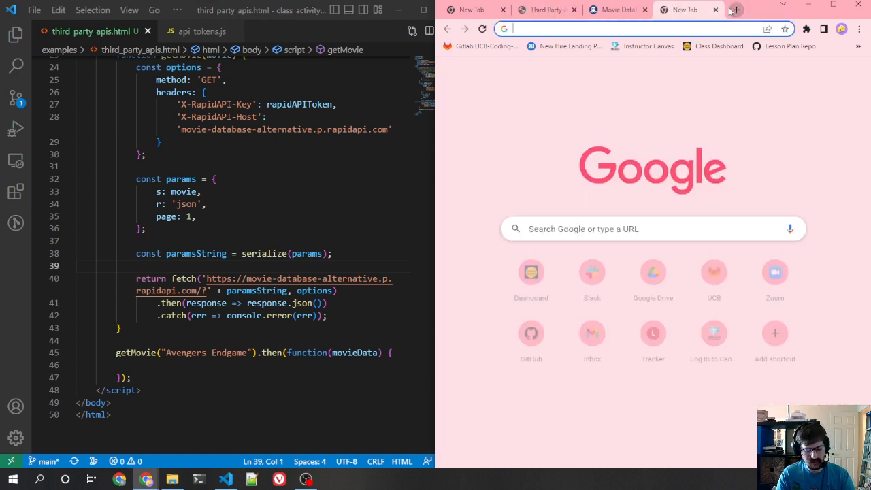
{"action": "type", "text": "response code 403"}
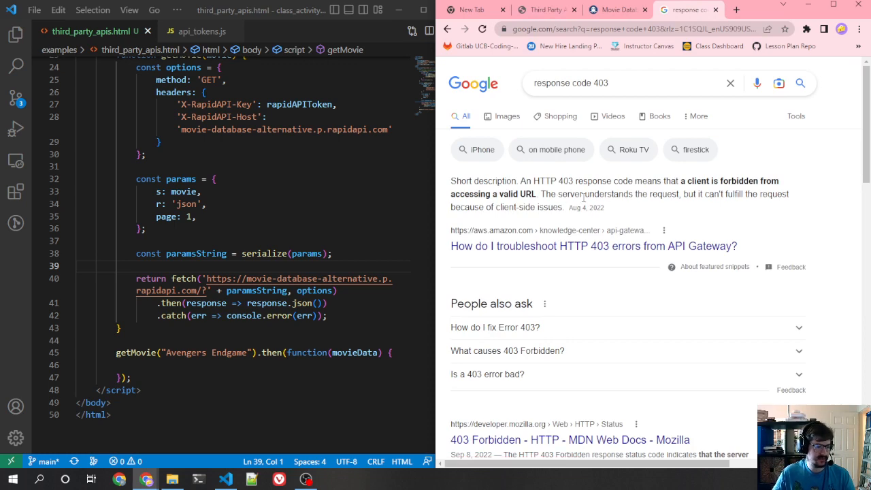
{"action": "mouse_move", "coordinate": [584, 281]}
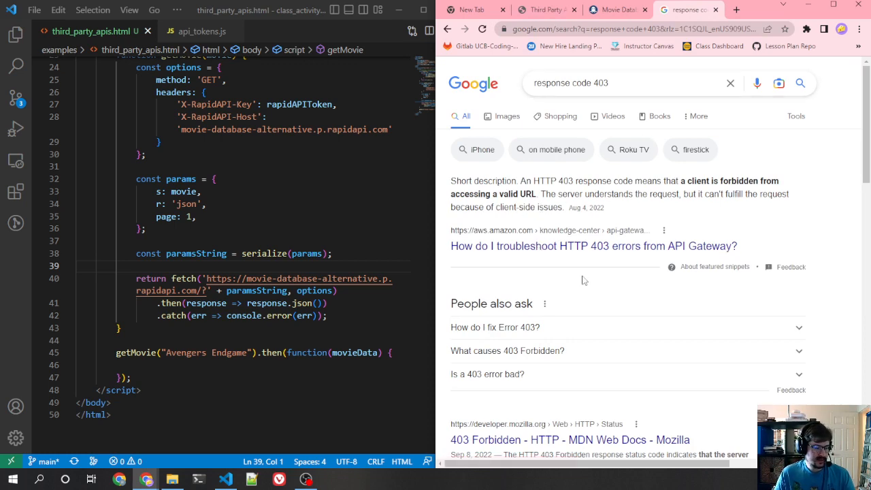
{"action": "scroll", "scroll_direction": "down", "scroll_amount": 3}
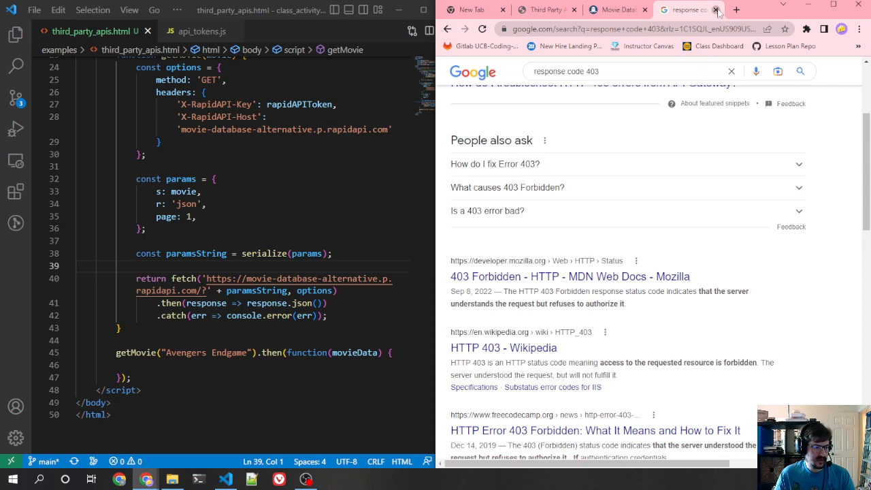
{"action": "left_click", "coordinate": [716, 9]}
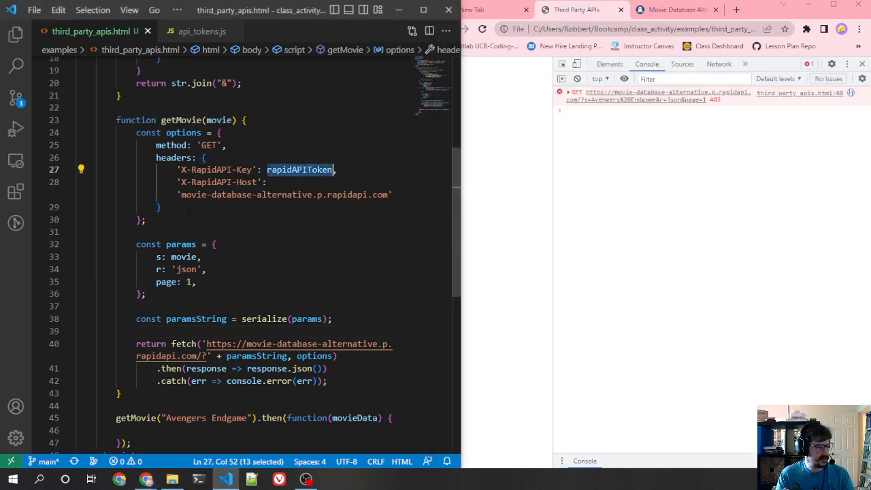
{"action": "type", "text": "//"}
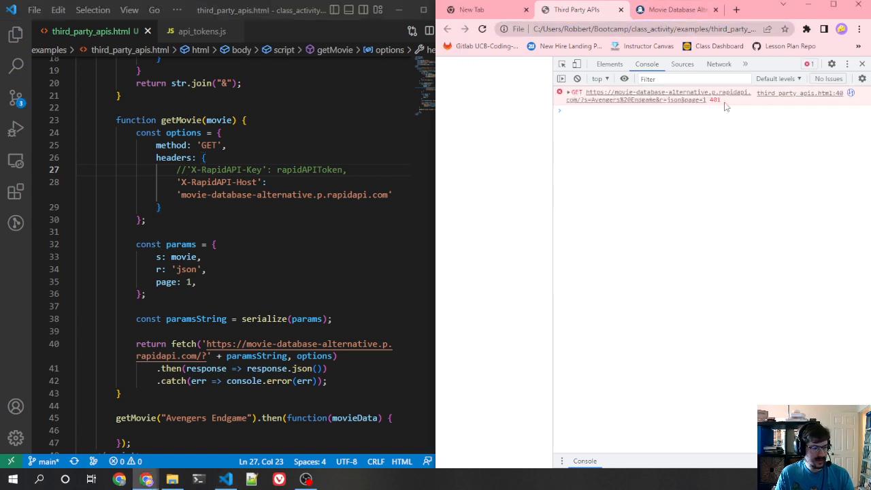
{"action": "mouse_move", "coordinate": [714, 191]}
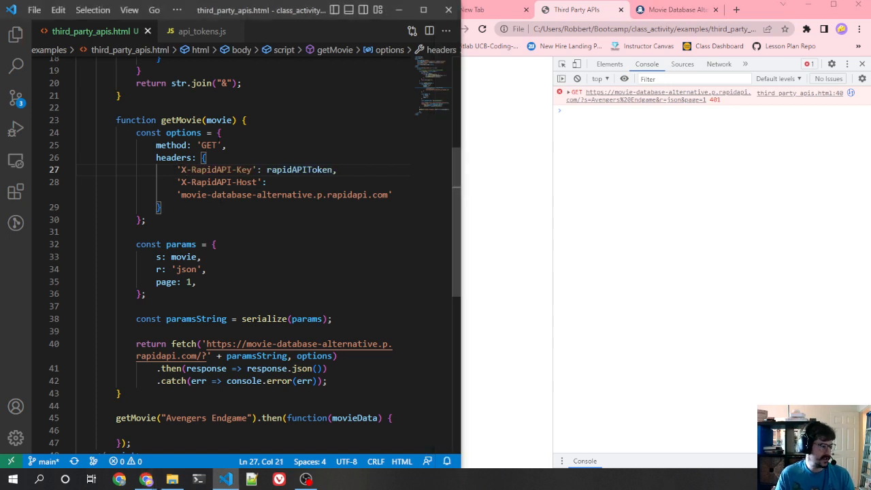
{"action": "left_click", "coordinate": [202, 31]}
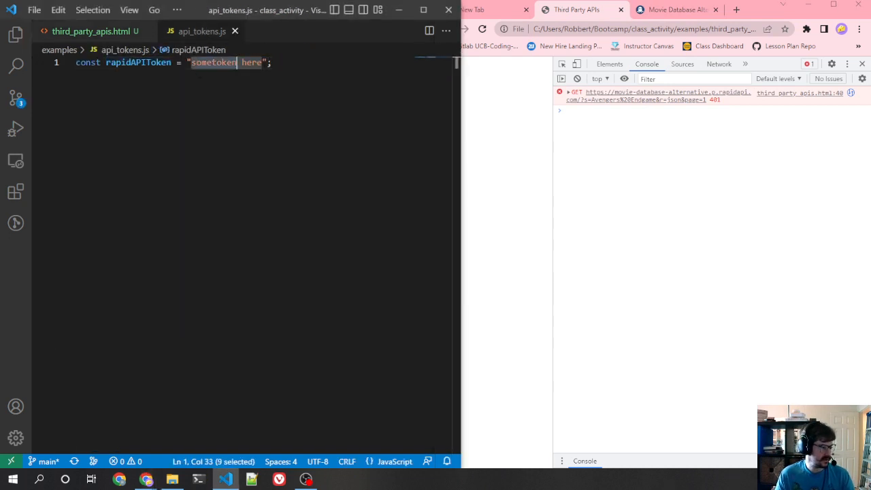
{"action": "left_click", "coordinate": [90, 30]}
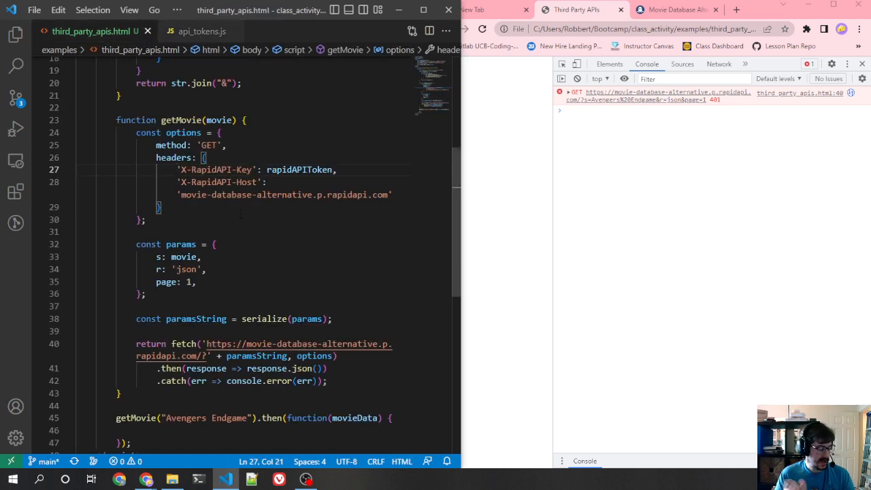
{"action": "left_click", "coordinate": [161, 207]}
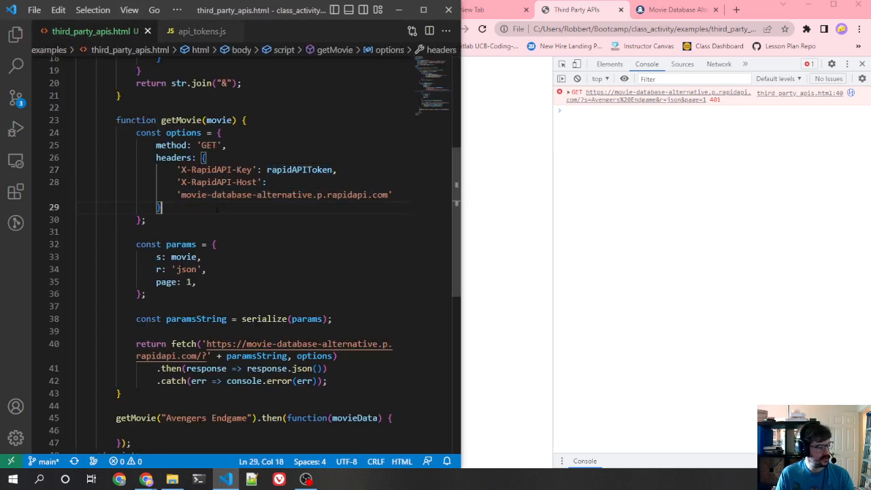
{"action": "left_click", "coordinate": [166, 243]}
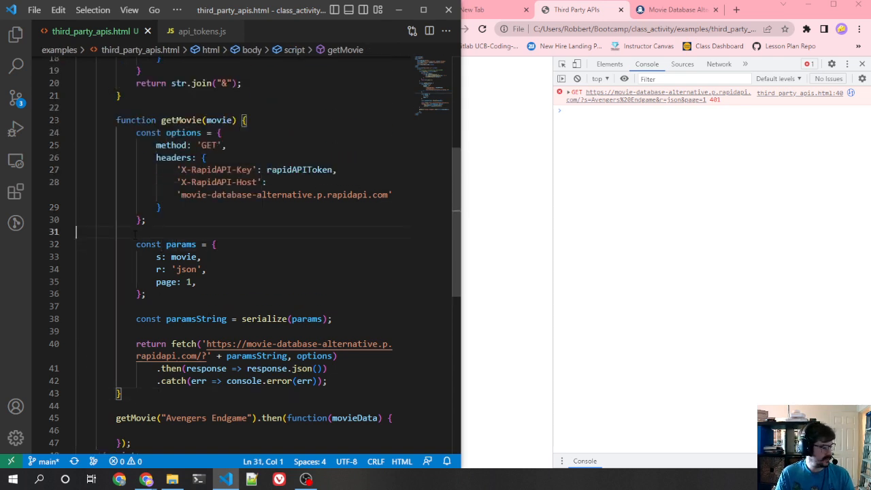
{"action": "left_click", "coordinate": [488, 8]}
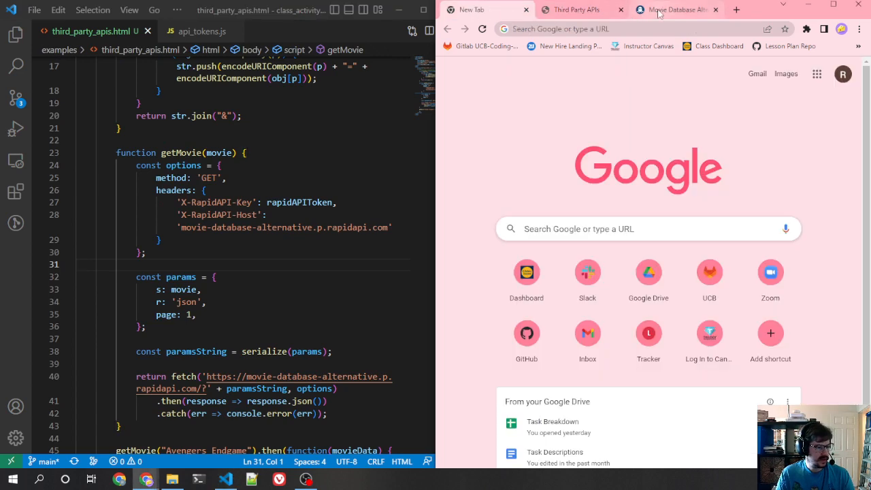
- Revisit the By Search endpoint's s, r and page parameters, then return to the getMovie code in VS Code
{"action": "left_click", "coordinate": [674, 10]}
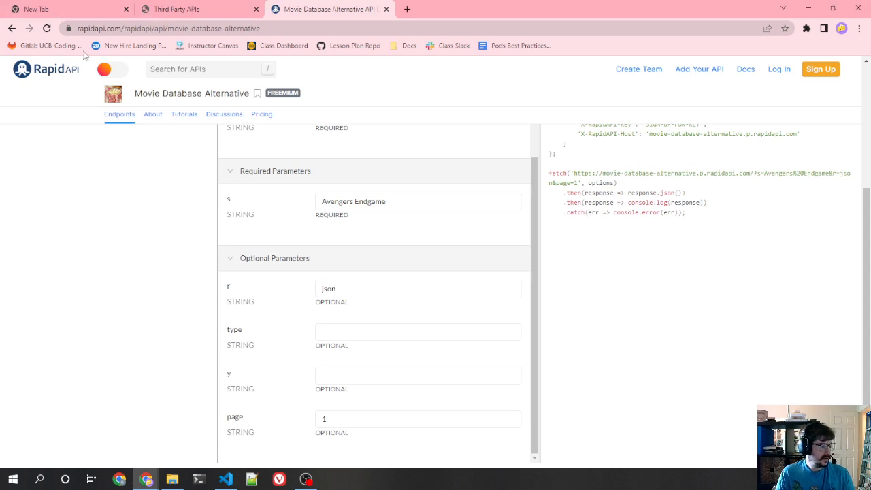
{"action": "mouse_move", "coordinate": [226, 480]}
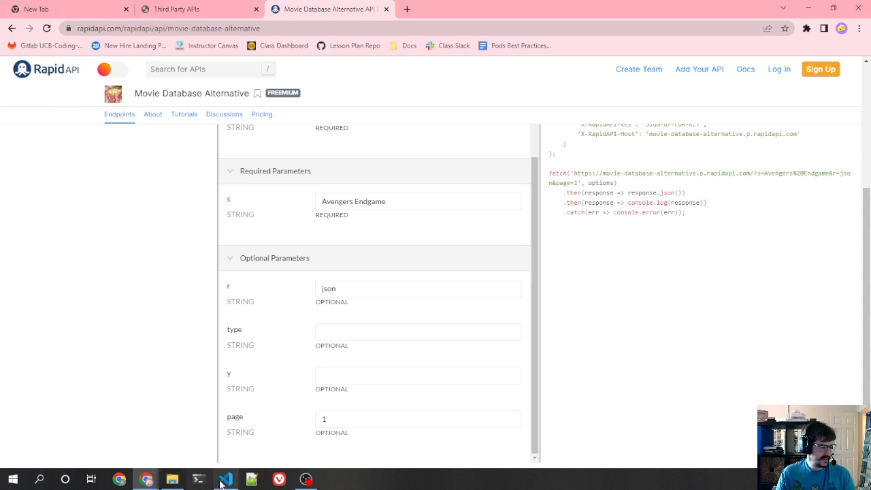
{"action": "left_click", "coordinate": [226, 479]}
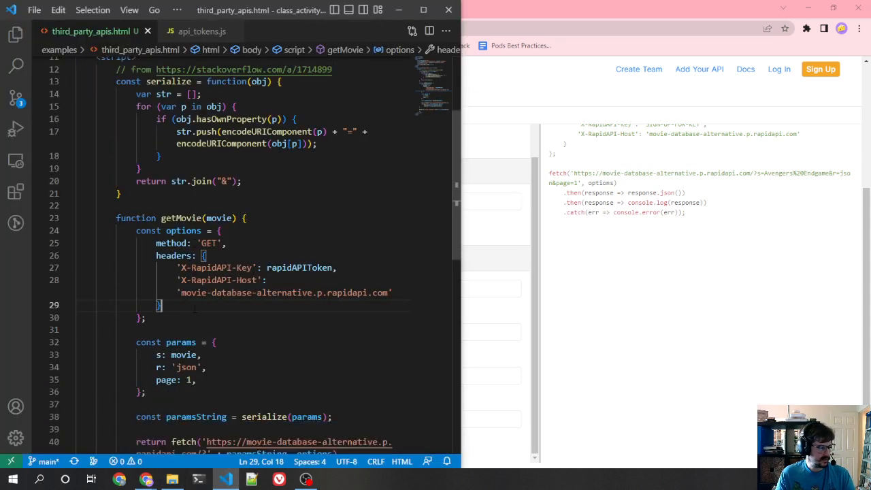
{"action": "scroll", "scroll_direction": "down", "scroll_amount": 3}
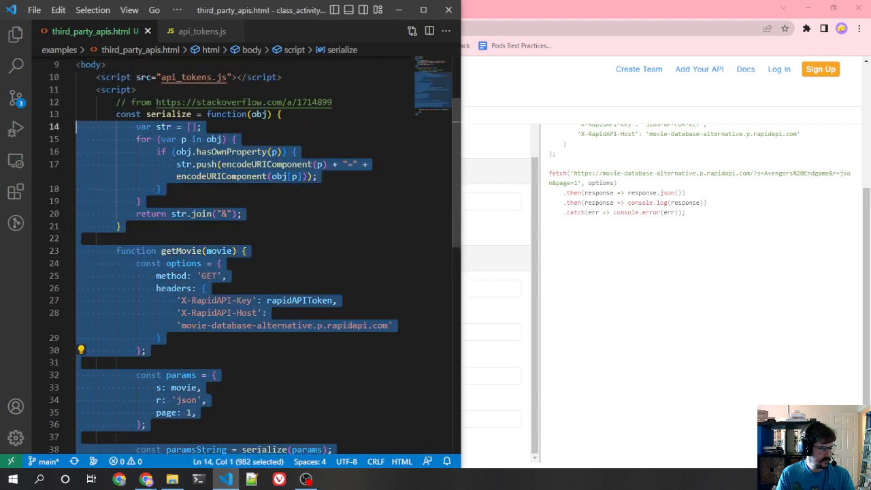
- Create a new third_party_apis folder in the Explorer
{"action": "left_click", "coordinate": [16, 34]}
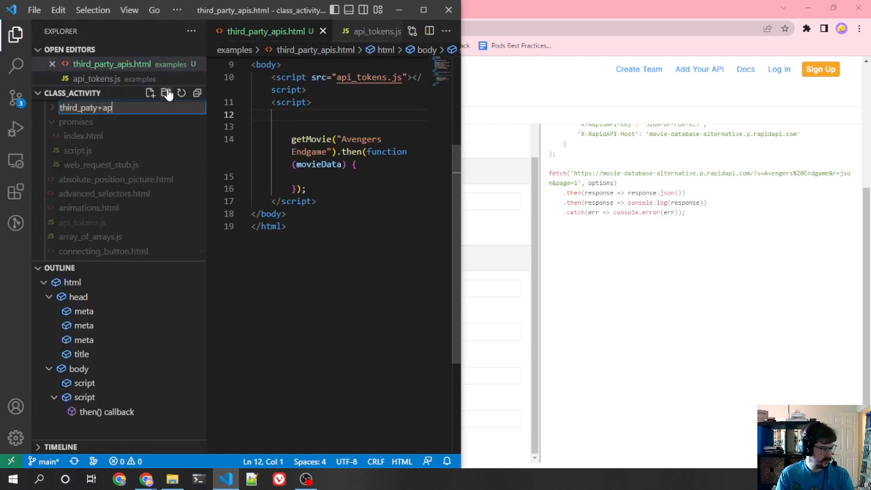
{"action": "type", "text": "third_party_apis"}
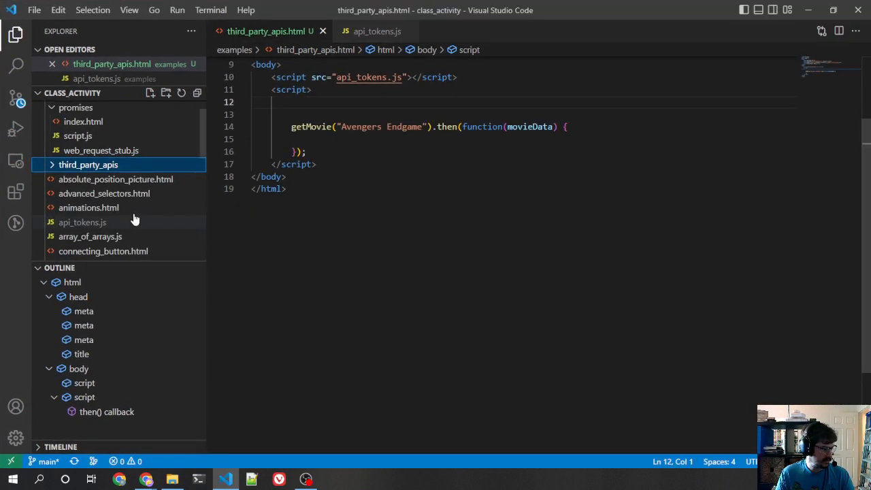
{"action": "scroll", "scroll_direction": "down", "scroll_amount": 3}
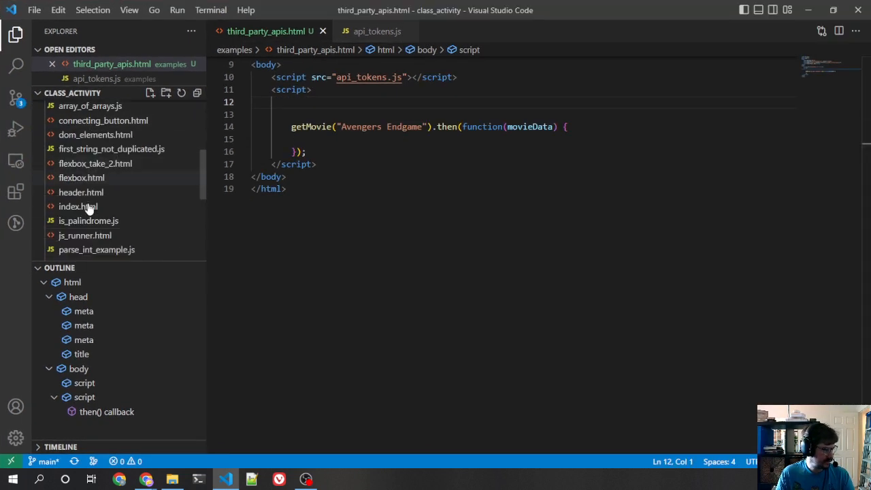
{"action": "scroll", "scroll_direction": "down", "scroll_amount": 3}
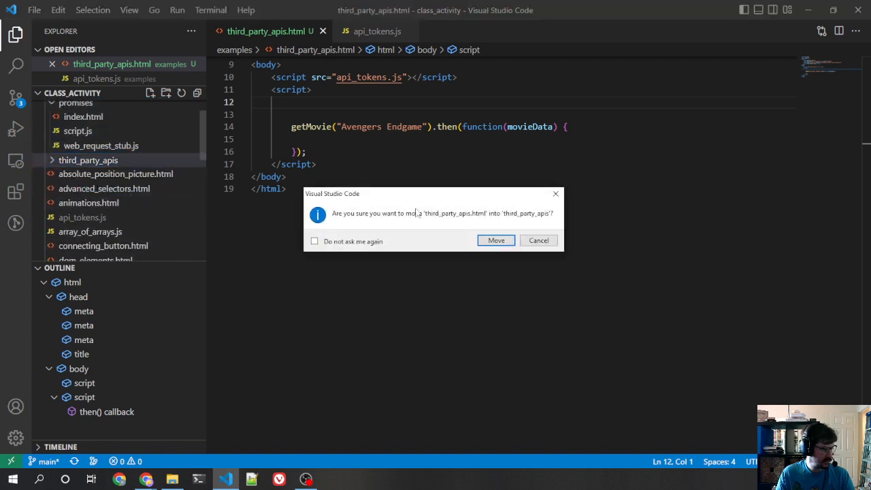
- Move third_party_apis.html and api_tokens.js into the third_party_apis folder
{"action": "left_click", "coordinate": [495, 239]}
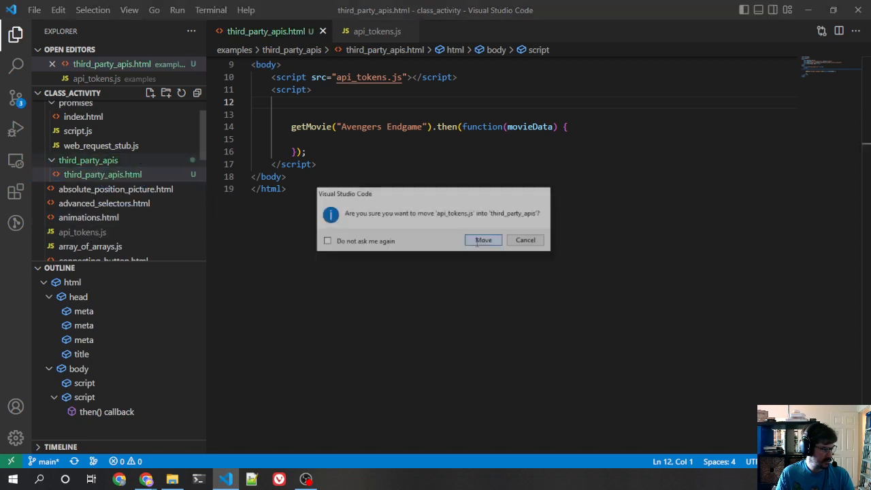
{"action": "left_click", "coordinate": [484, 240]}
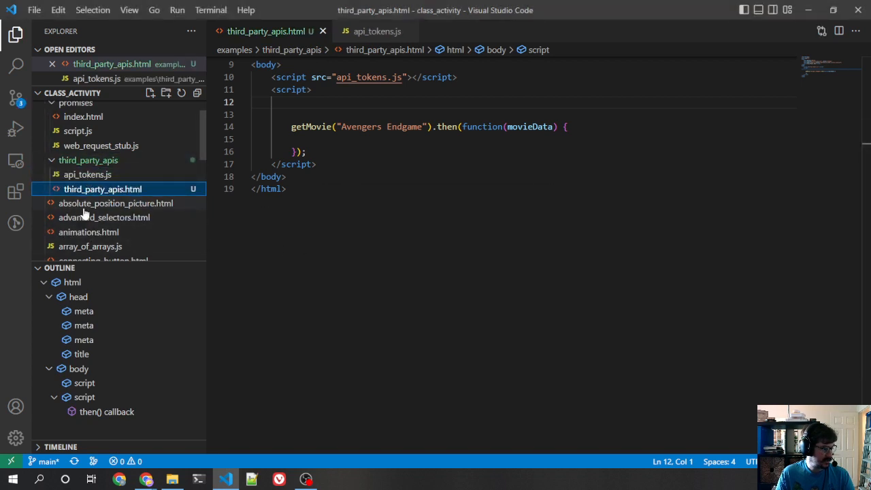
{"action": "left_click", "coordinate": [116, 203]}
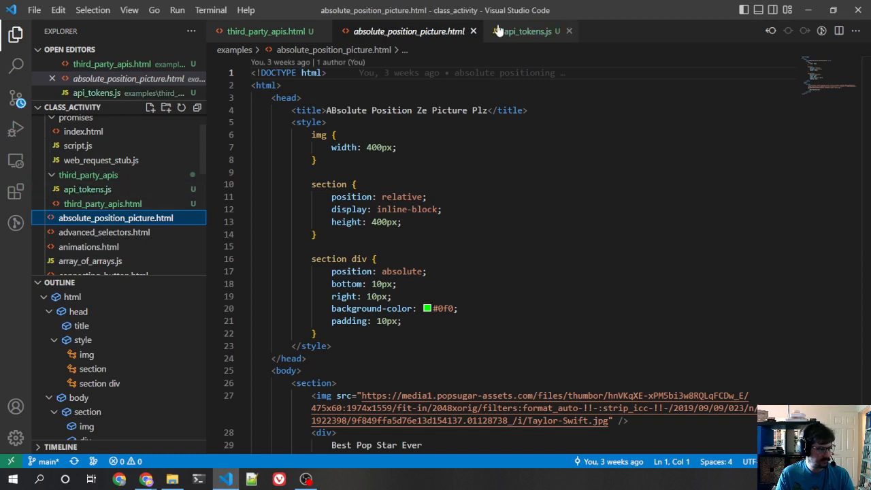
- Change the .gitignore entry to examples/**/api_tokens.js so tokens are ignored in any folder
{"action": "scroll", "scroll_direction": "down", "scroll_amount": 3}
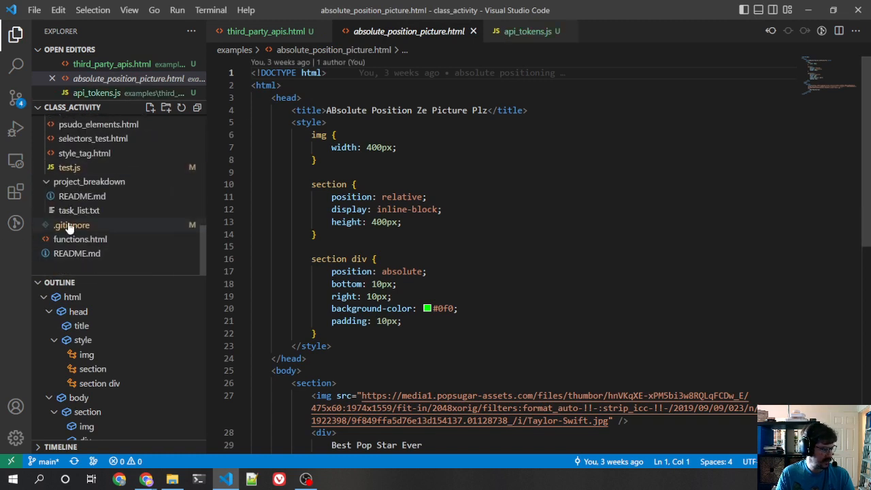
{"action": "left_click", "coordinate": [71, 225]}
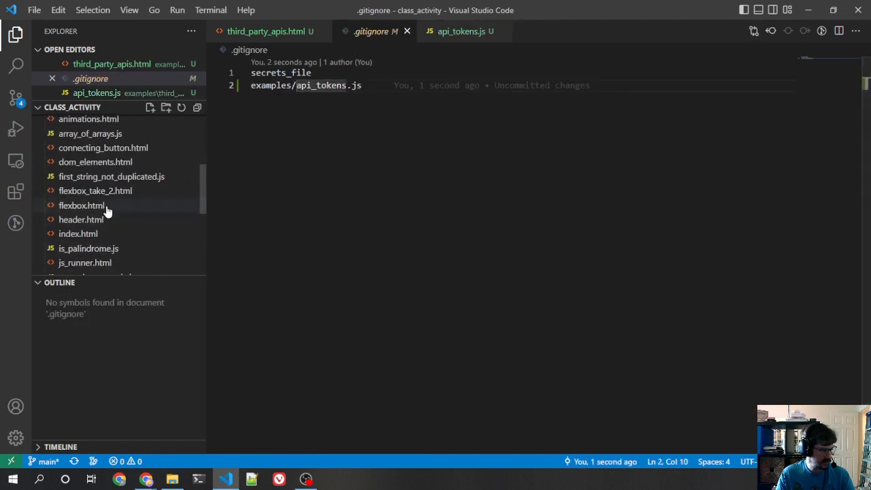
{"action": "type", "text": "third_party_apis"}
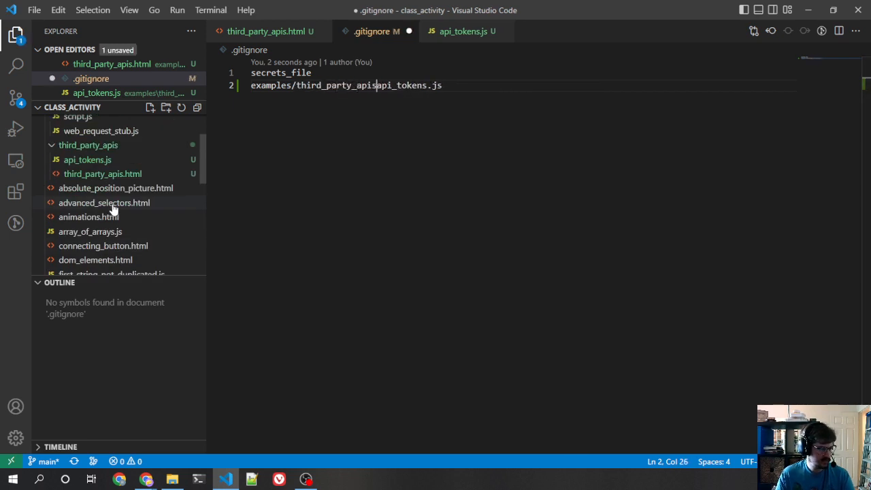
{"action": "type", "text": "/"}
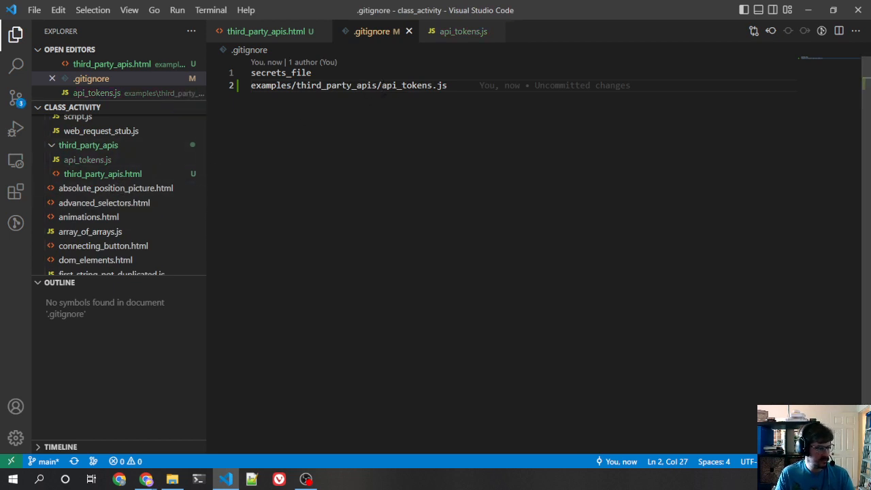
{"action": "type", "text": "**"}
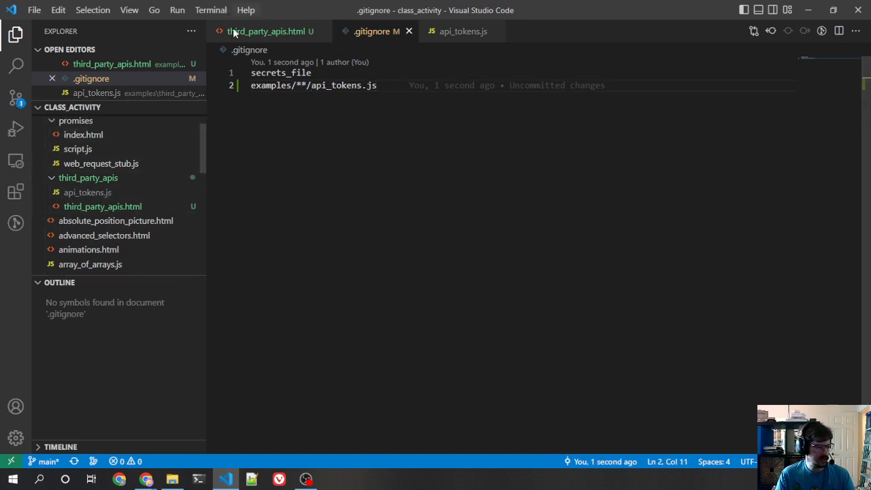
{"action": "double_click", "coordinate": [271, 85]}
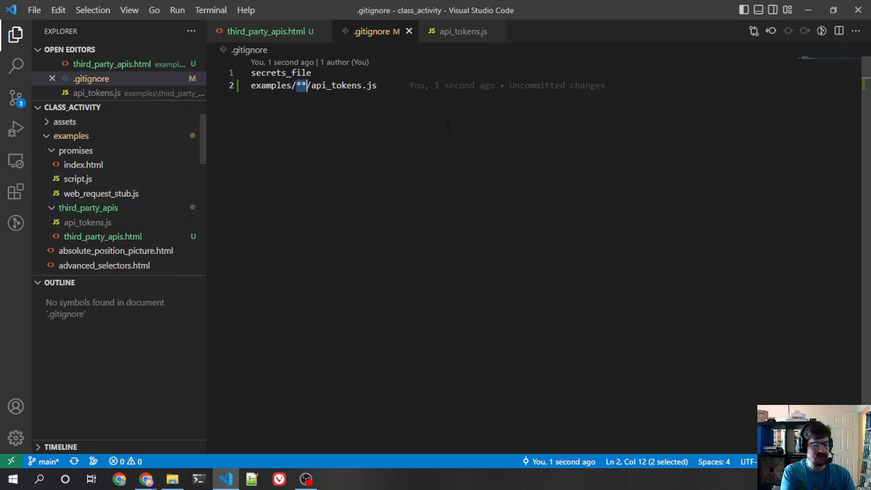
{"action": "mouse_move", "coordinate": [87, 207]}
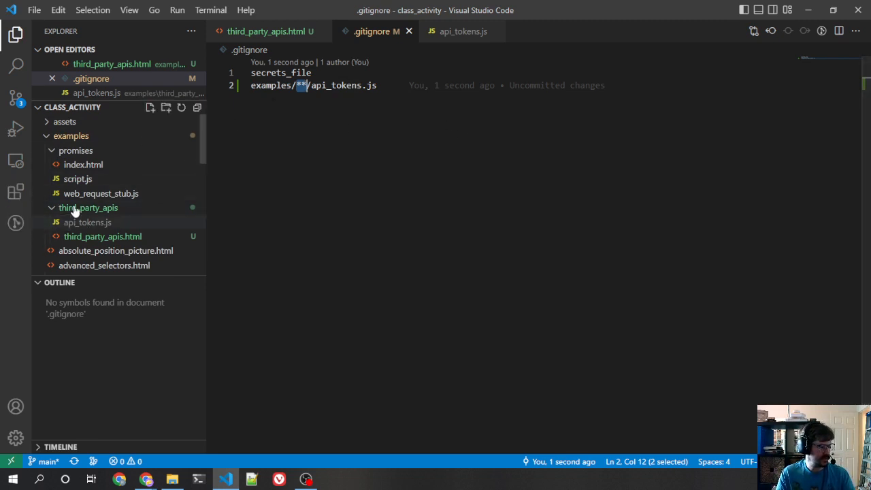
- Test the wildcard with a temporary tokens folder, then delete that folder to the Recycle Bin
{"action": "left_click", "coordinate": [150, 106]}
{"action": "type", "text": "tokens"}
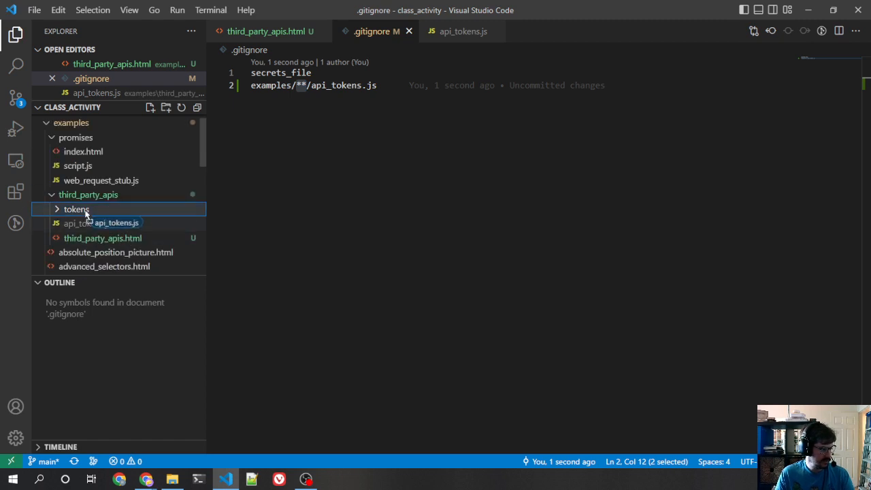
{"action": "left_click", "coordinate": [77, 210]}
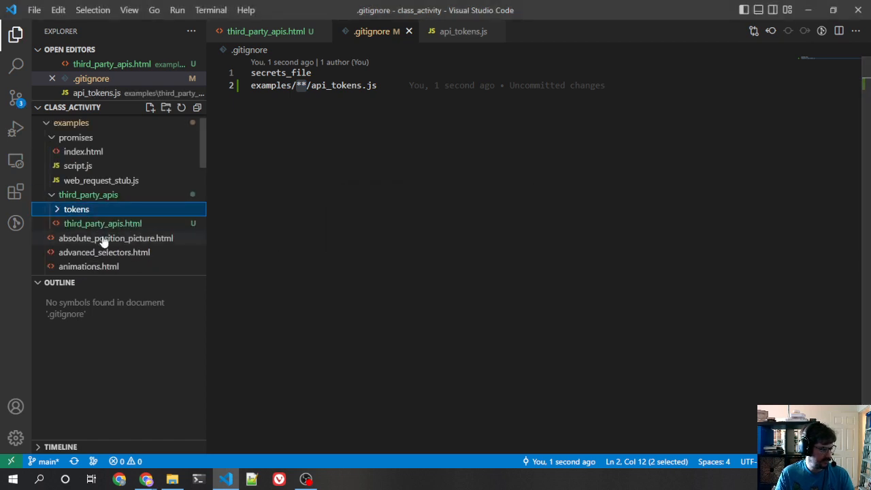
{"action": "left_click", "coordinate": [76, 209]}
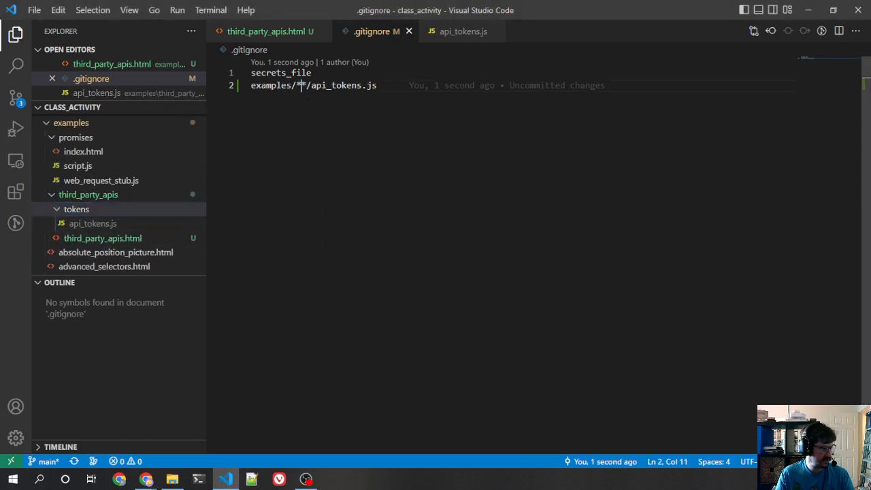
{"action": "double_click", "coordinate": [299, 84]}
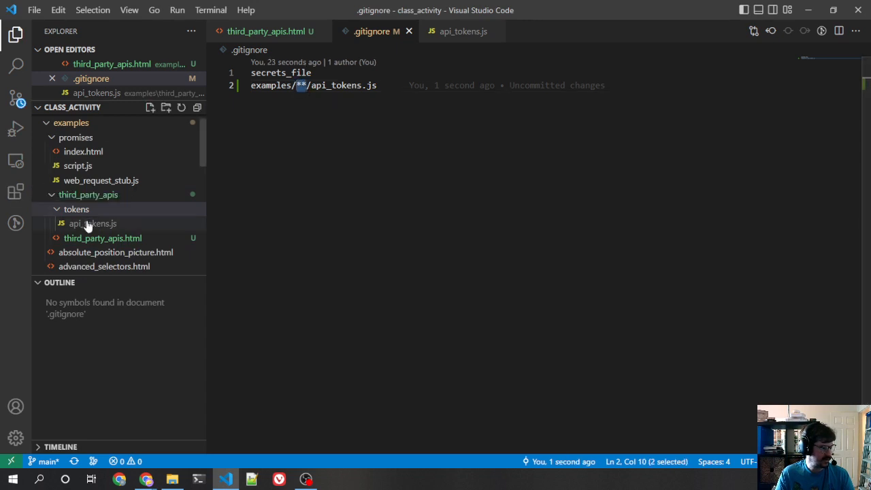
{"action": "mouse_move", "coordinate": [82, 201]}
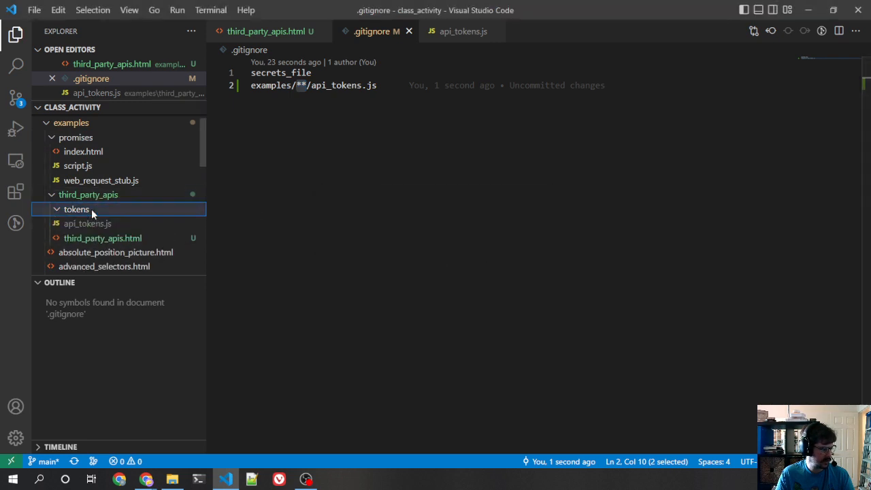
{"action": "key", "text": "Delete"}
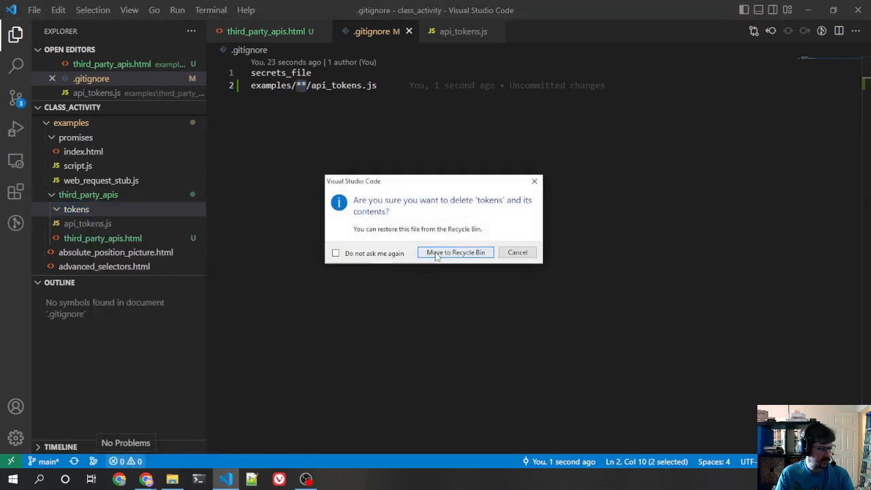
{"action": "left_click", "coordinate": [454, 252]}
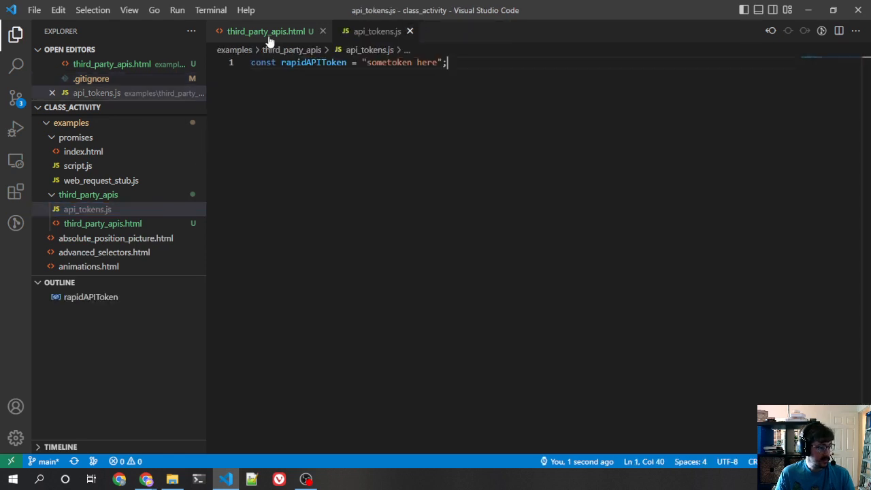
{"action": "left_click", "coordinate": [266, 30]}
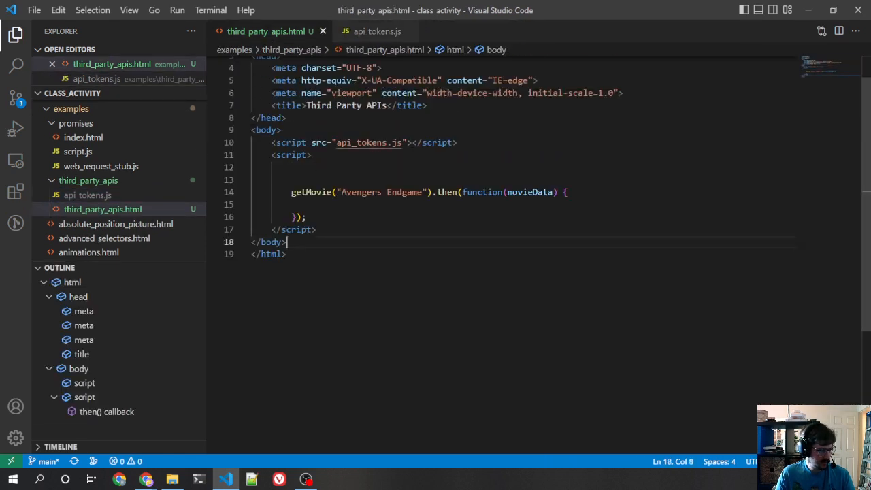
- Create utils.js in third_party_apis holding the serialize and getMovie functions
{"action": "left_click", "coordinate": [150, 93]}
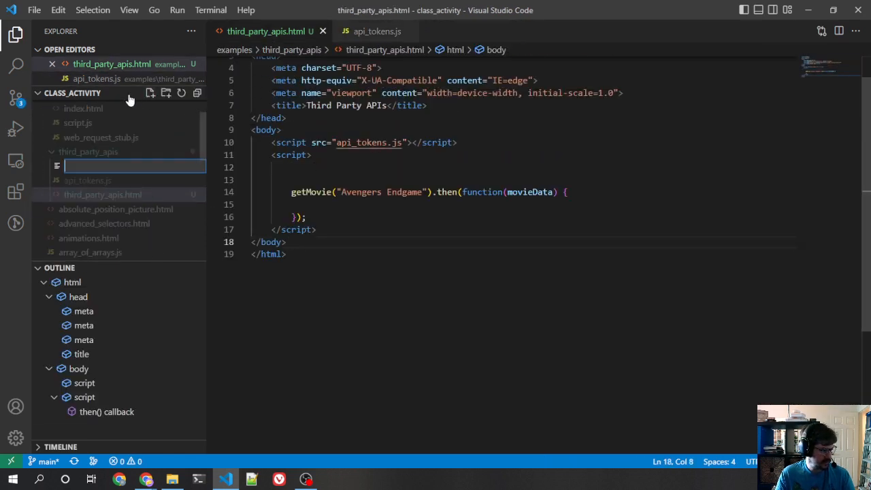
{"action": "type", "text": "utils.js"}
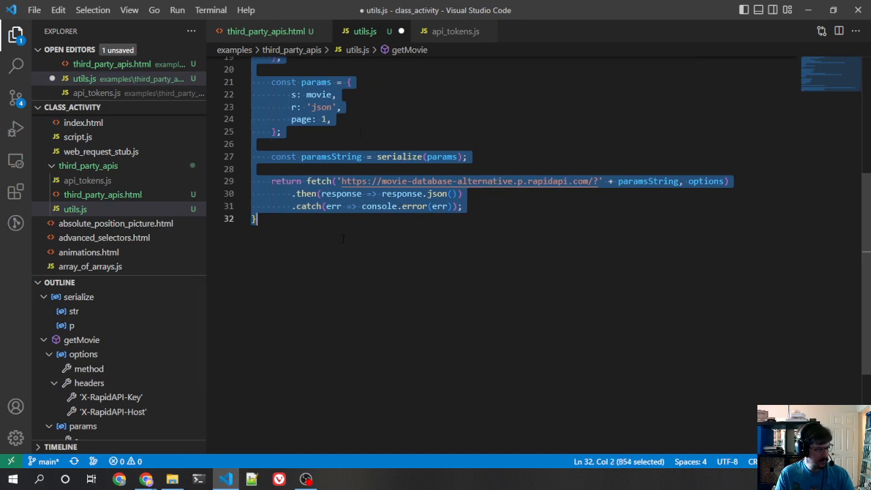
{"action": "scroll", "scroll_direction": "up", "scroll_amount": 3}
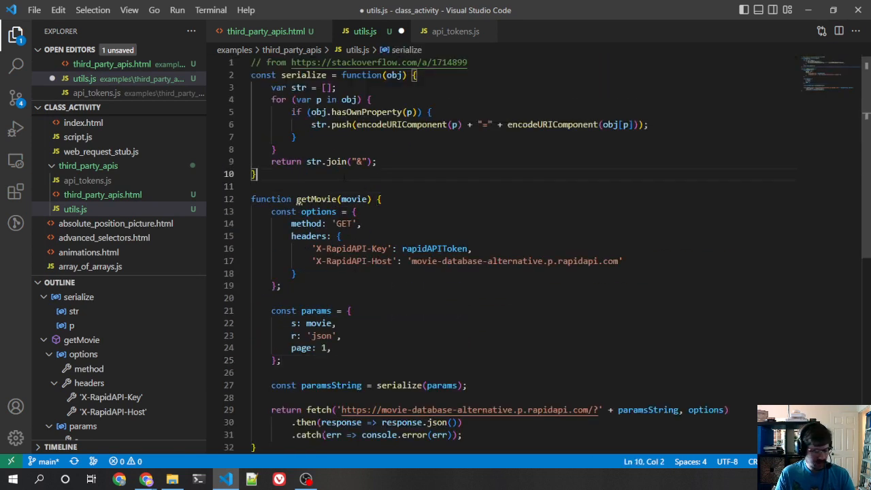
{"action": "double_click", "coordinate": [316, 199]}
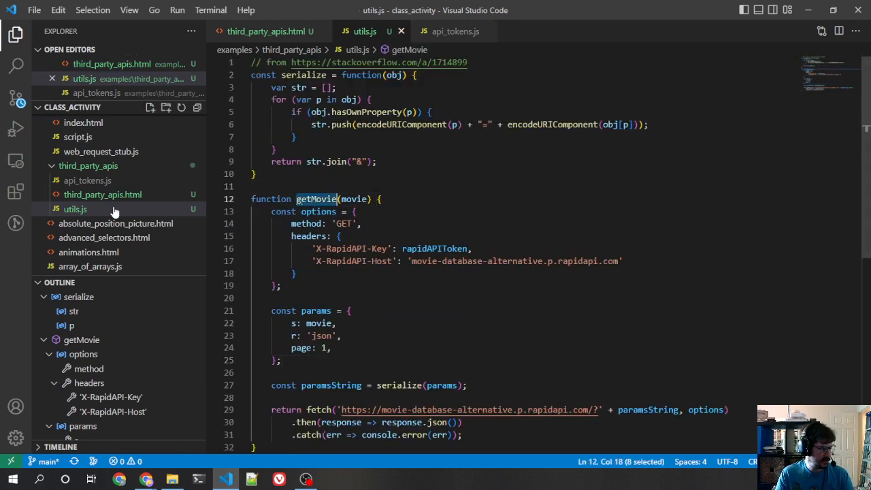
- Load utils.js in third_party_apis.html with a script src tag
{"action": "left_click", "coordinate": [265, 31]}
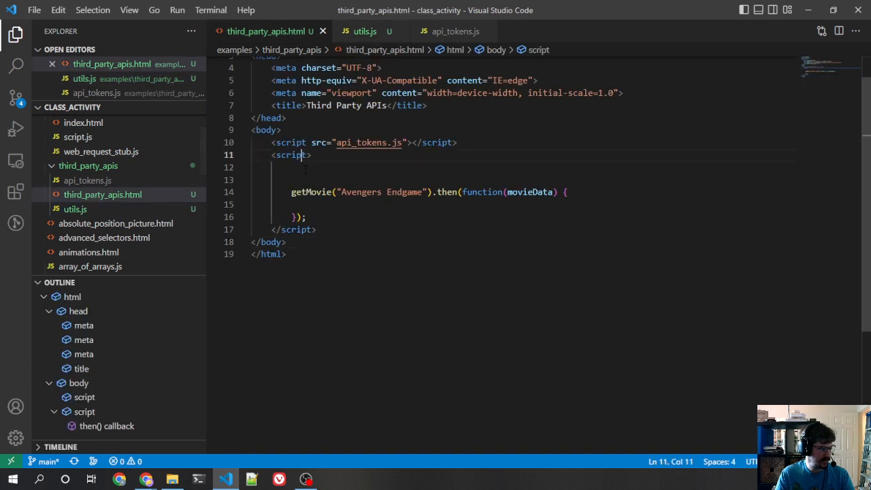
{"action": "type", "text": "src"}
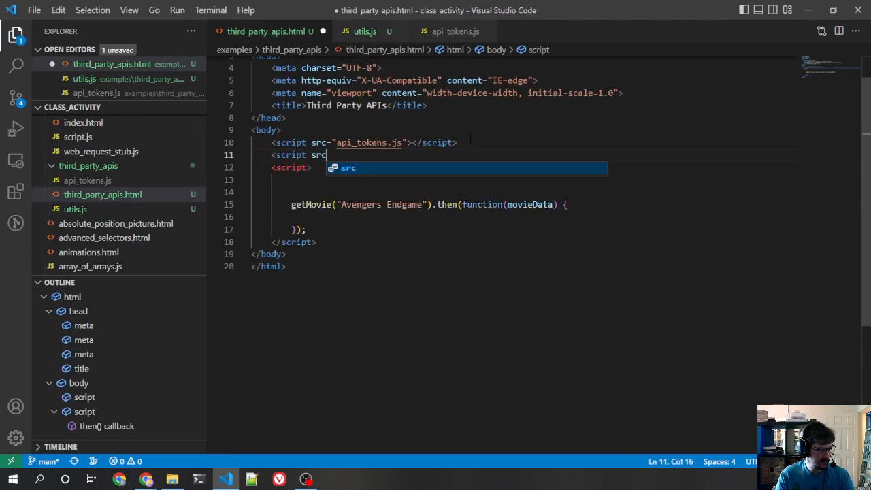
{"action": "type", "text": "=\"utils."}
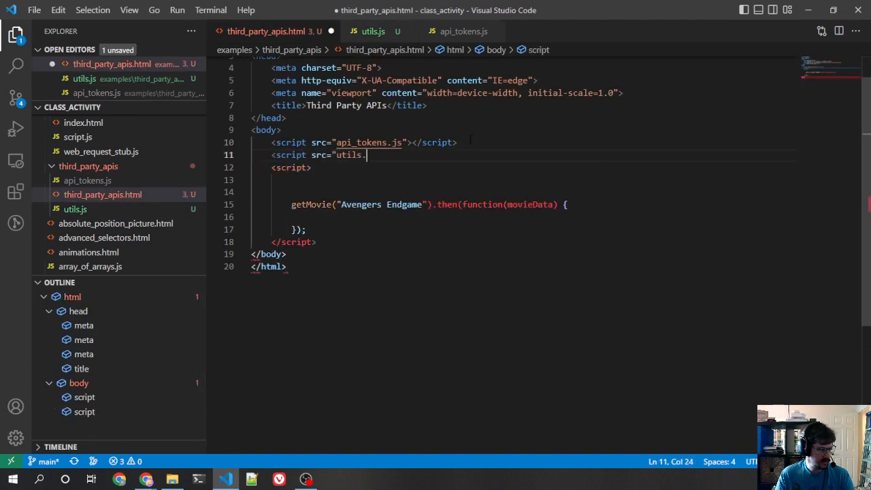
{"action": "type", "text": "js\"></script>"}
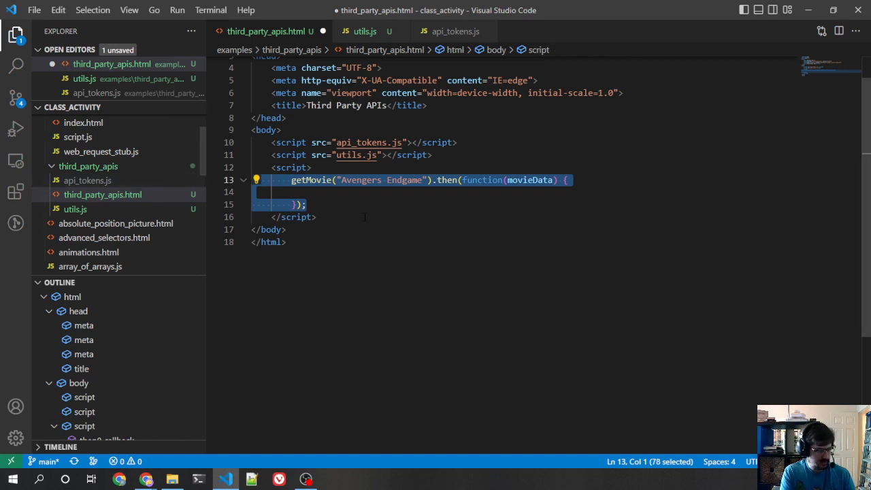
- Add two getMovie calls for "Avengers Endgame" and "Lilo & Stitch" with empty movieData callbacks
{"action": "key", "text": "ctrl+v"}
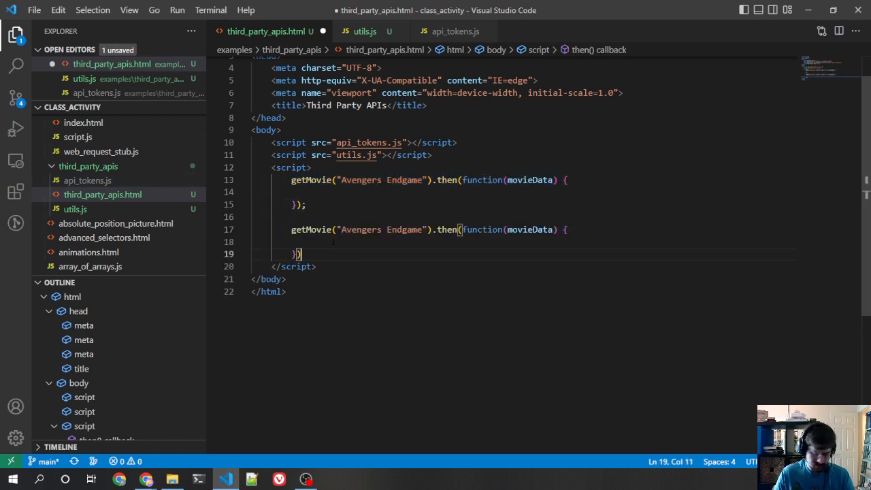
{"action": "double_click", "coordinate": [379, 229]}
{"action": "type", "text": "Lilo"}
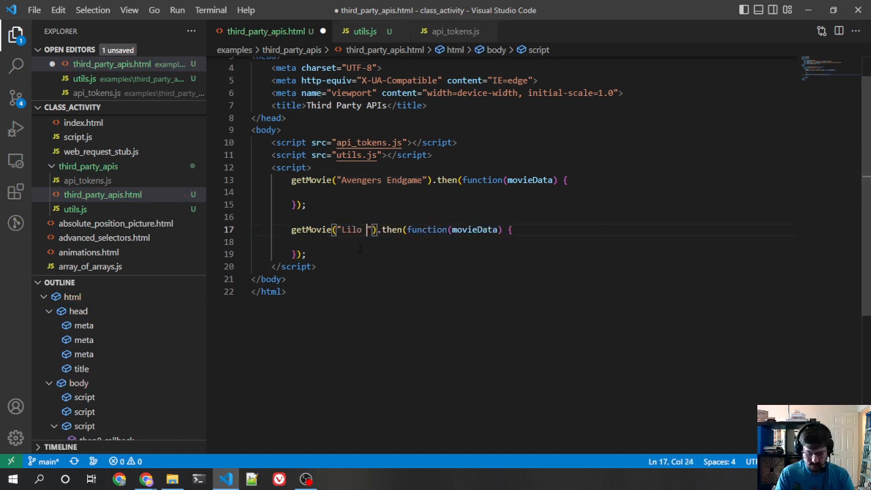
{"action": "type", "text": "& Stitch"}
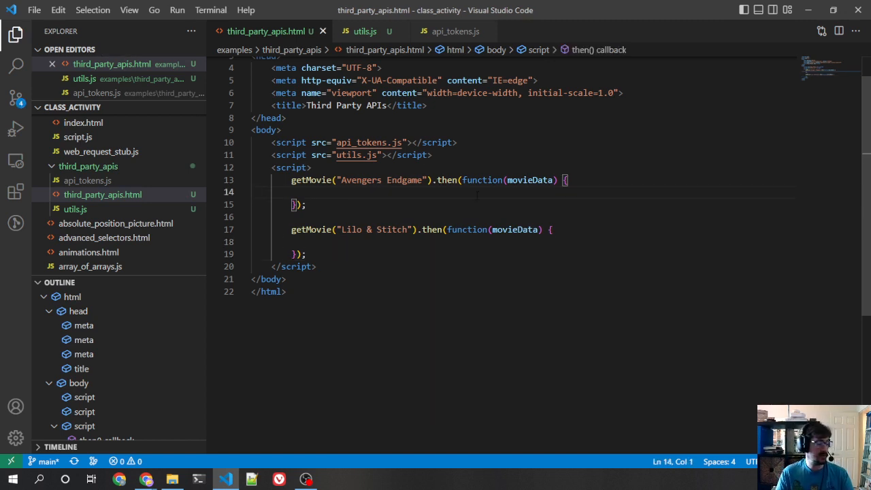
{"action": "left_click", "coordinate": [365, 32]}
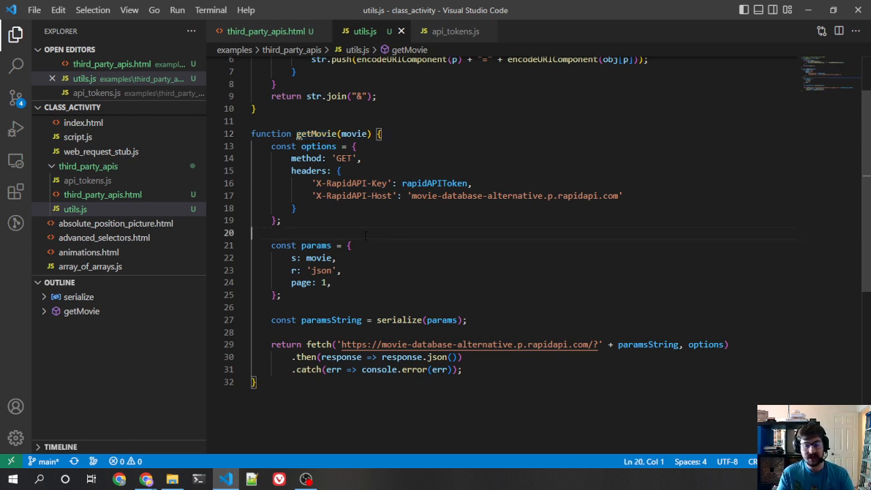
{"action": "left_click", "coordinate": [267, 32]}
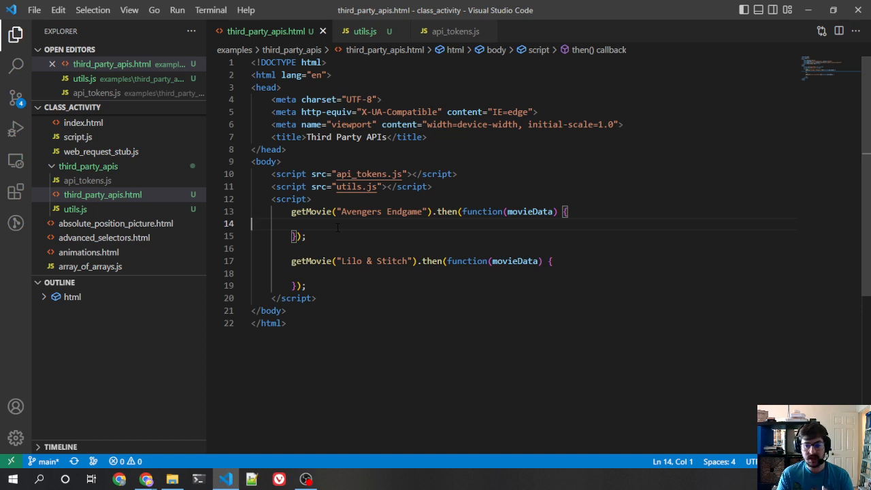
{"action": "double_click", "coordinate": [311, 211]}
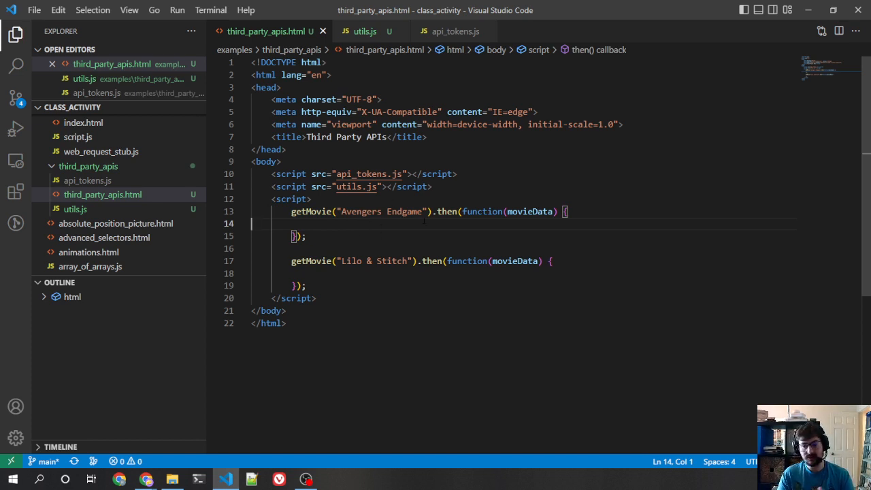
{"action": "left_click", "coordinate": [364, 31]}
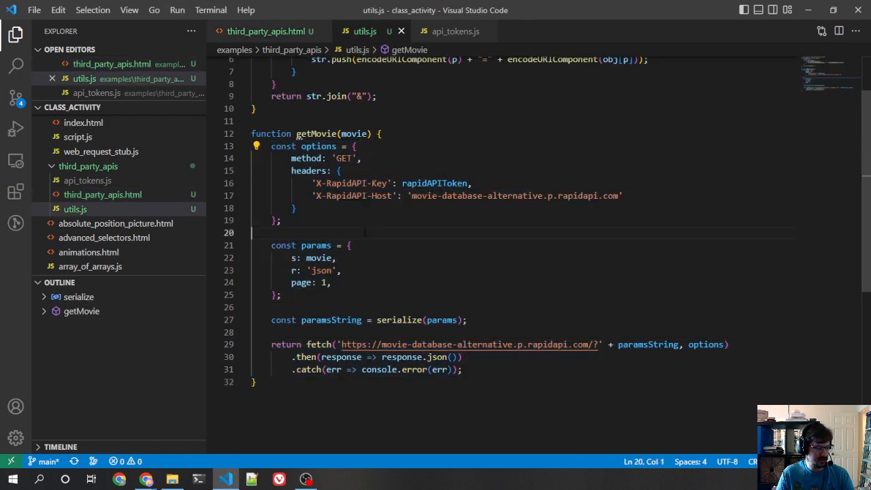
{"action": "left_click", "coordinate": [367, 182]}
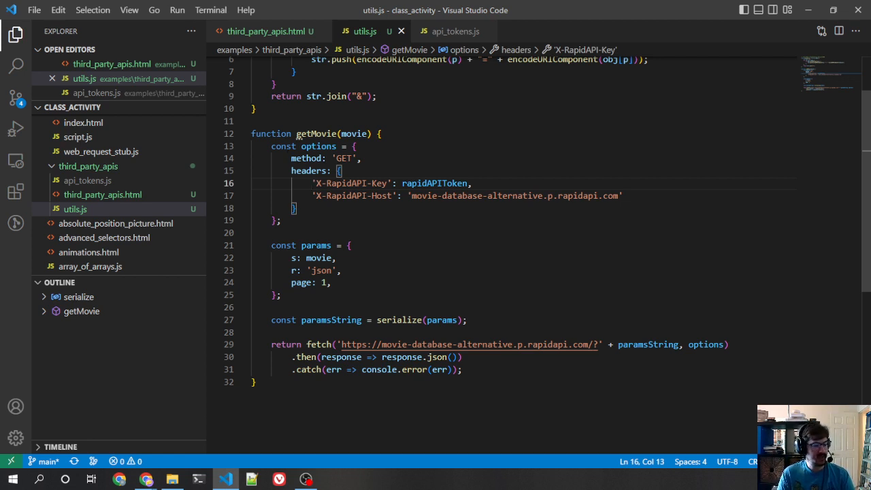
{"action": "left_click_drag", "start_coordinate": [271, 146], "coordinate": [463, 370]}
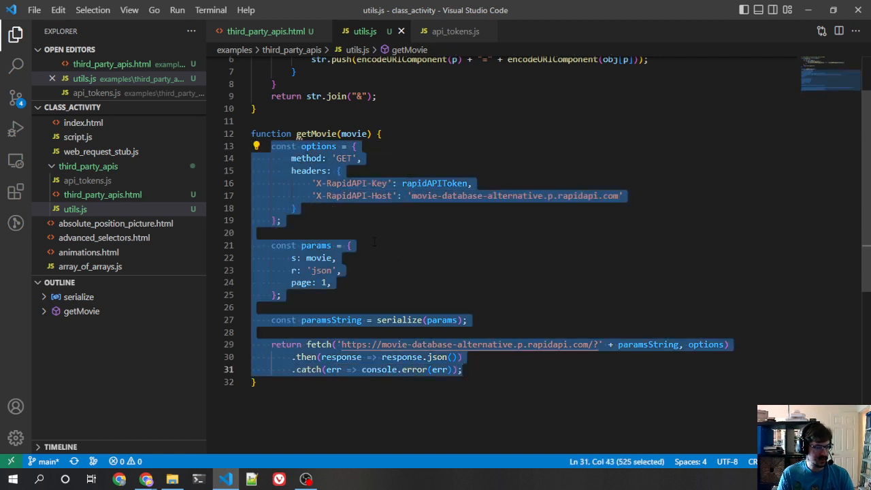
{"action": "left_click", "coordinate": [331, 282]}
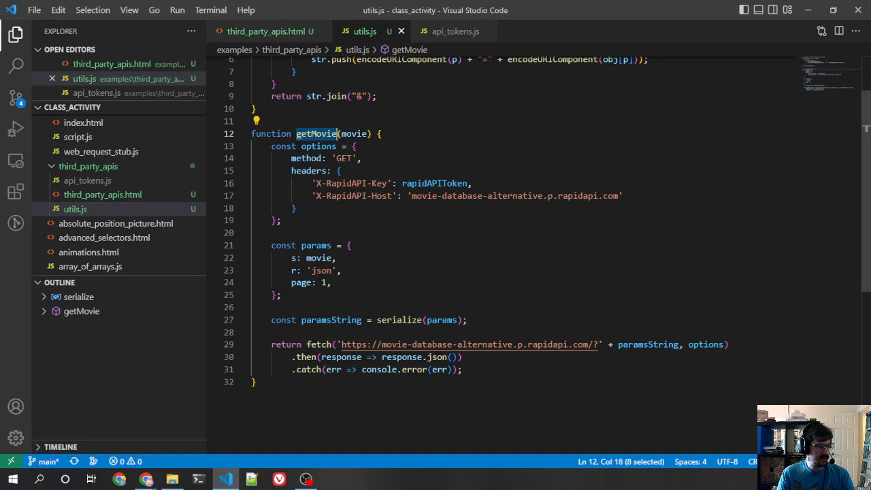
{"action": "left_click", "coordinate": [265, 30]}
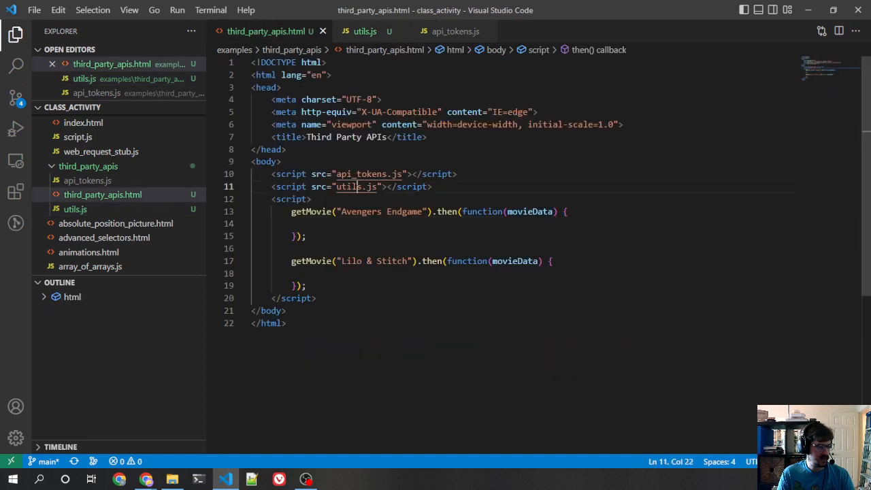
{"action": "left_click", "coordinate": [301, 262]}
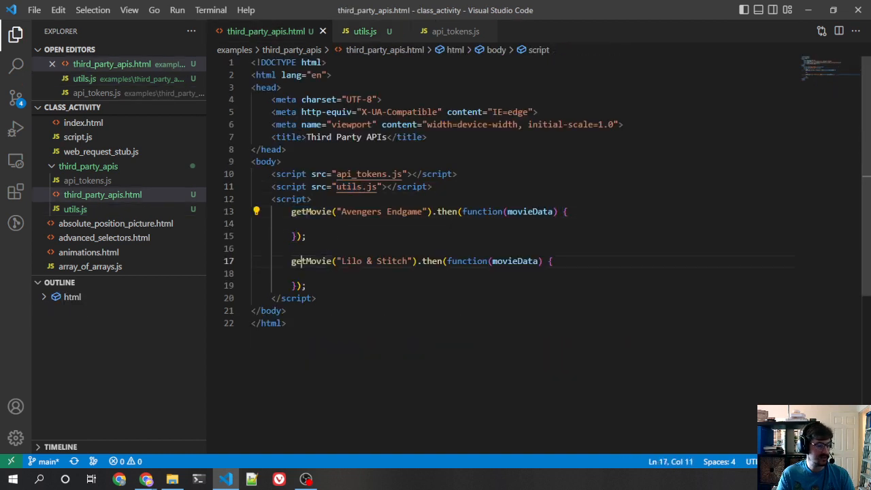
{"action": "left_click", "coordinate": [252, 224]}
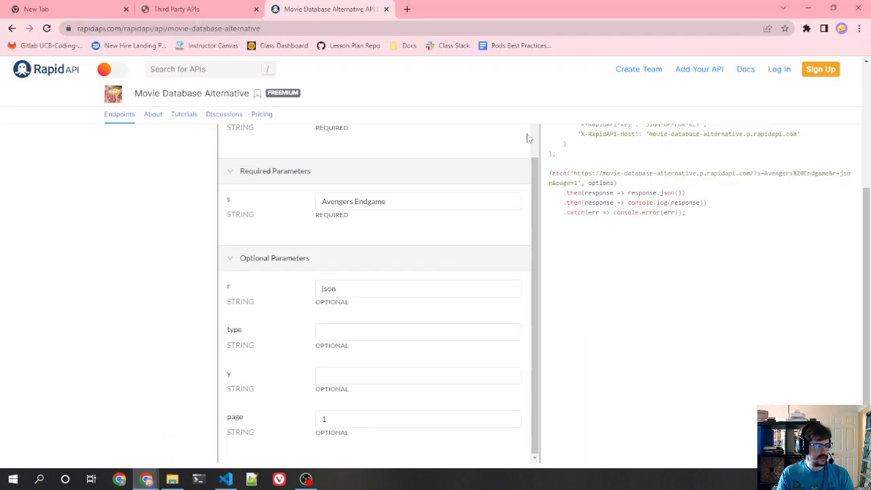
- Expand the second Search item in the example response to see its Title, then return to the editor
{"action": "scroll", "scroll_direction": "up", "scroll_amount": 3}
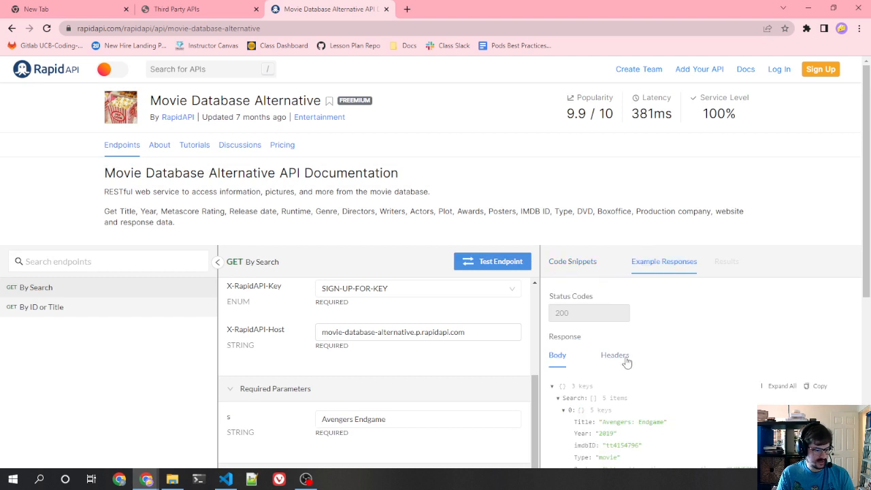
{"action": "scroll", "scroll_direction": "down", "scroll_amount": 3}
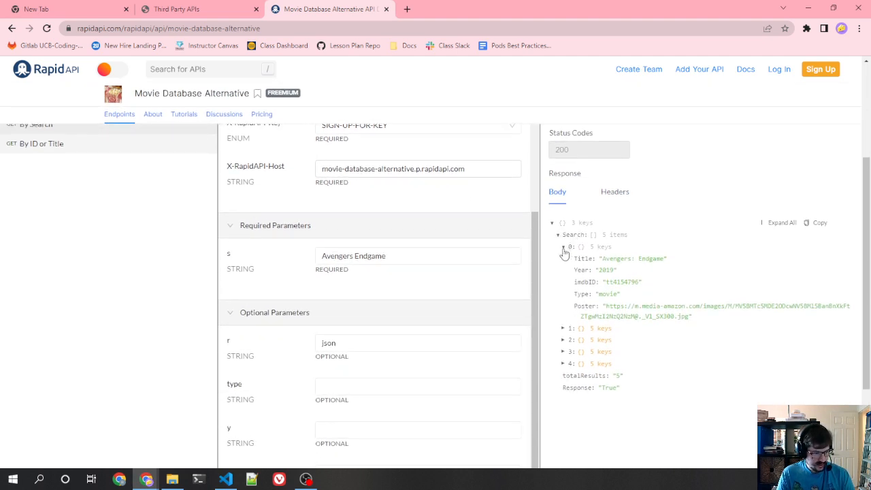
{"action": "left_click", "coordinate": [563, 259]}
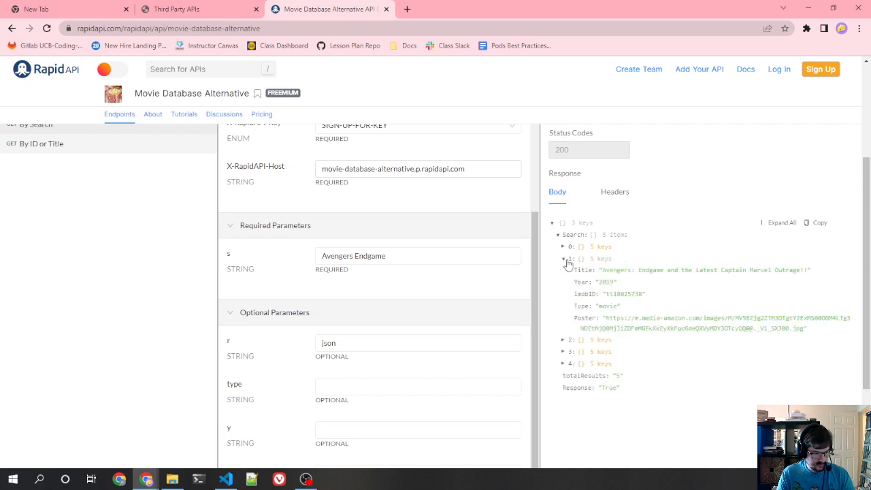
{"action": "left_click", "coordinate": [564, 258]}
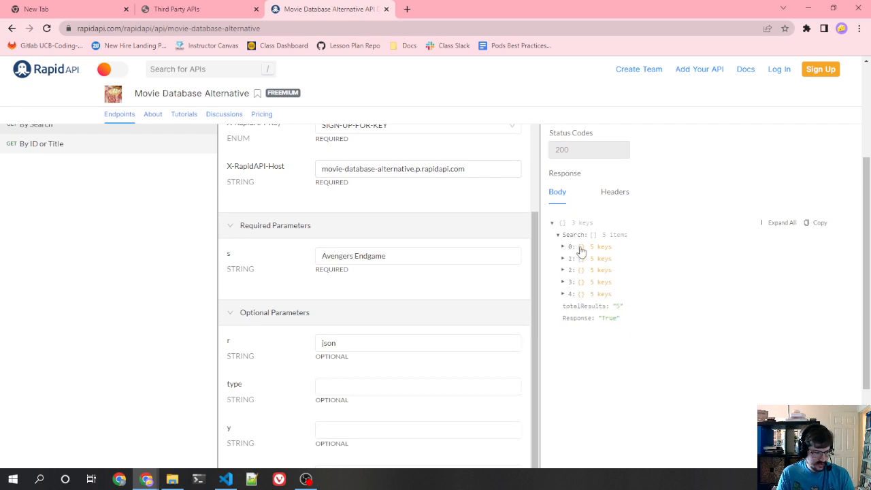
{"action": "left_click", "coordinate": [564, 258]}
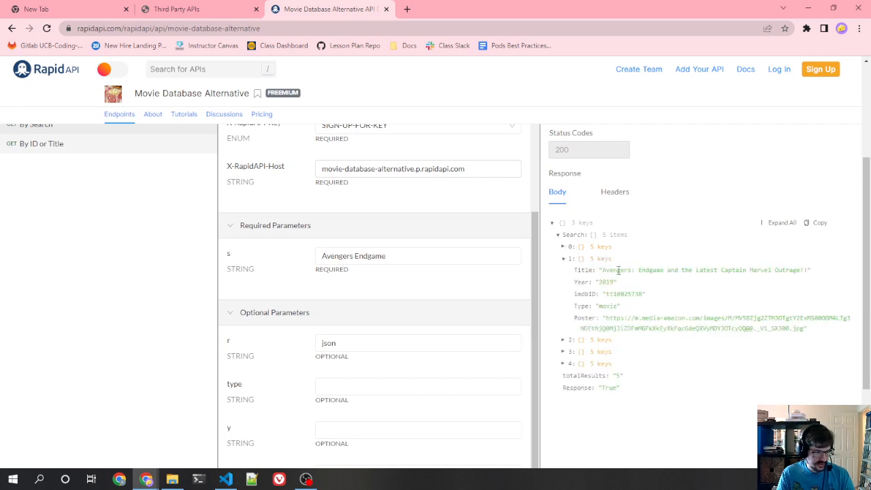
{"action": "left_click", "coordinate": [226, 479]}
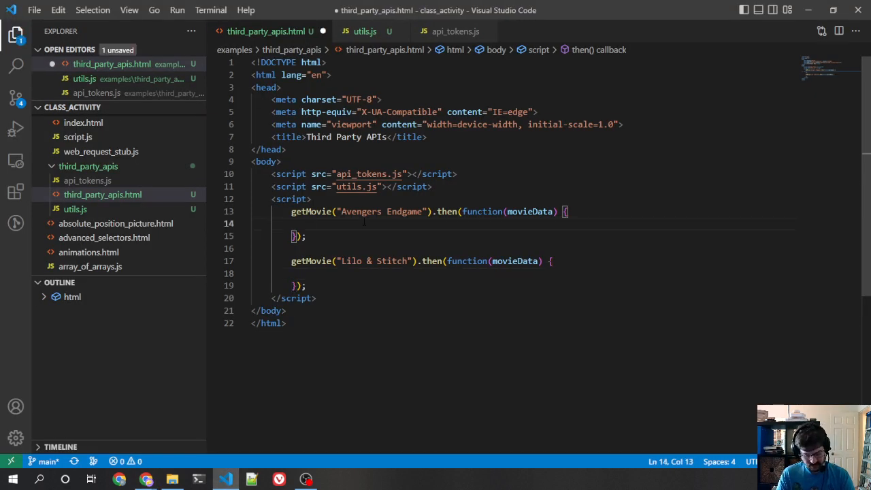
- Store movieData.Search as results and write a for loop over results.length
{"action": "type", "text": "var results ="}
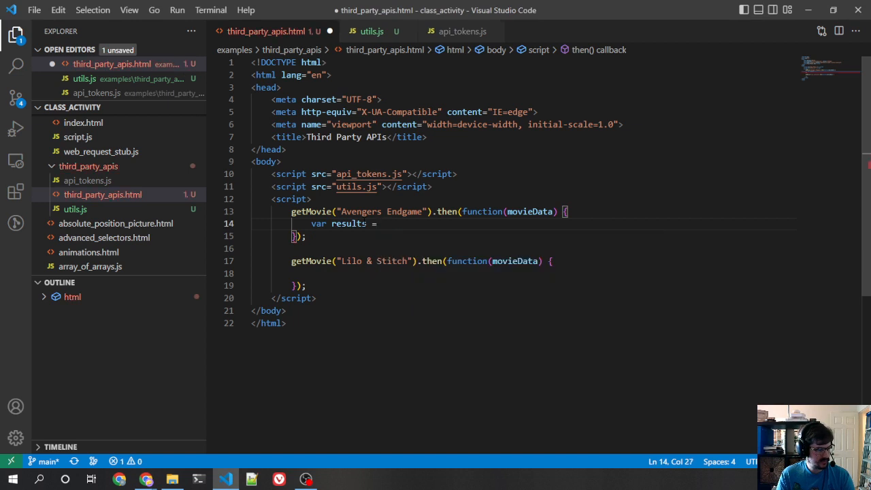
{"action": "type", "text": "movieData.Search;"}
{"action": "type", "text": "for ("}
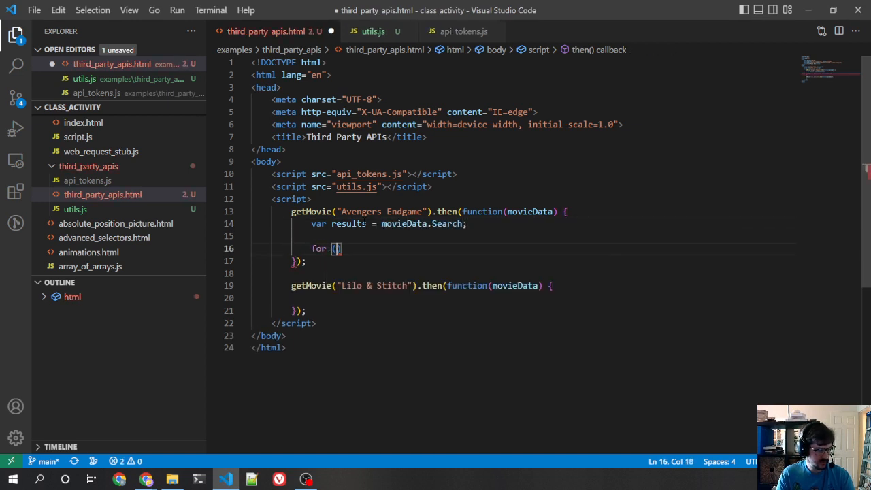
{"action": "type", "text": "var i=0;i<"}
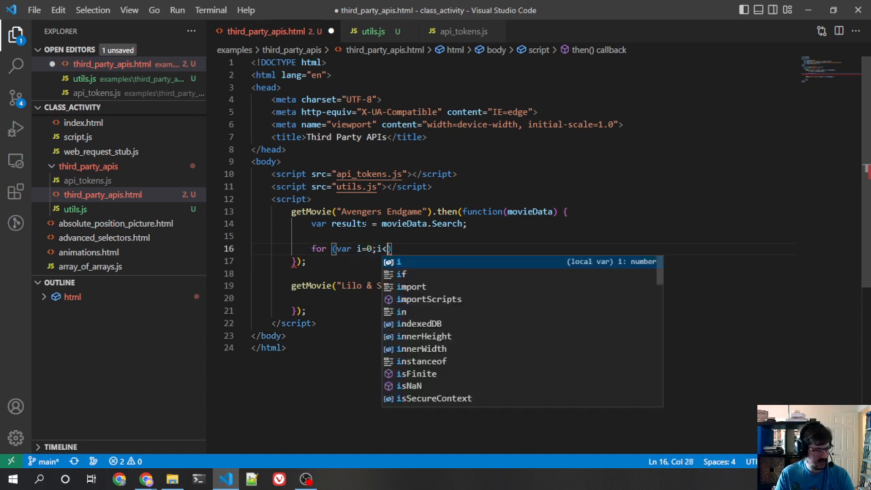
{"action": "type", "text": "results.length;"}
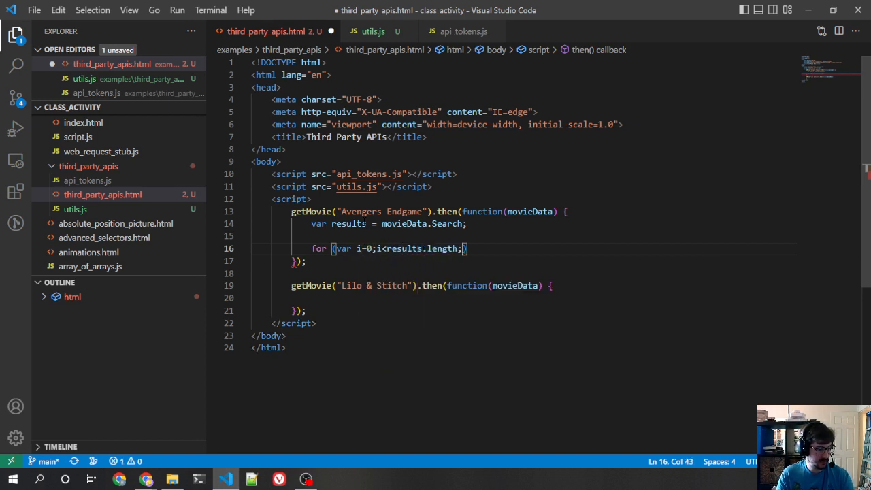
{"action": "type", "text": "o++"}
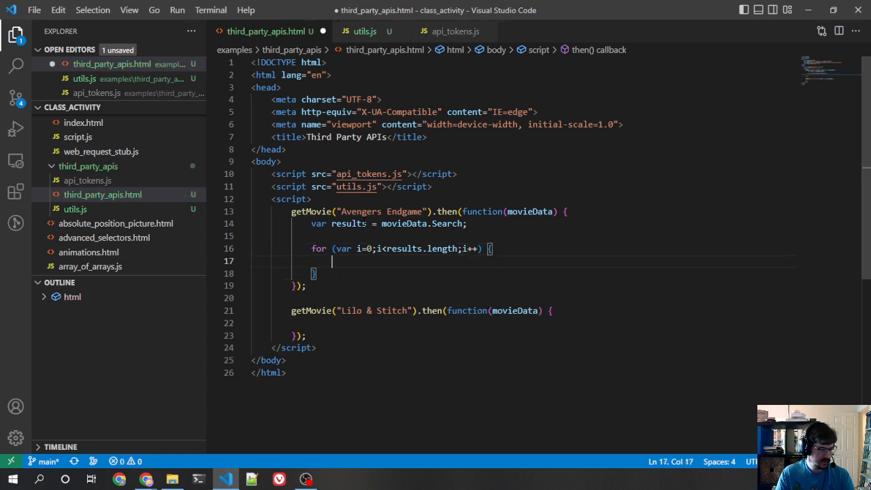
- Log each result with console.log(results[i]) inside the loop
{"action": "type", "text": "console.log(re"}
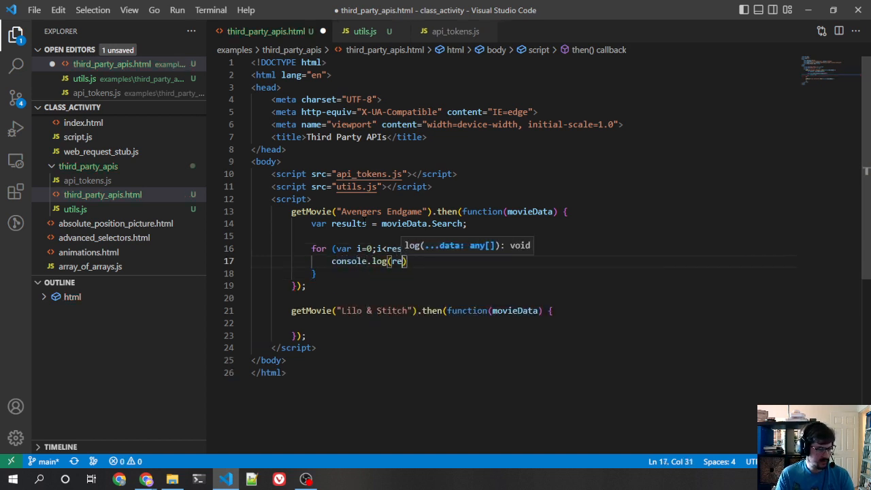
{"action": "type", "text": "results[i]"}
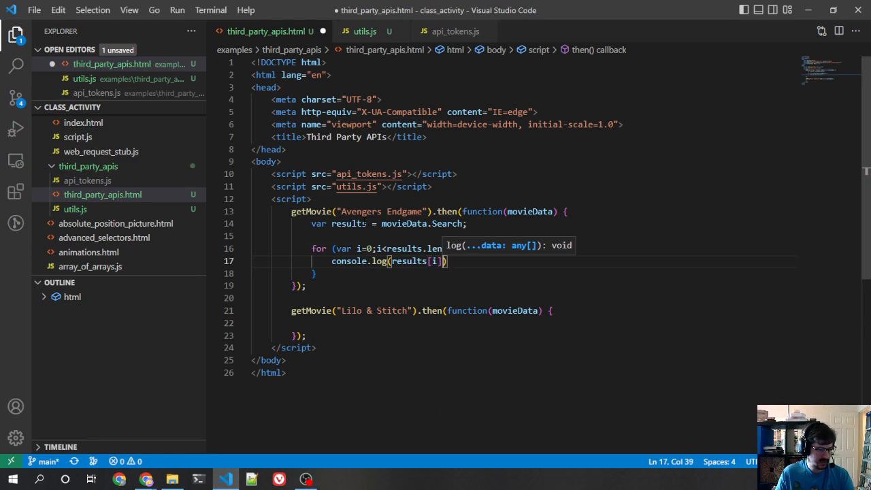
{"action": "type", "text": "."}
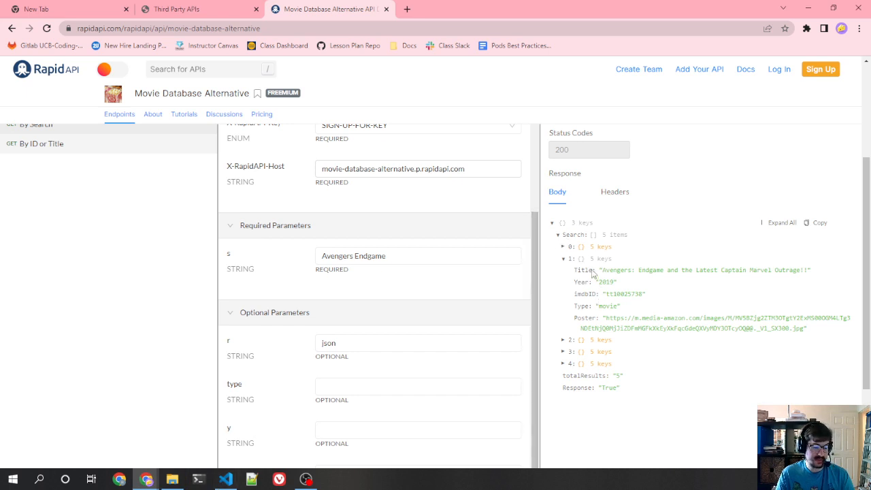
- Change the loop's log to console.log(results[i].Title)
{"action": "left_click", "coordinate": [226, 479]}
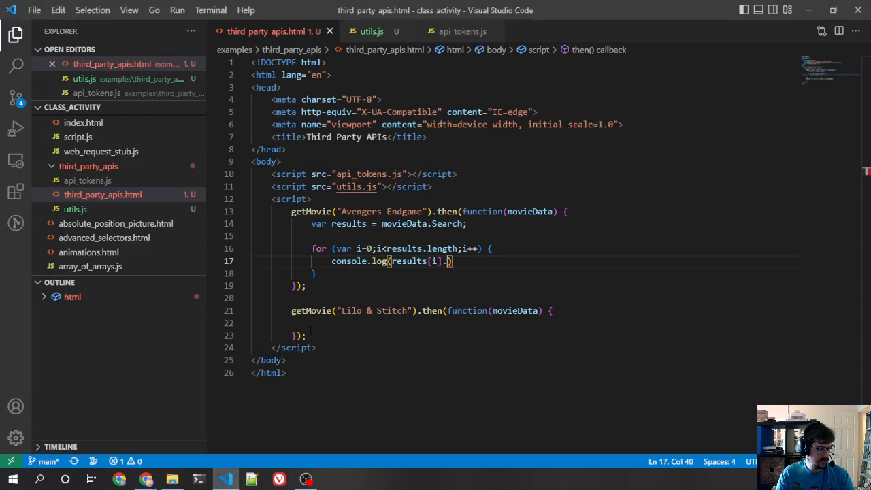
{"action": "type", "text": "Title"}
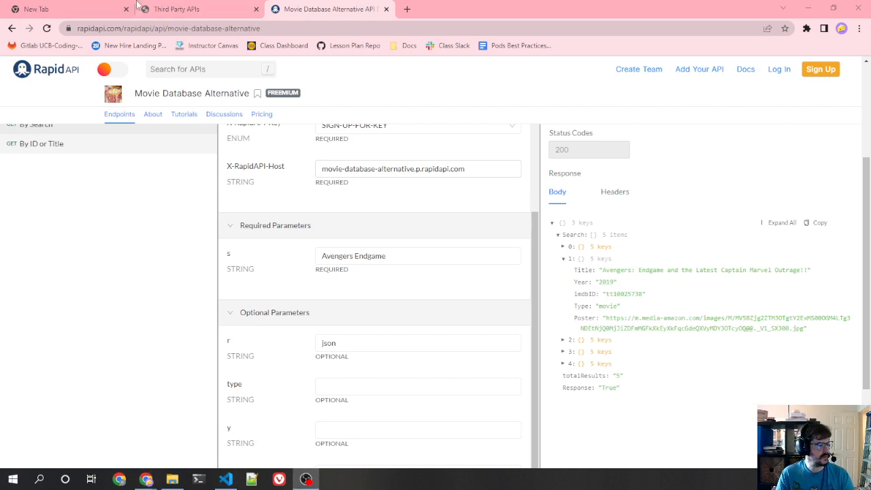
{"action": "left_click", "coordinate": [226, 479]}
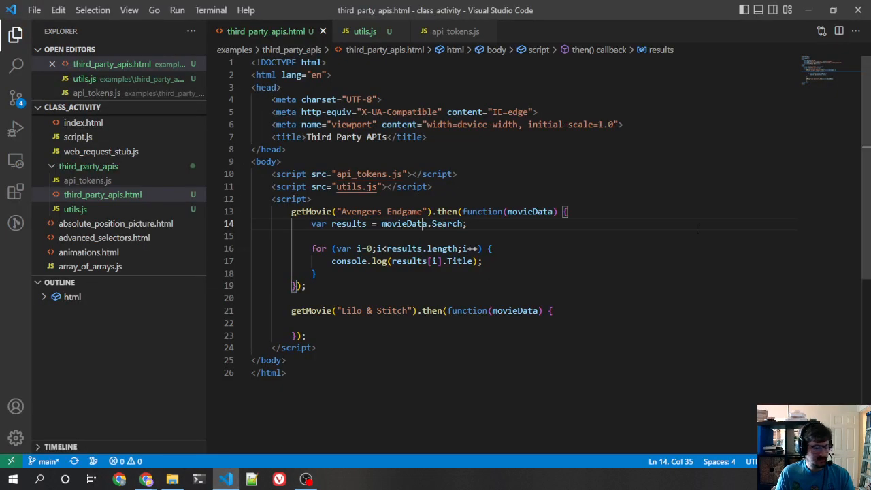